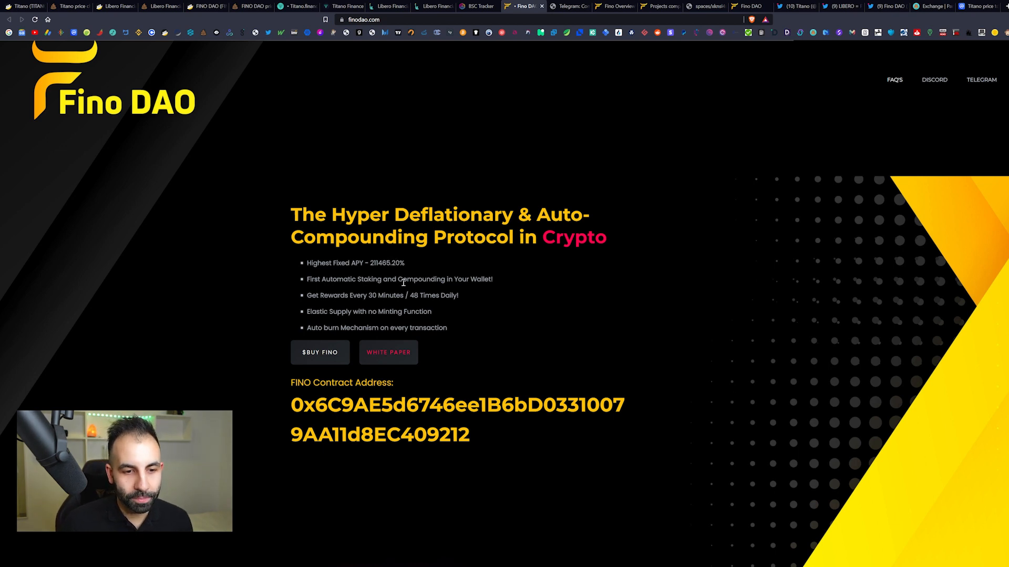
{"action": "mouse_move", "coordinate": [405, 286]}
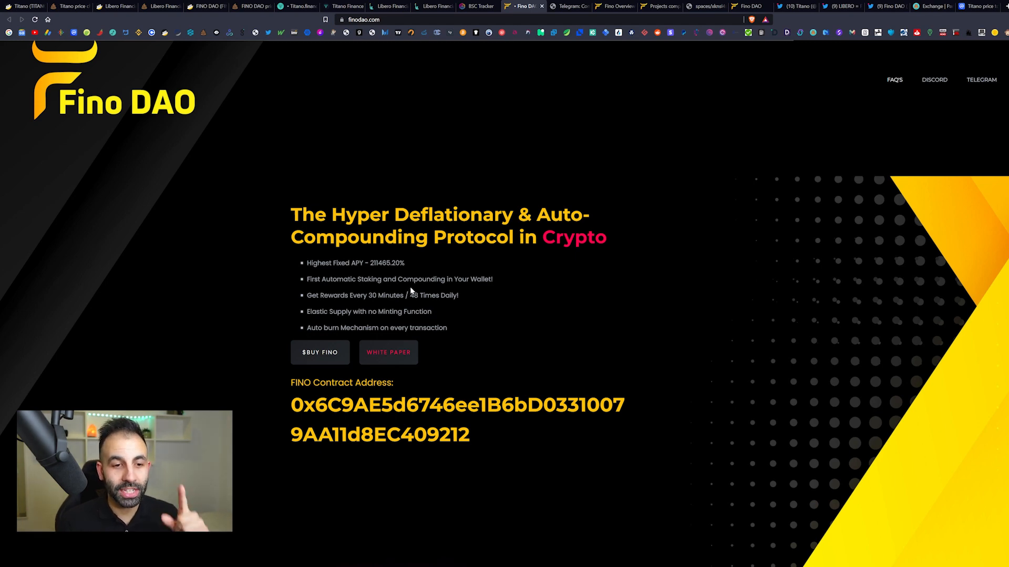
Step: Scroll the findao.com homepage down from the hero bullets to the About section
{"action": "scroll", "scroll_direction": "down", "scroll_amount": 3}
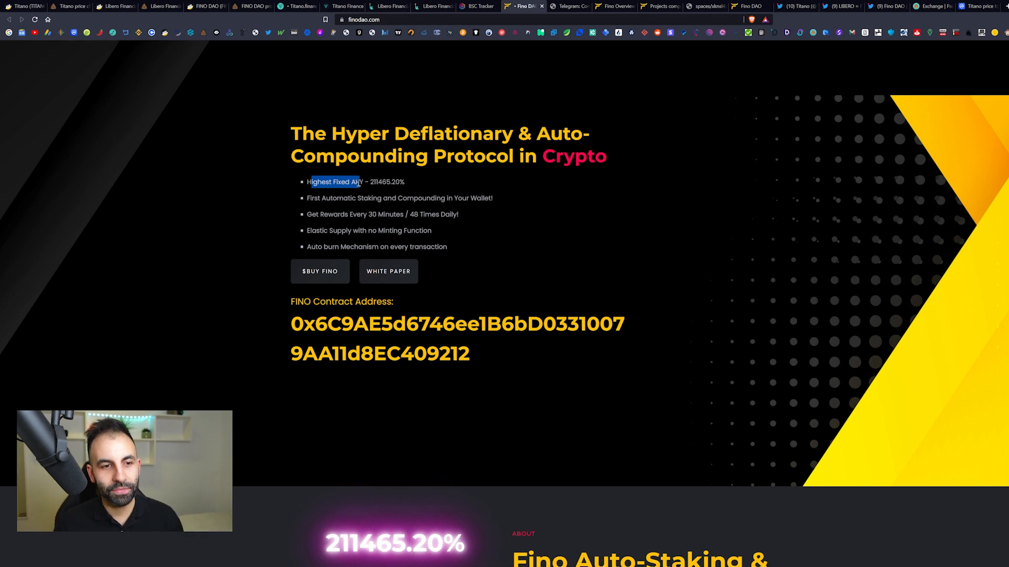
{"action": "scroll", "scroll_direction": "up", "scroll_amount": 3}
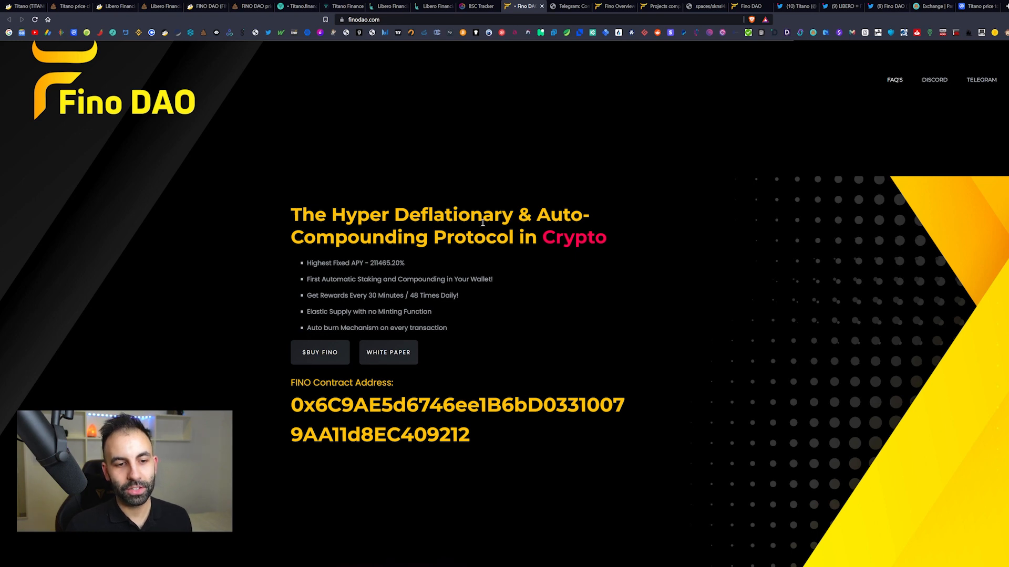
{"action": "mouse_move", "coordinate": [333, 287]}
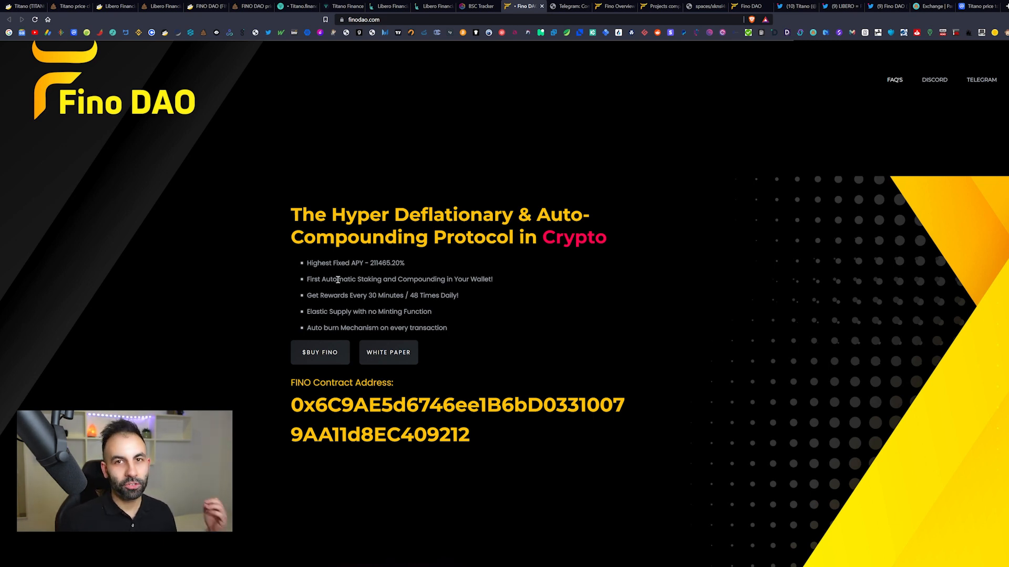
{"action": "mouse_move", "coordinate": [327, 301]}
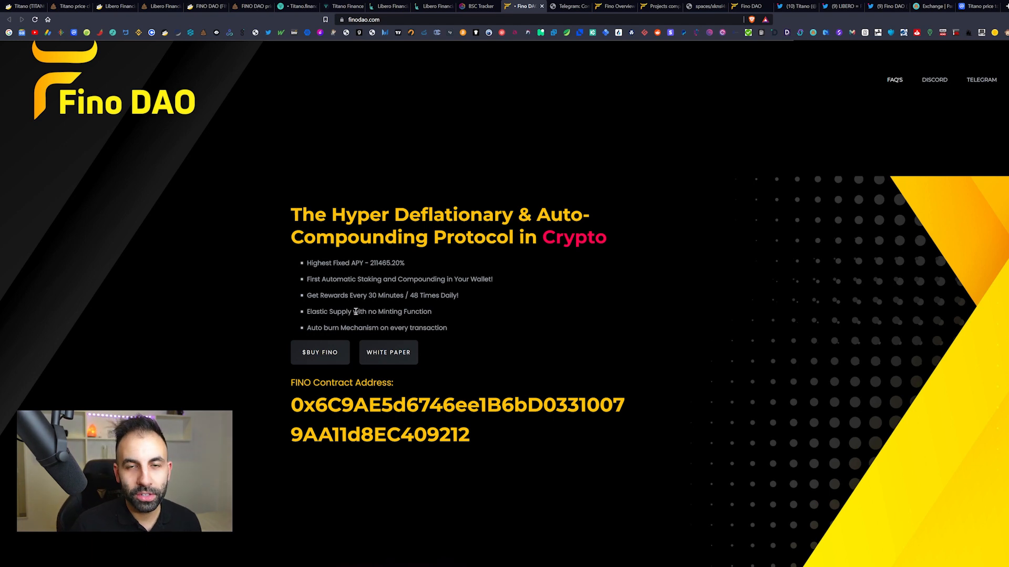
{"action": "mouse_move", "coordinate": [399, 305]}
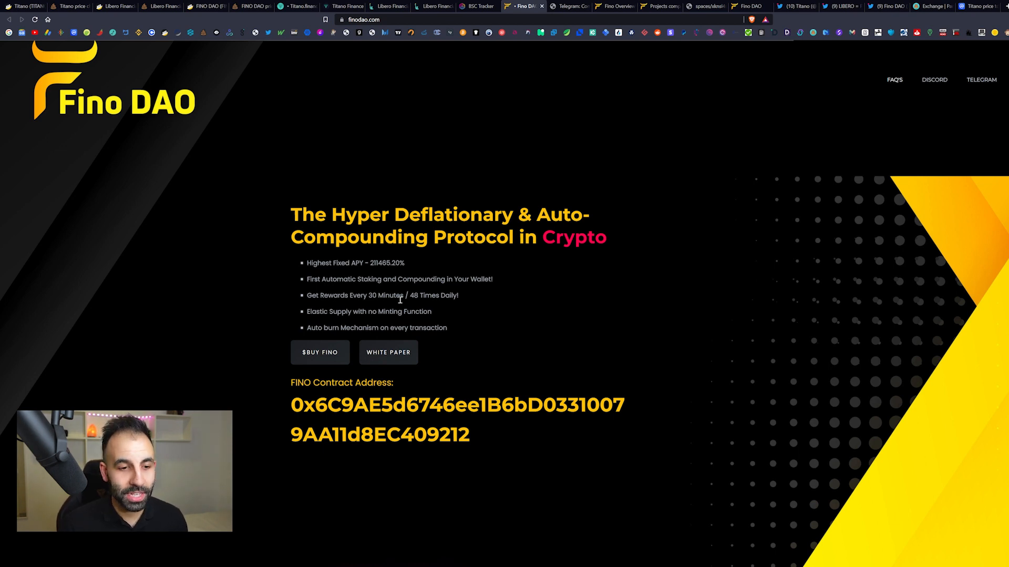
{"action": "mouse_move", "coordinate": [317, 309]}
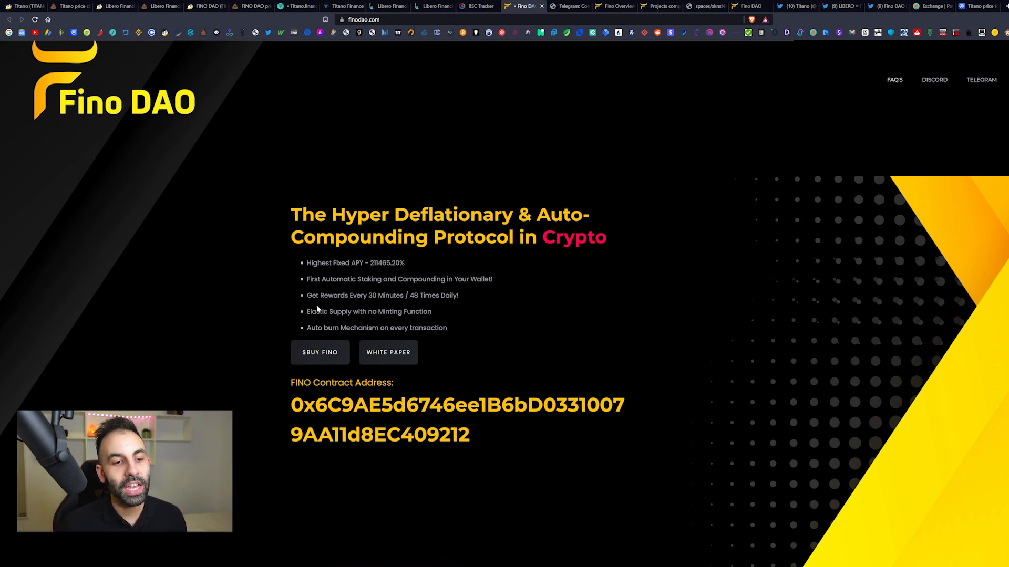
{"action": "mouse_move", "coordinate": [387, 322]}
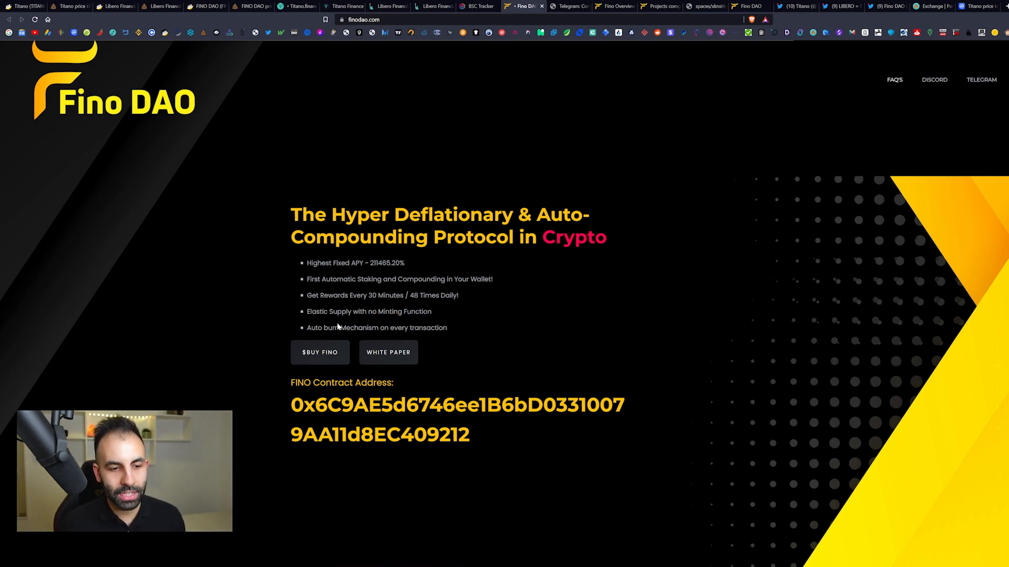
{"action": "scroll", "scroll_direction": "down", "scroll_amount": 3}
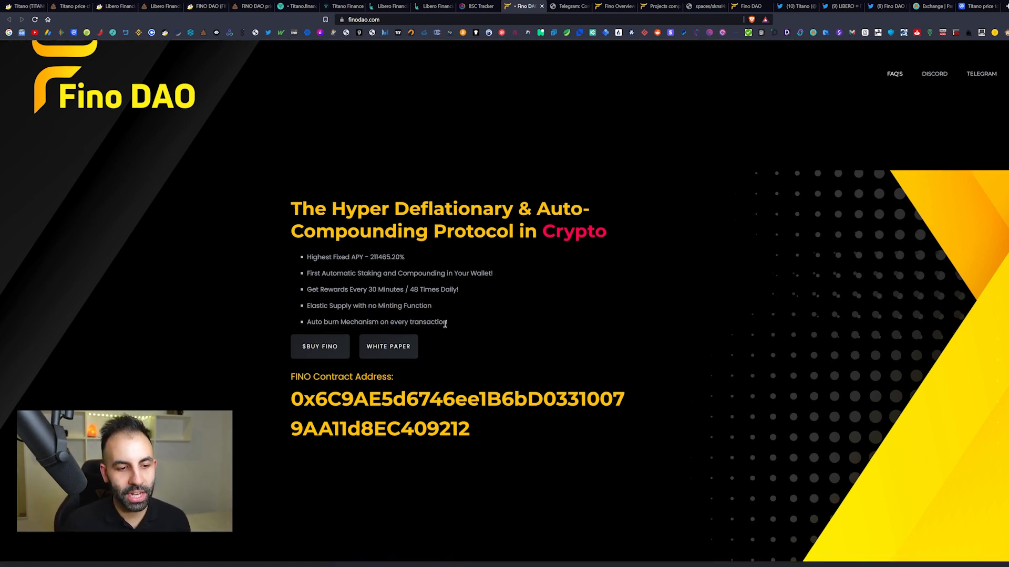
{"action": "scroll", "scroll_direction": "down", "scroll_amount": 3}
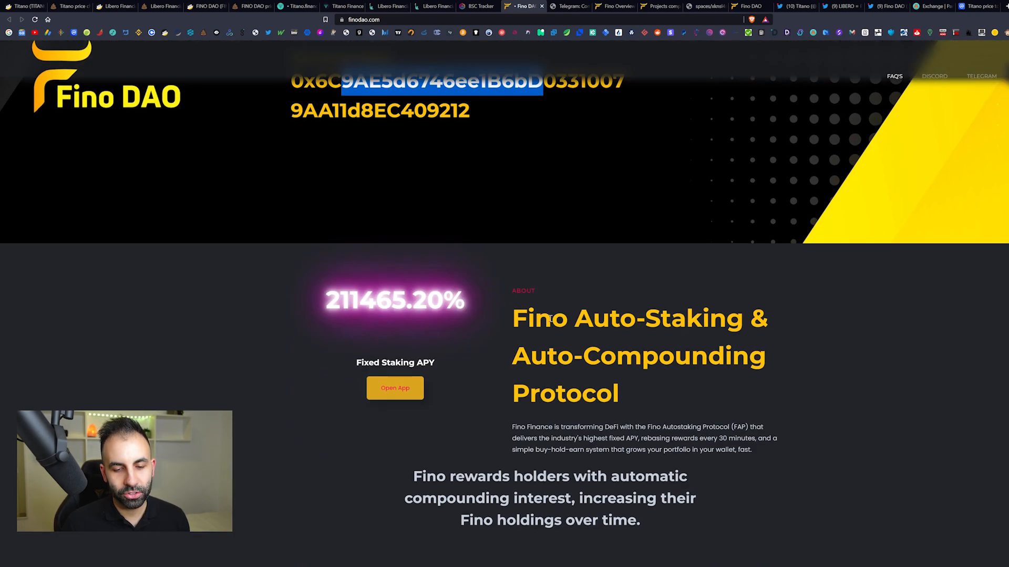
{"action": "scroll", "scroll_direction": "down", "scroll_amount": 3}
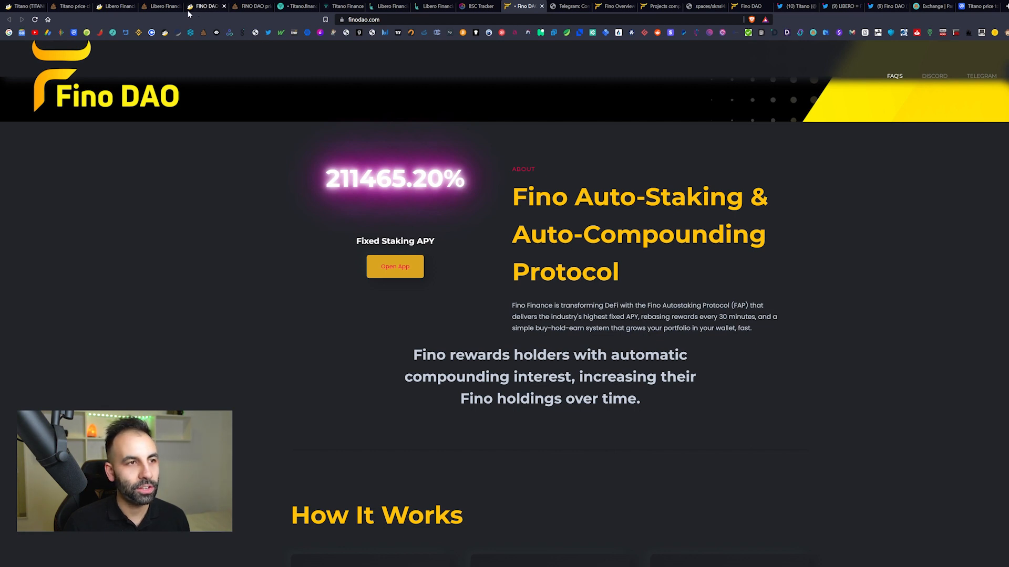
Step: View the FINO DAO token overview (~4,871 holders), then the Titano token (~41,078 holders)
{"action": "left_click", "coordinate": [206, 5]}
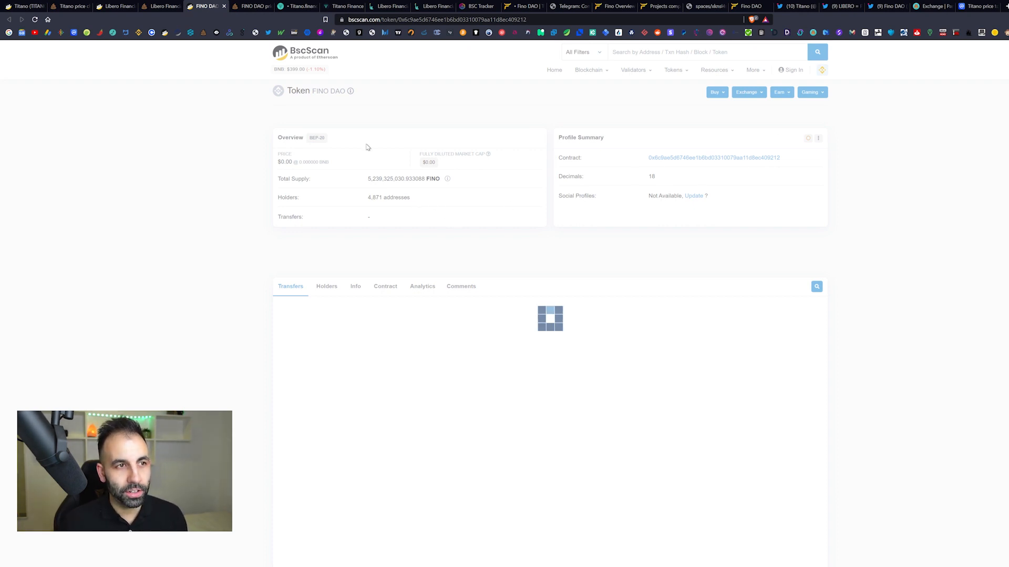
{"action": "mouse_move", "coordinate": [444, 203]}
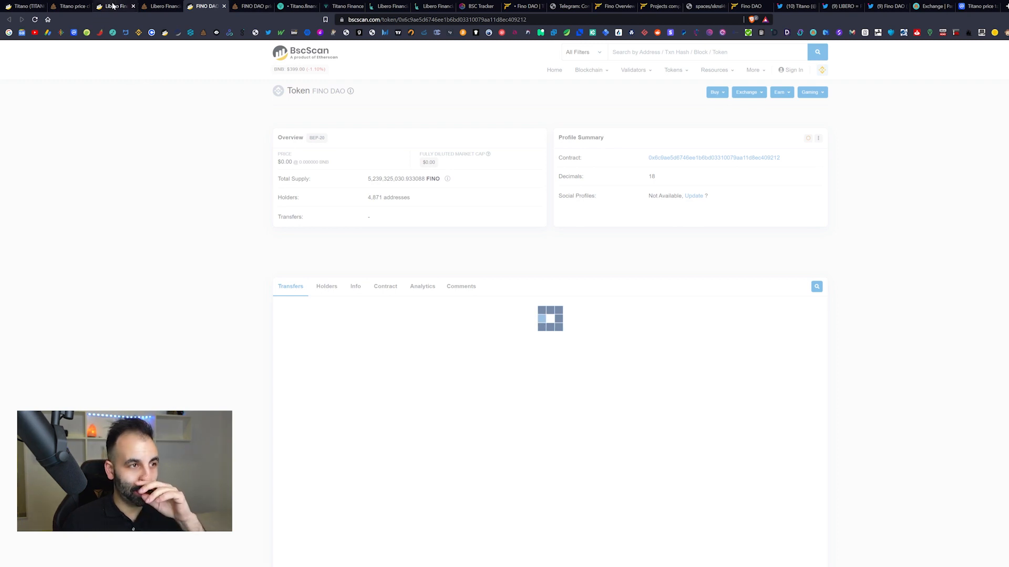
{"action": "left_click", "coordinate": [115, 6]}
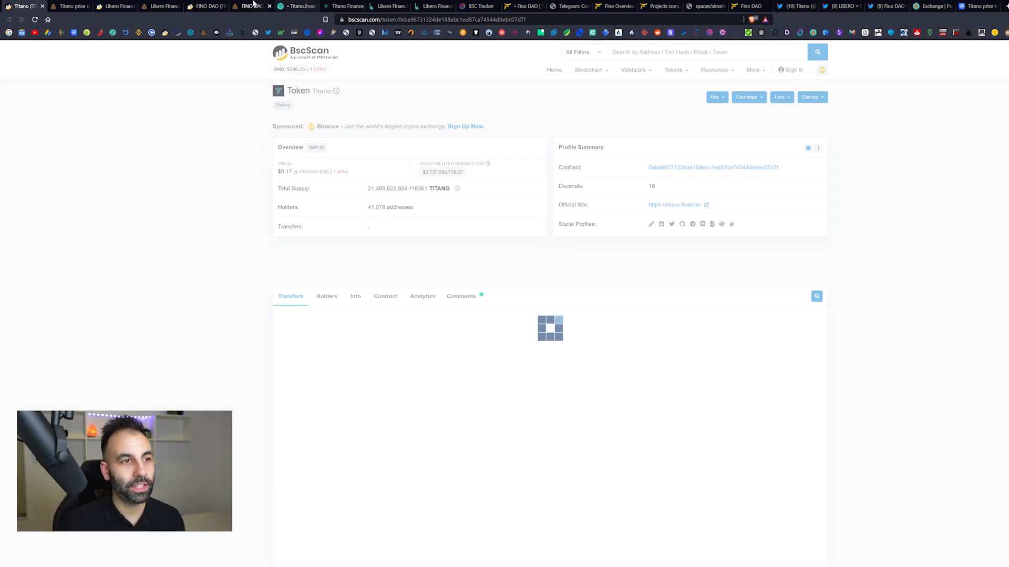
{"action": "left_click", "coordinate": [206, 6]}
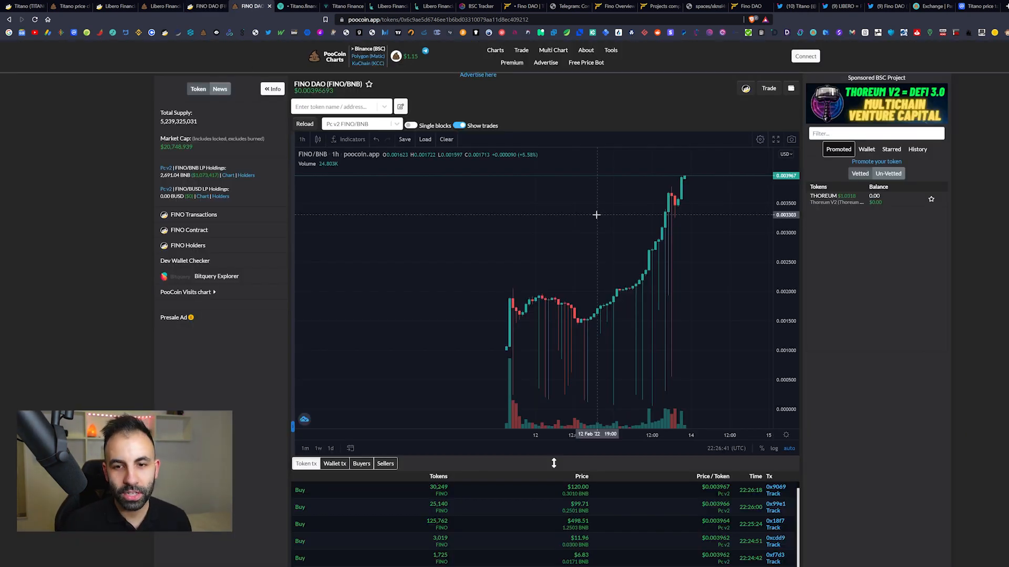
{"action": "mouse_move", "coordinate": [577, 228]}
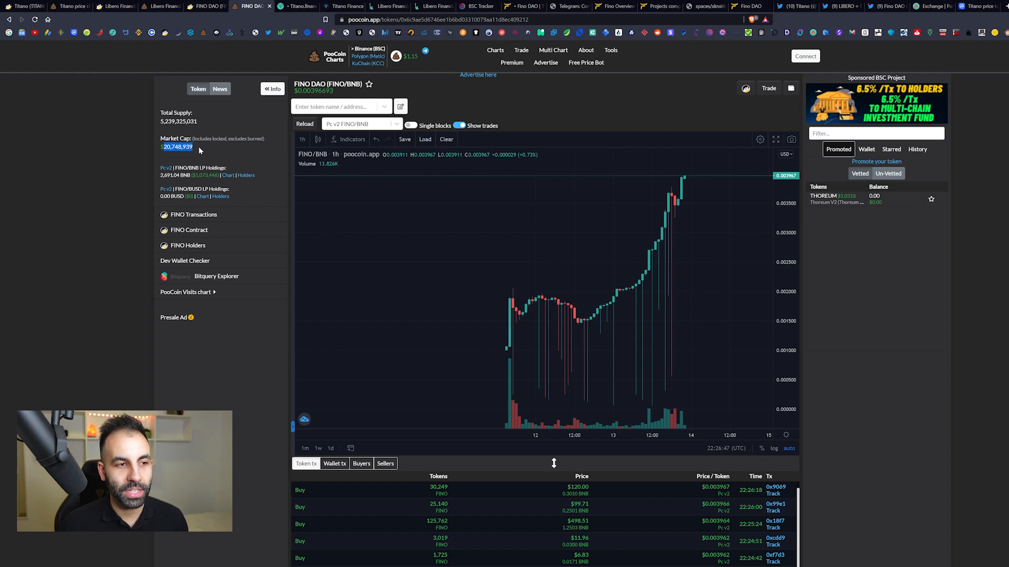
{"action": "mouse_move", "coordinate": [510, 326]}
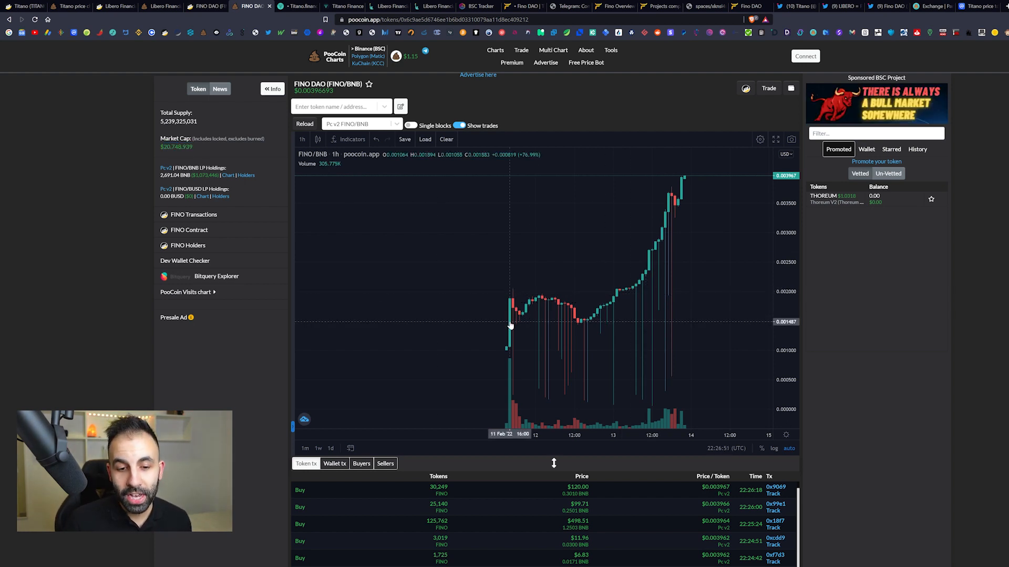
{"action": "mouse_move", "coordinate": [506, 323]}
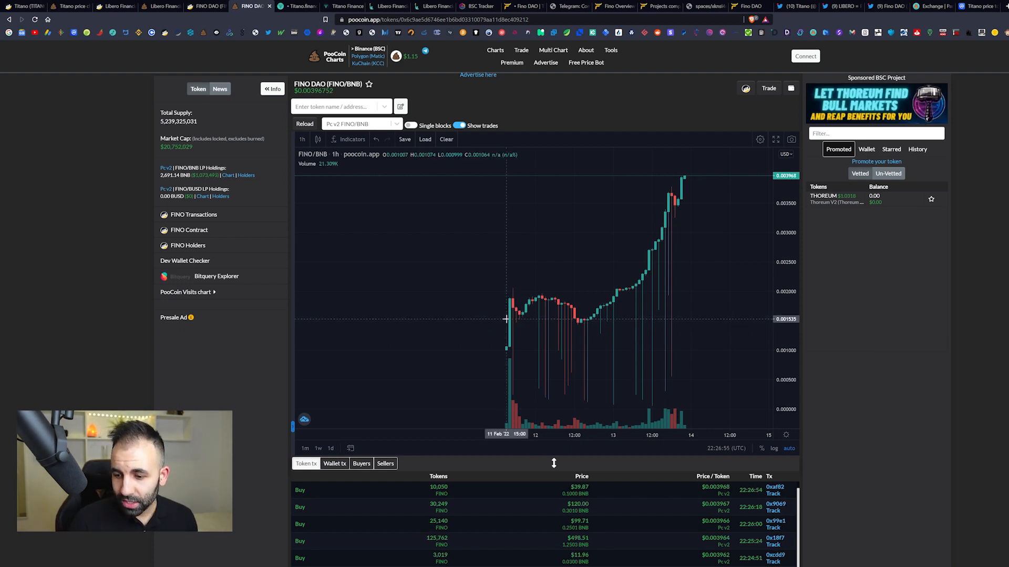
{"action": "mouse_move", "coordinate": [526, 315]}
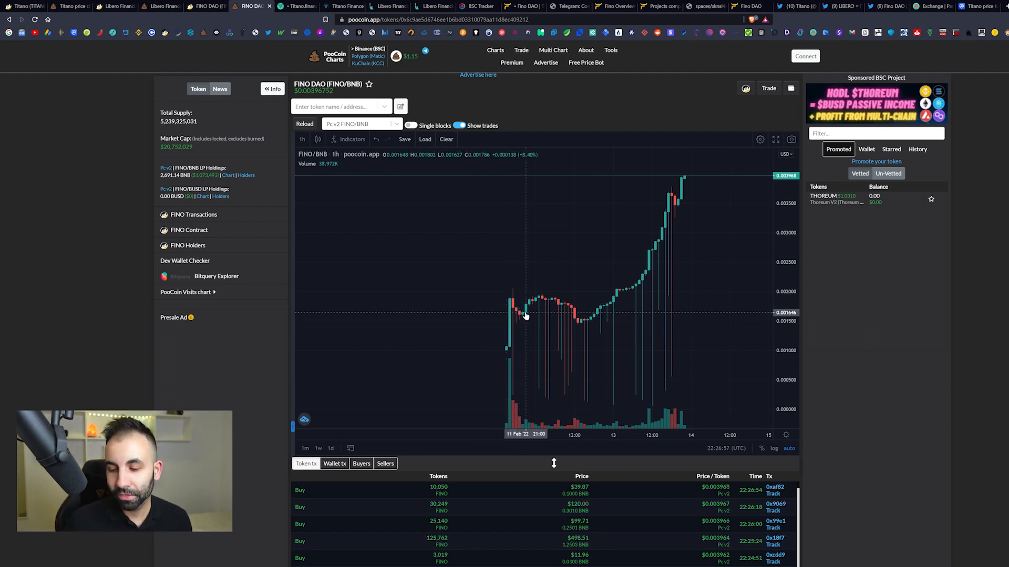
{"action": "mouse_move", "coordinate": [701, 187]}
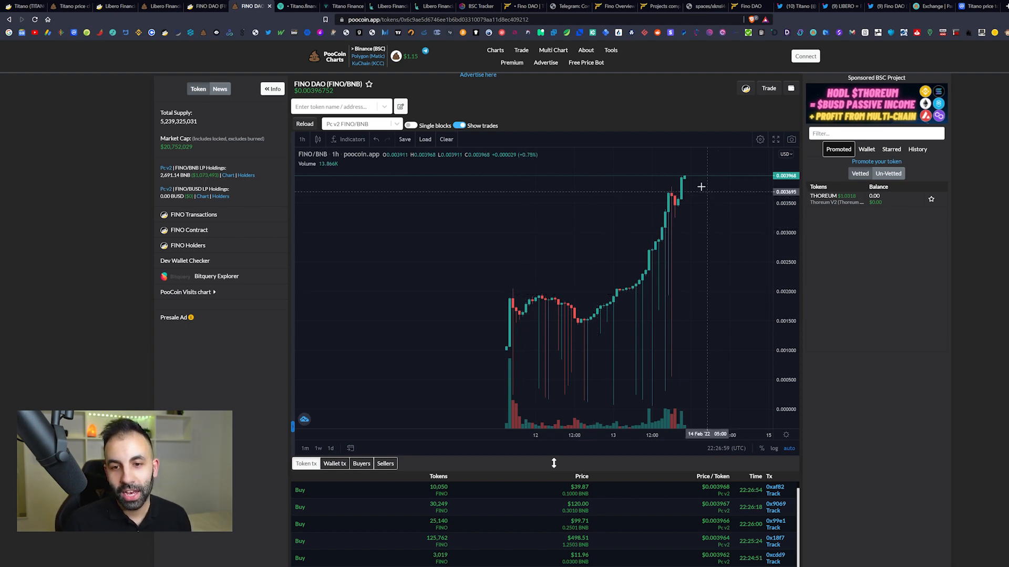
{"action": "mouse_move", "coordinate": [685, 178]}
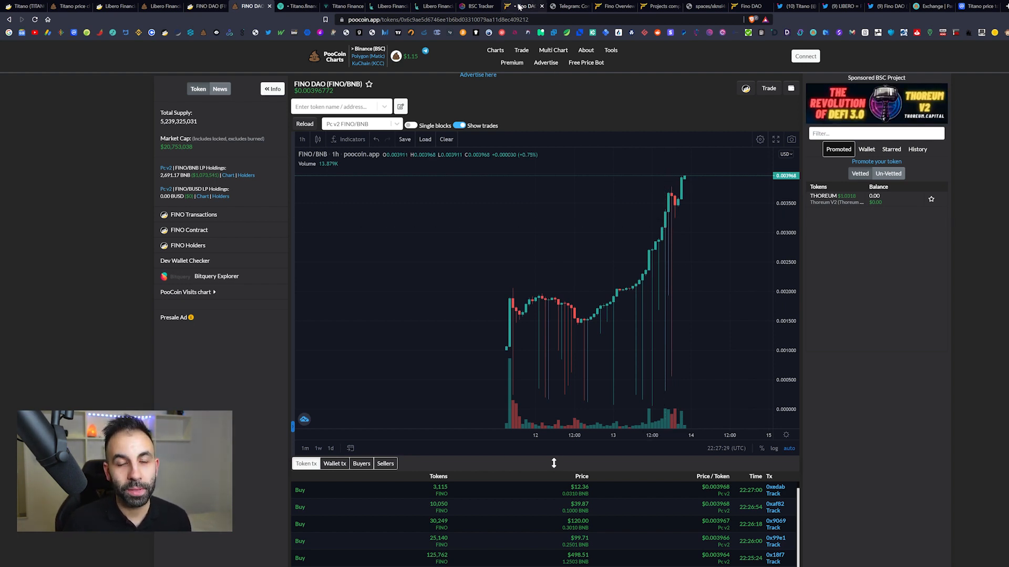
Step: Return to the Fino DAO homepage and scroll past the Auto-Staking intro to How It Works
{"action": "left_click", "coordinate": [522, 6]}
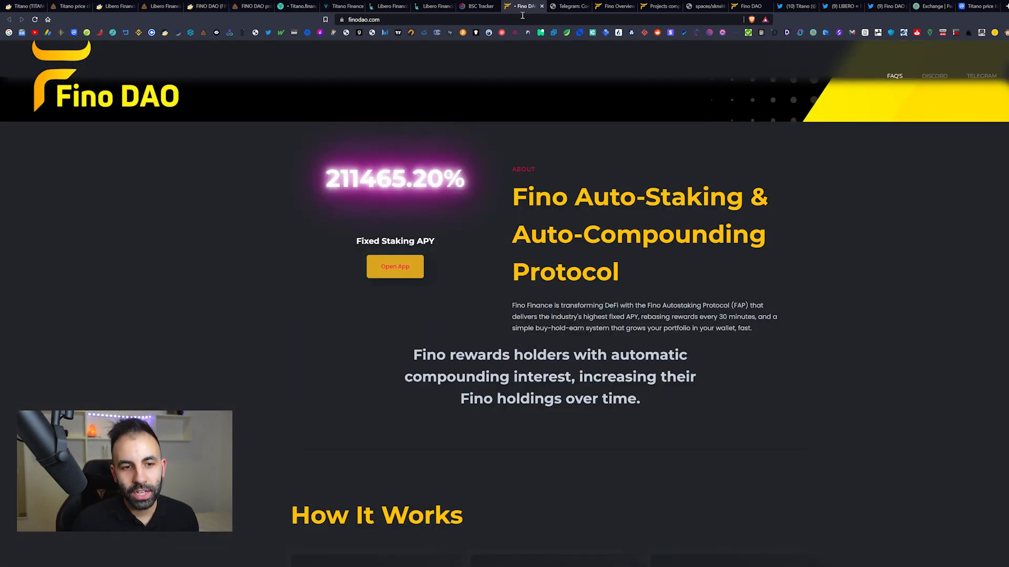
{"action": "mouse_move", "coordinate": [745, 207]}
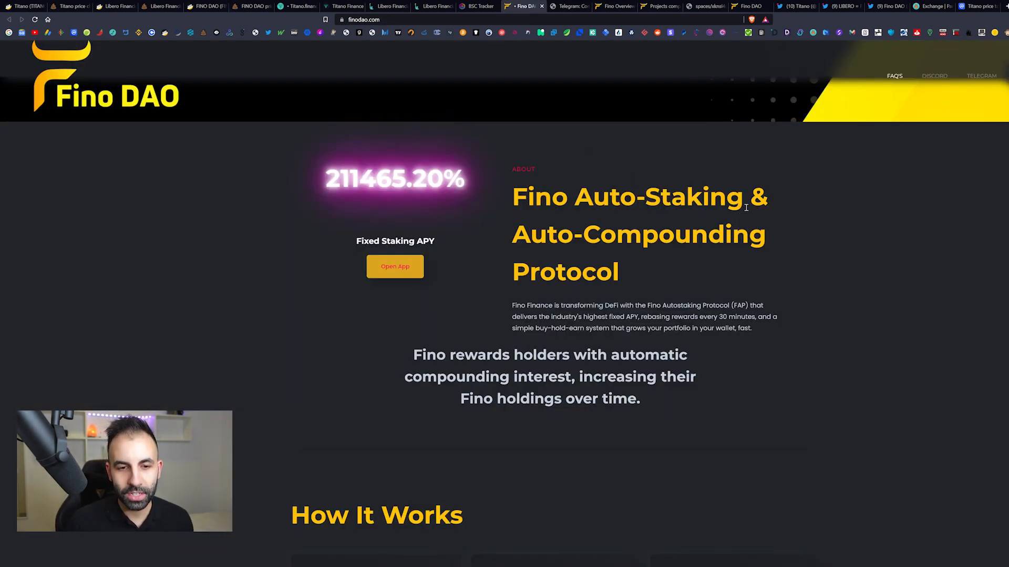
{"action": "scroll", "scroll_direction": "down", "scroll_amount": 3}
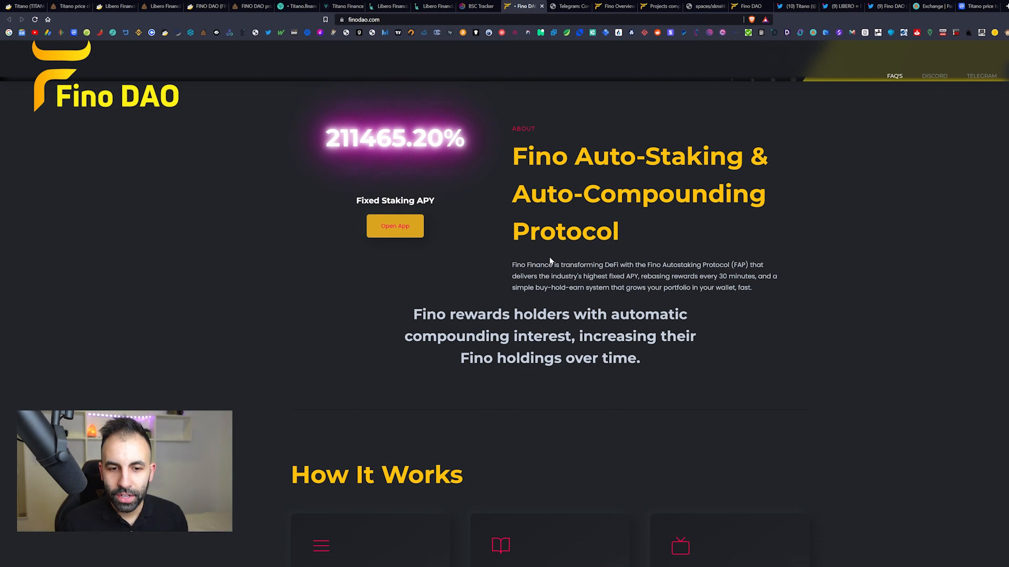
{"action": "mouse_move", "coordinate": [521, 273]}
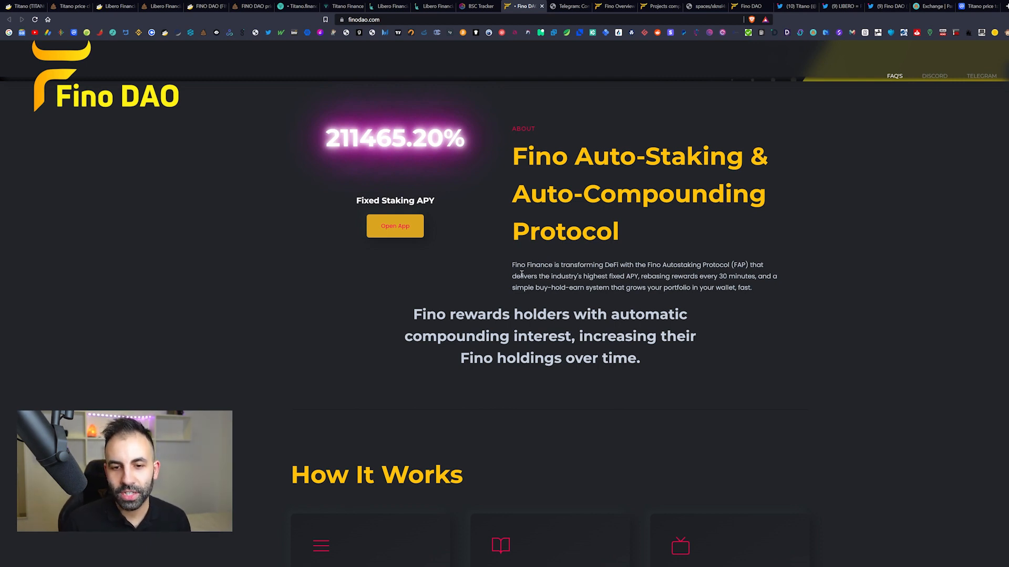
{"action": "mouse_move", "coordinate": [631, 287]}
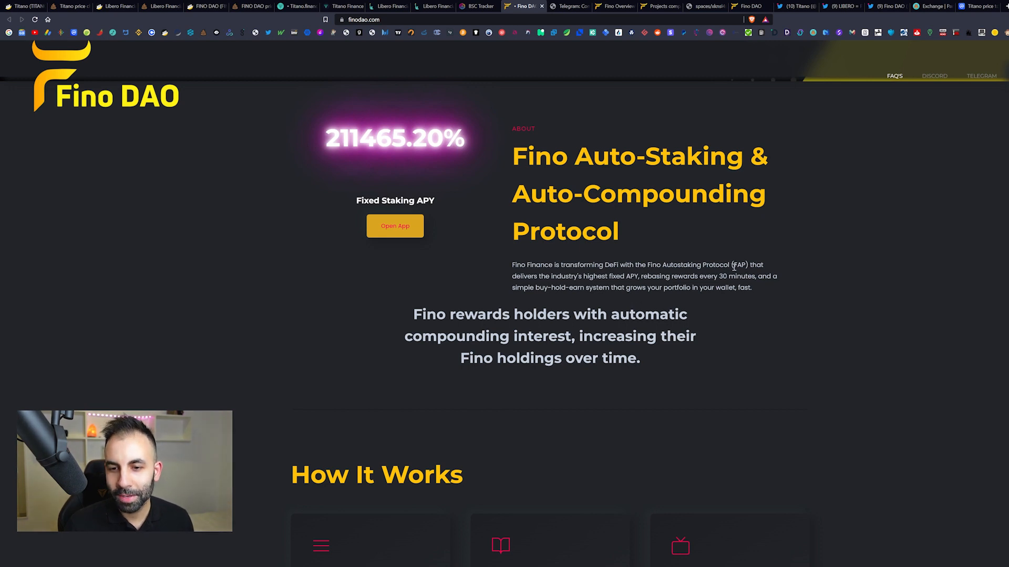
{"action": "mouse_move", "coordinate": [666, 299]}
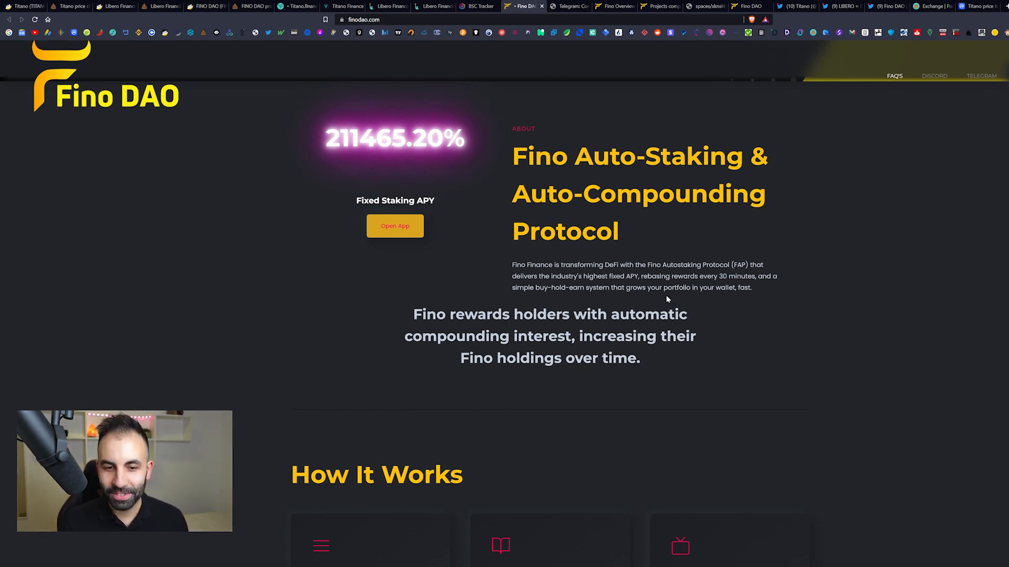
{"action": "mouse_move", "coordinate": [654, 285]}
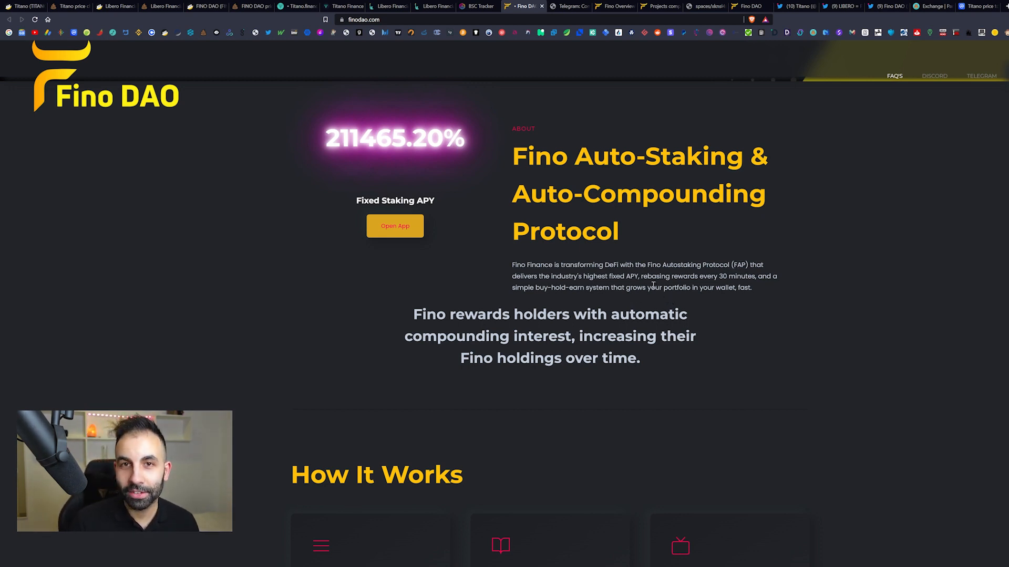
{"action": "mouse_move", "coordinate": [654, 307]}
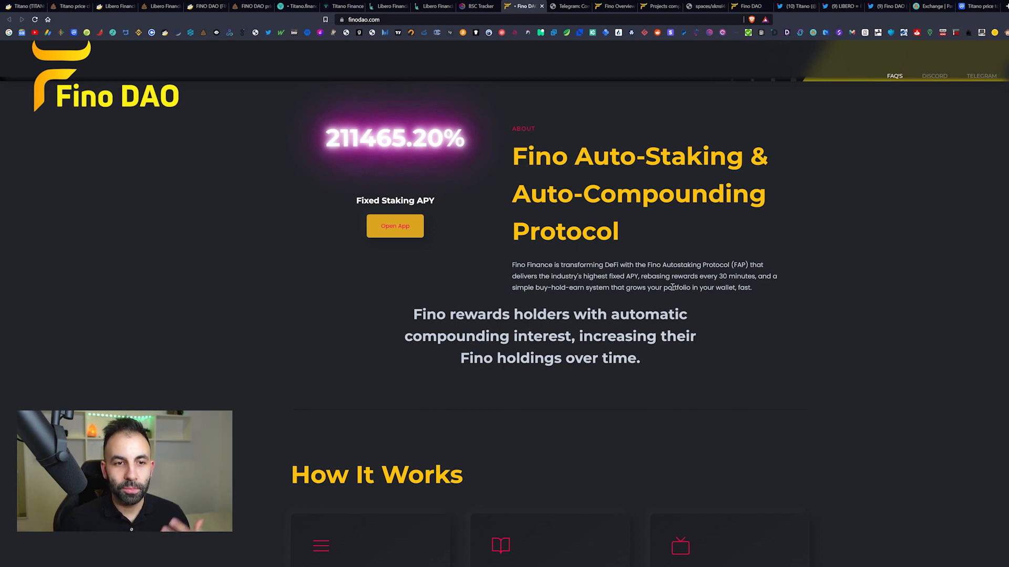
{"action": "scroll", "scroll_direction": "down", "scroll_amount": 3}
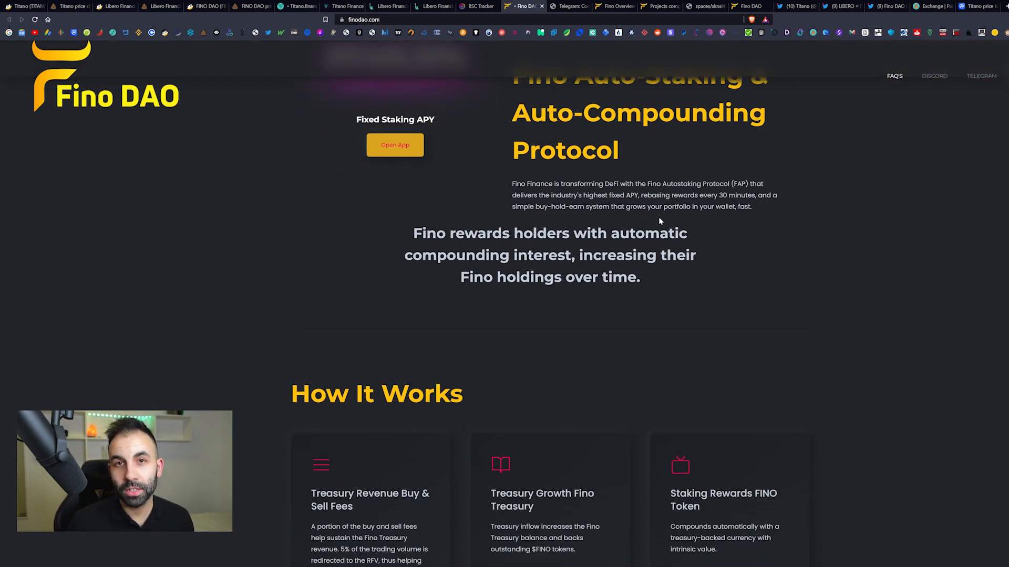
{"action": "scroll", "scroll_direction": "down", "scroll_amount": 3}
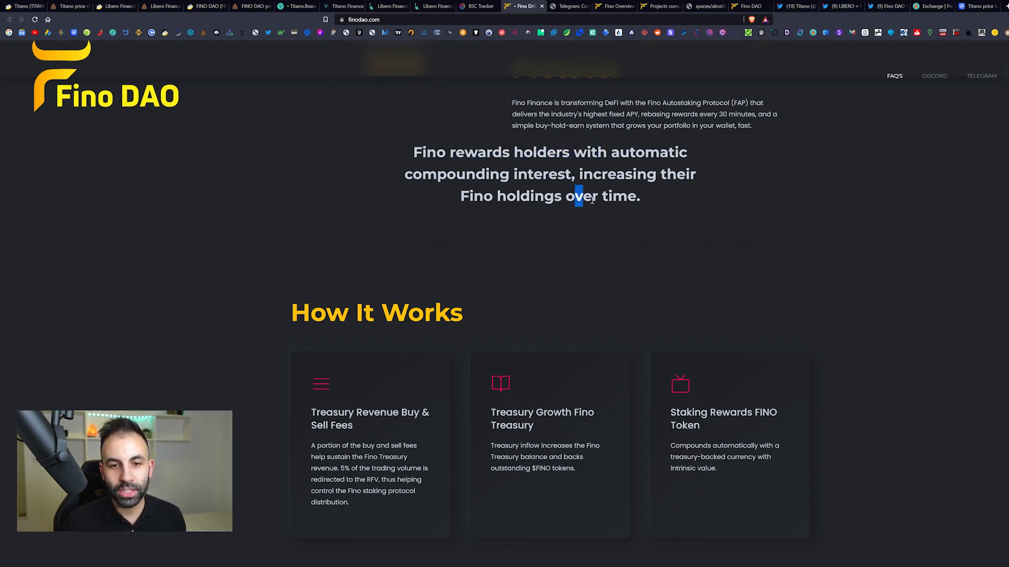
Step: Scroll until the treasury revenue, treasury growth and staking rewards cards are fully visible
{"action": "scroll", "scroll_direction": "down", "scroll_amount": 3}
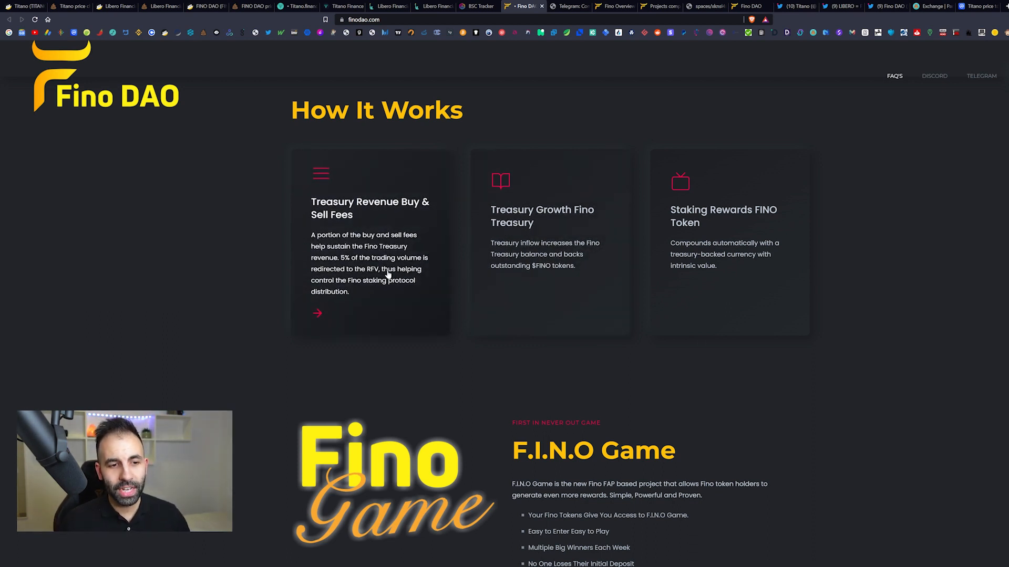
{"action": "mouse_move", "coordinate": [358, 264]}
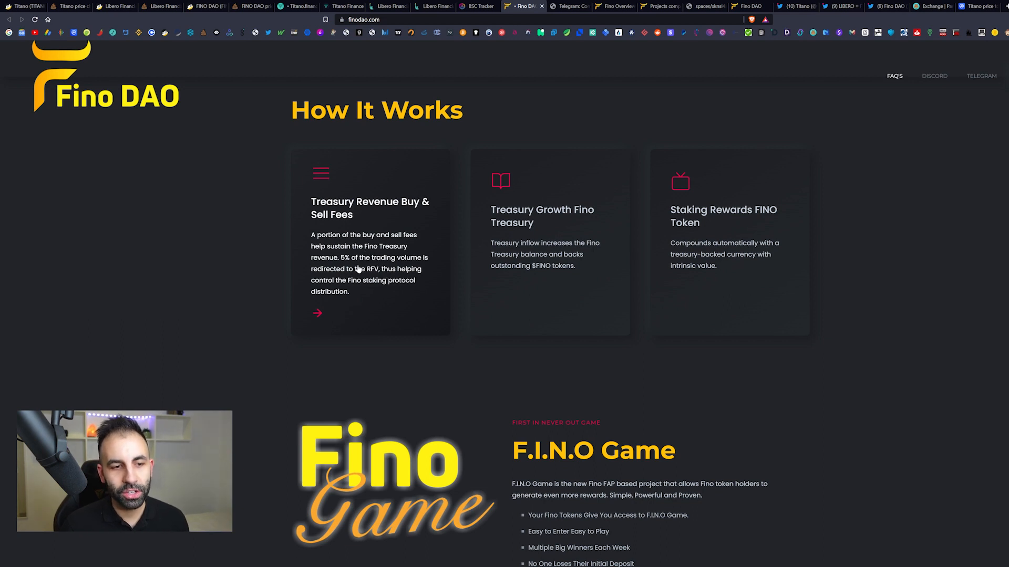
{"action": "mouse_move", "coordinate": [388, 287]}
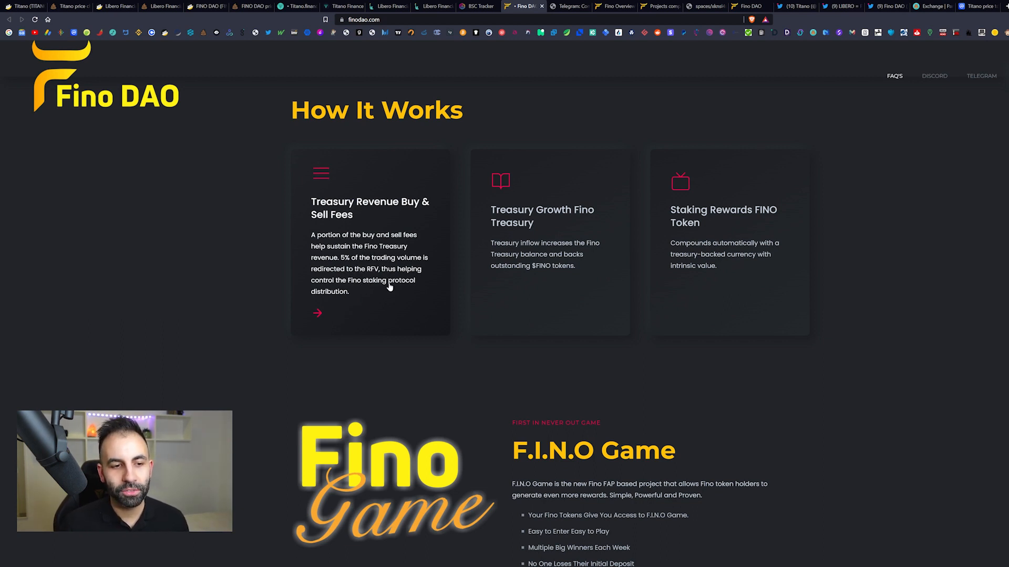
{"action": "mouse_move", "coordinate": [375, 274]}
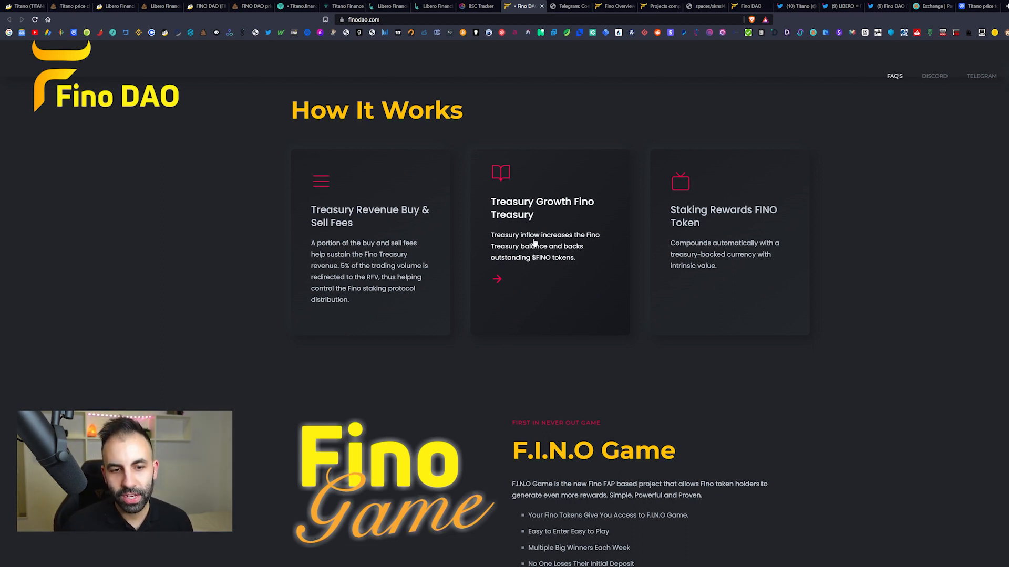
{"action": "mouse_move", "coordinate": [587, 245]}
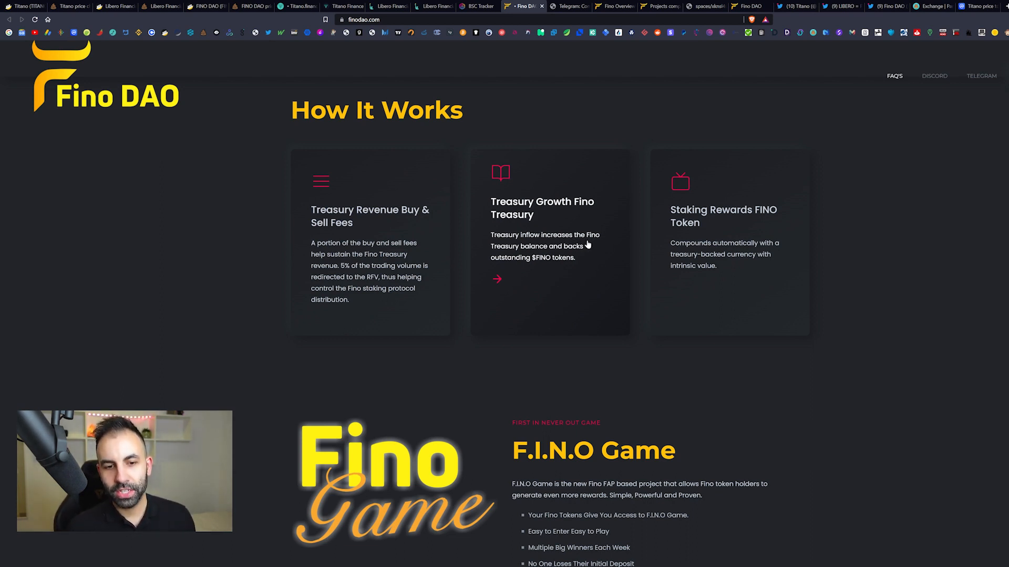
{"action": "mouse_move", "coordinate": [534, 266]}
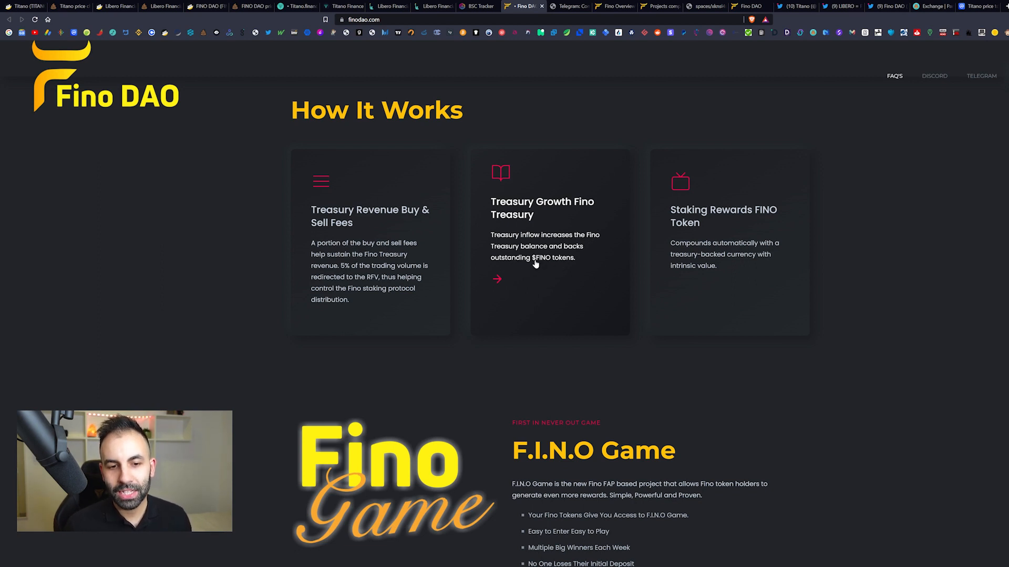
{"action": "mouse_move", "coordinate": [631, 241]}
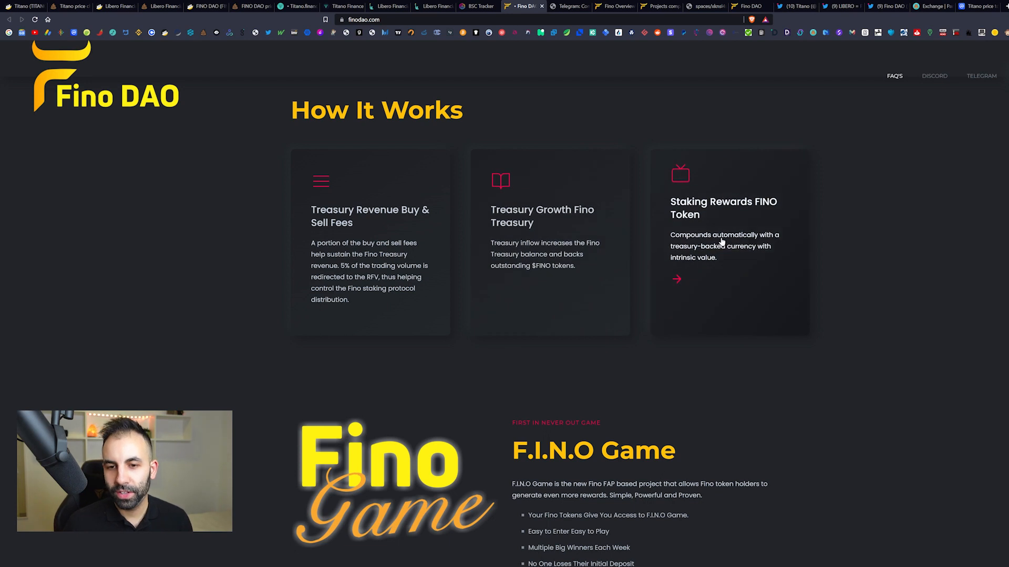
{"action": "mouse_move", "coordinate": [725, 250]}
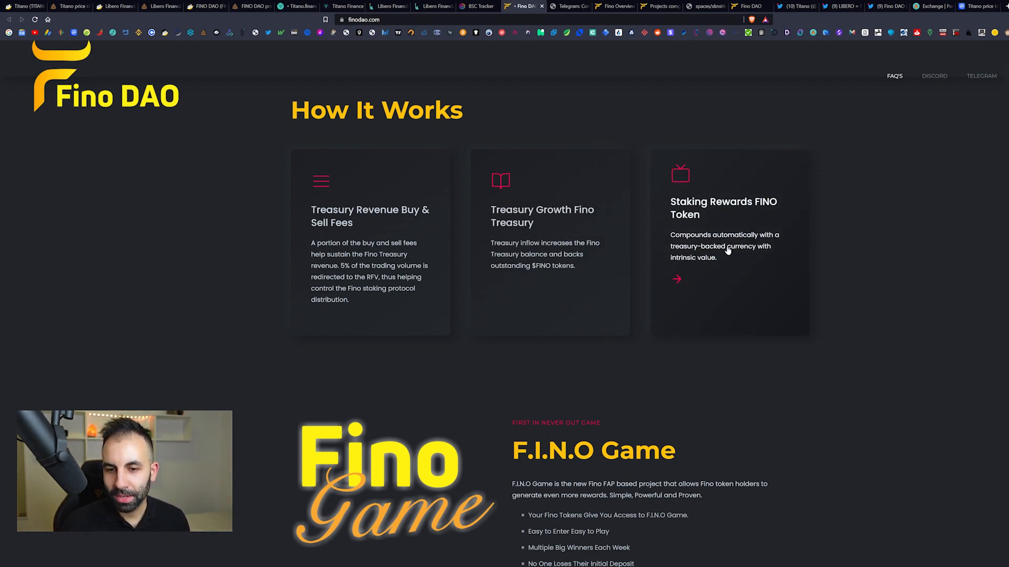
{"action": "mouse_move", "coordinate": [765, 264]}
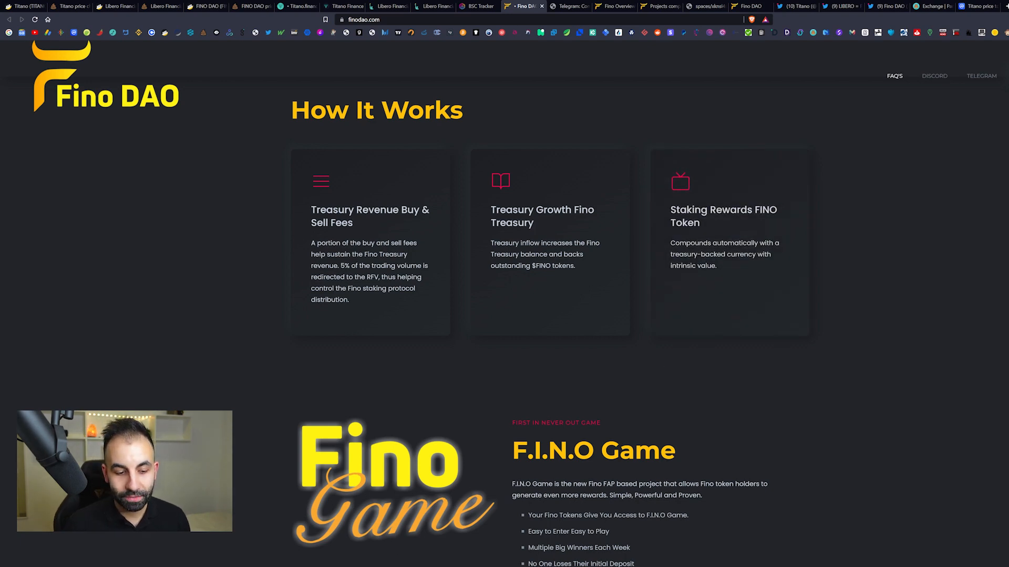
{"action": "mouse_move", "coordinate": [929, 255]}
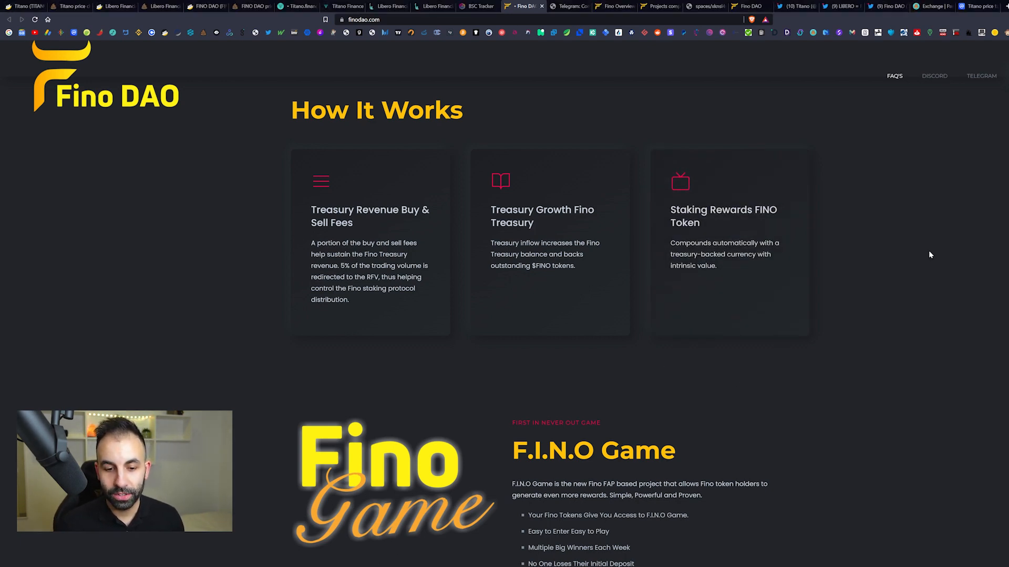
Step: Frame the F.I.N.O Game section so all five game features are visible
{"action": "scroll", "scroll_direction": "down", "scroll_amount": 3}
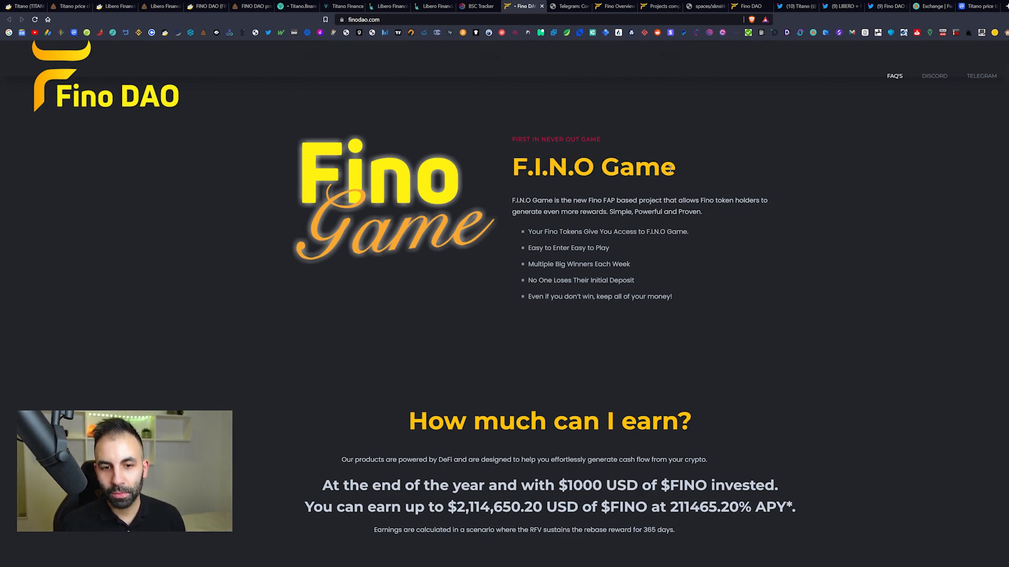
{"action": "scroll", "scroll_direction": "up", "scroll_amount": 3}
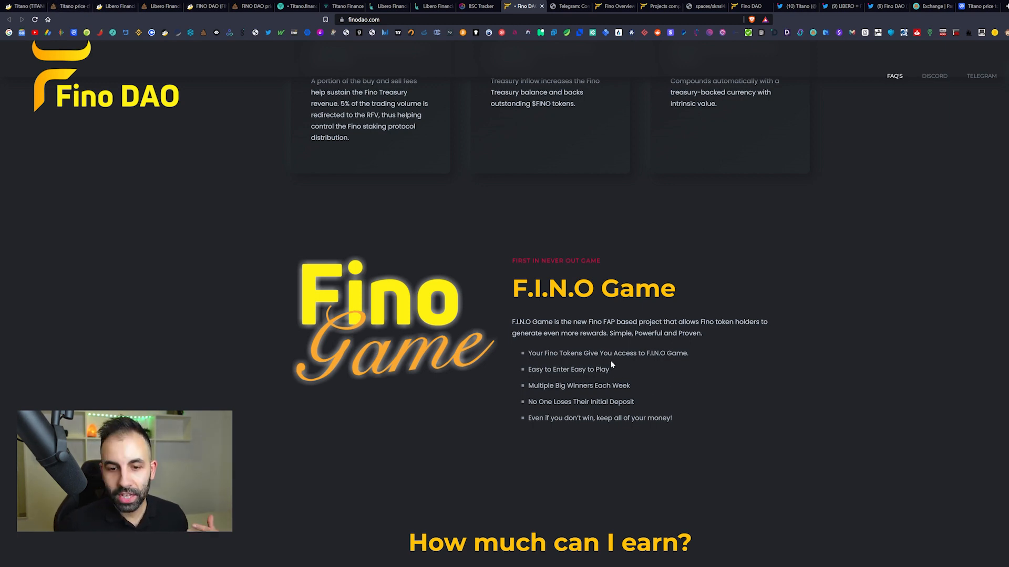
{"action": "mouse_move", "coordinate": [598, 332]}
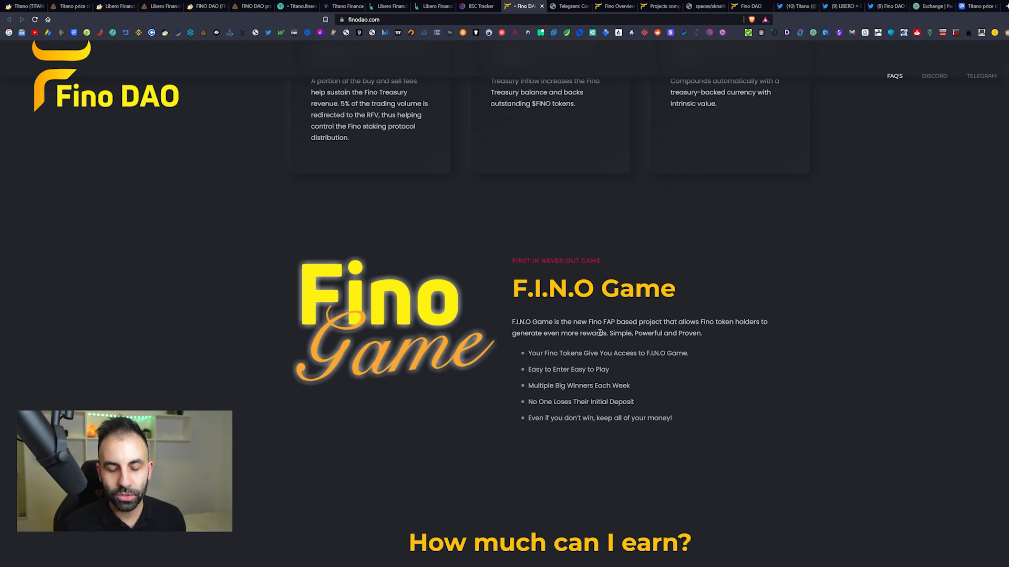
Step: Scroll to 'How much can I earn?' and highlight the 211465.20% APY figure
{"action": "scroll", "scroll_direction": "down", "scroll_amount": 3}
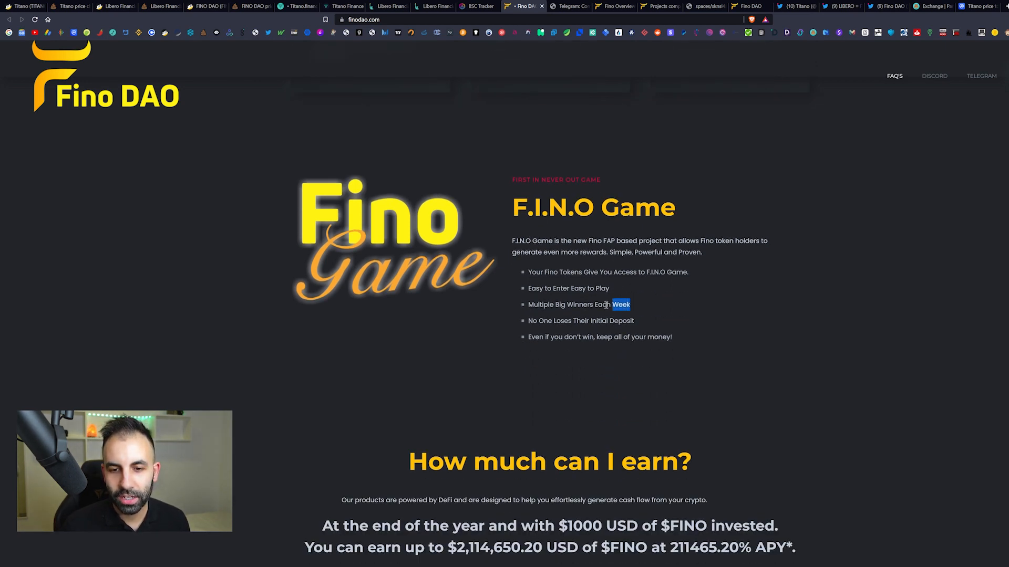
{"action": "scroll", "scroll_direction": "down", "scroll_amount": 3}
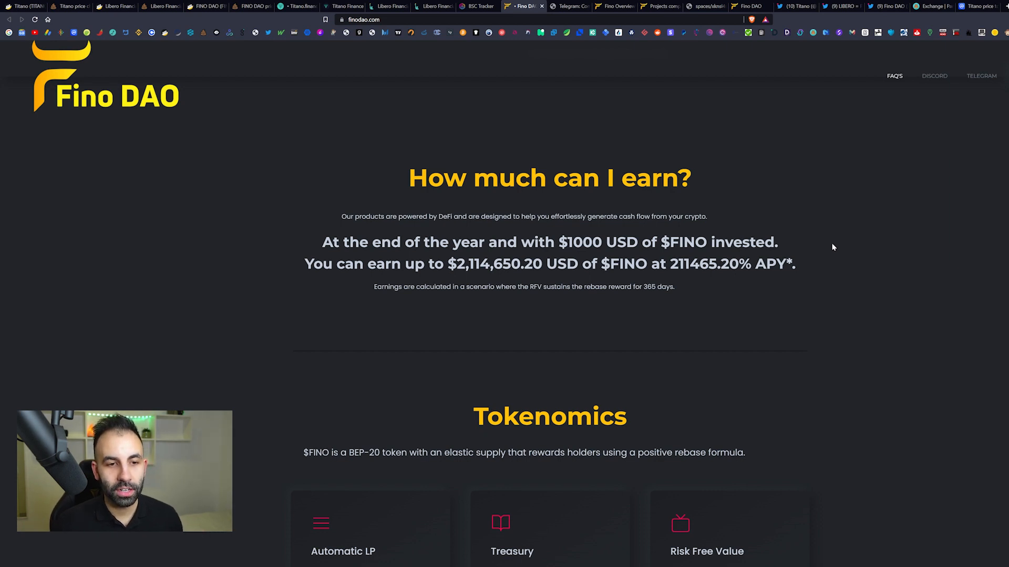
{"action": "mouse_move", "coordinate": [825, 212]}
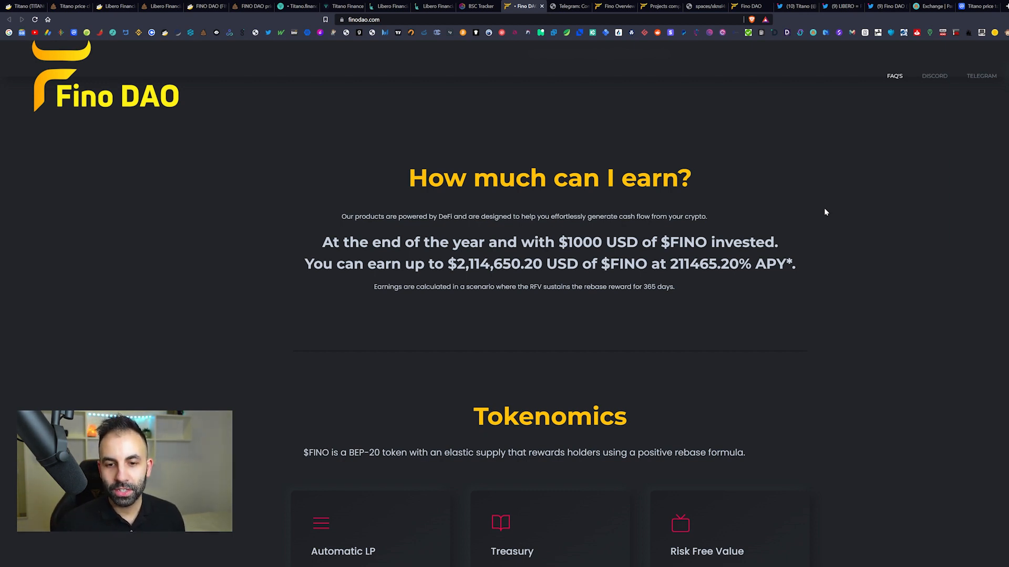
{"action": "mouse_move", "coordinate": [364, 283]}
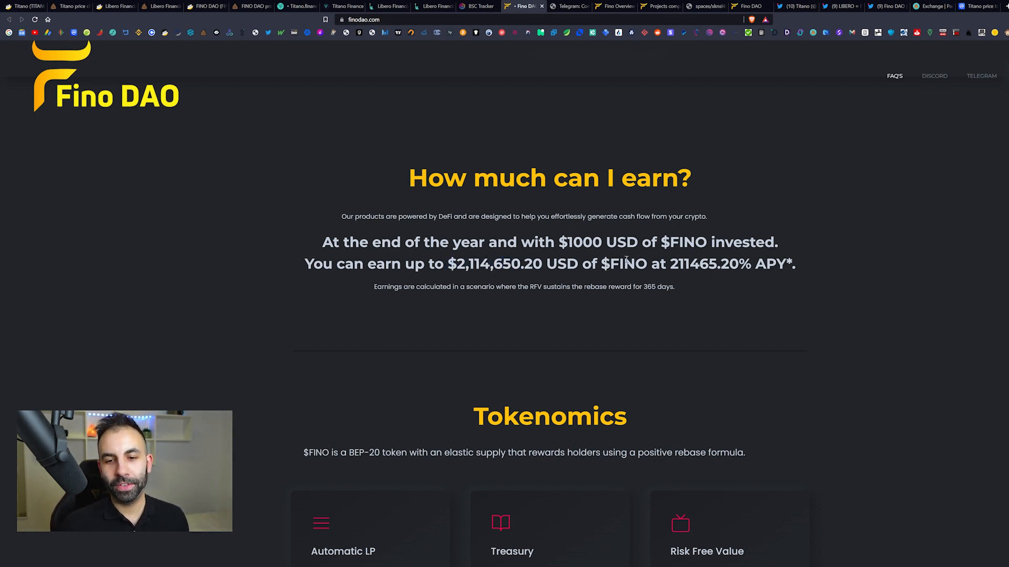
{"action": "mouse_move", "coordinate": [683, 284]}
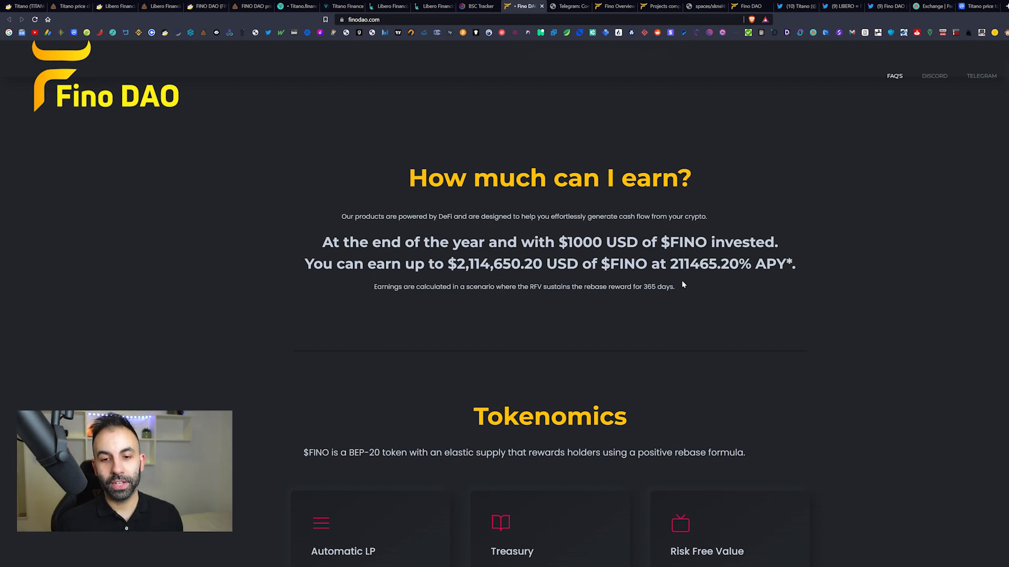
{"action": "double_click", "coordinate": [694, 264]}
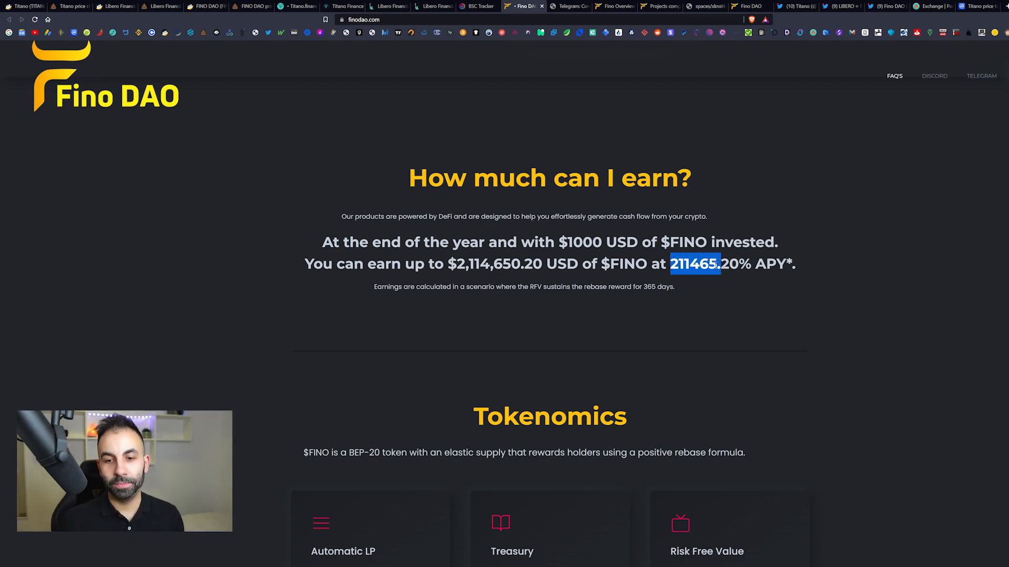
{"action": "left_click", "coordinate": [668, 264]}
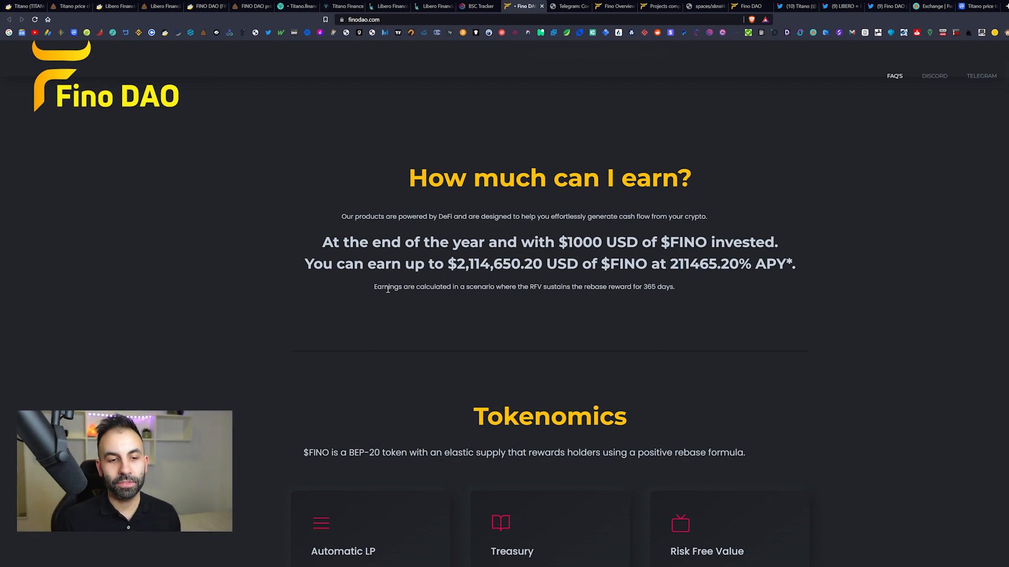
{"action": "mouse_move", "coordinate": [507, 283]}
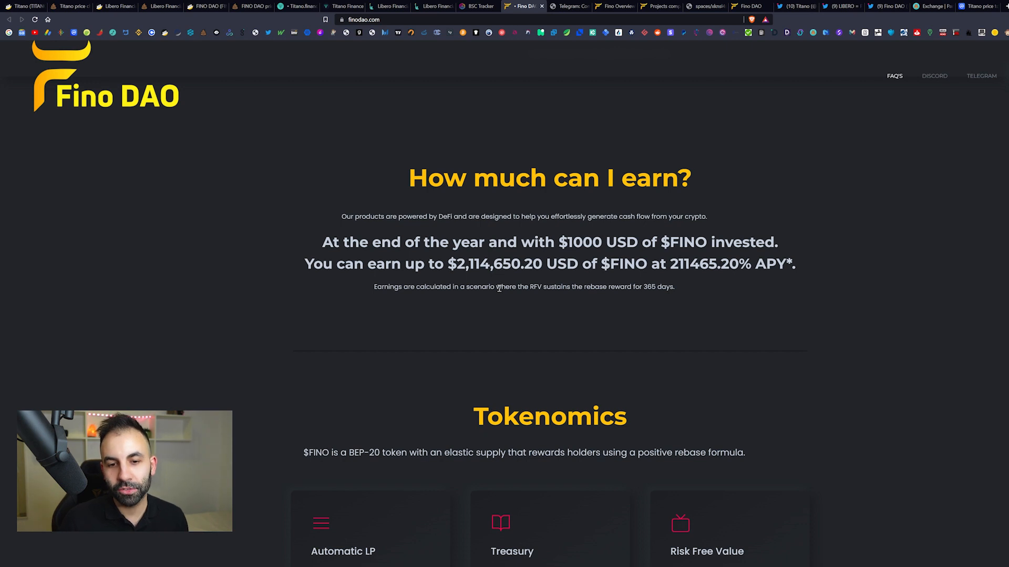
{"action": "mouse_move", "coordinate": [482, 296]}
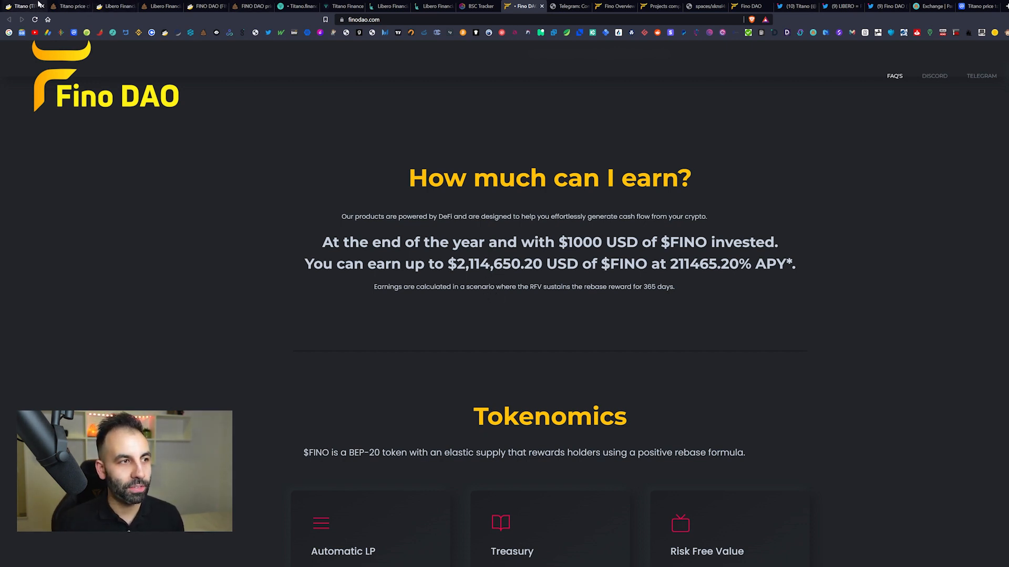
Step: Switch to the PooCoin TITANO/BNB chart, priced around $0.1724
{"action": "left_click", "coordinate": [69, 6]}
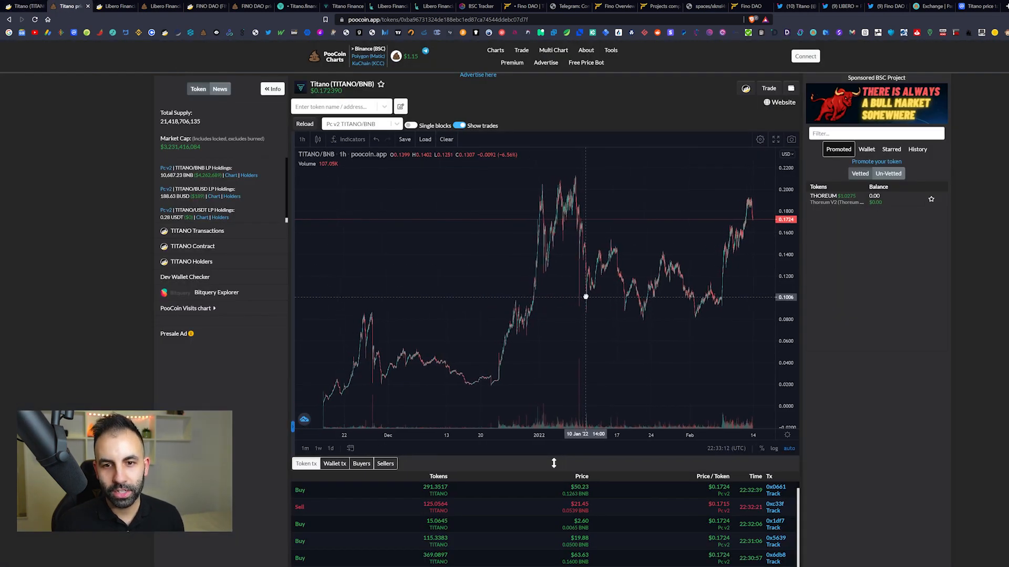
{"action": "mouse_move", "coordinate": [338, 393]}
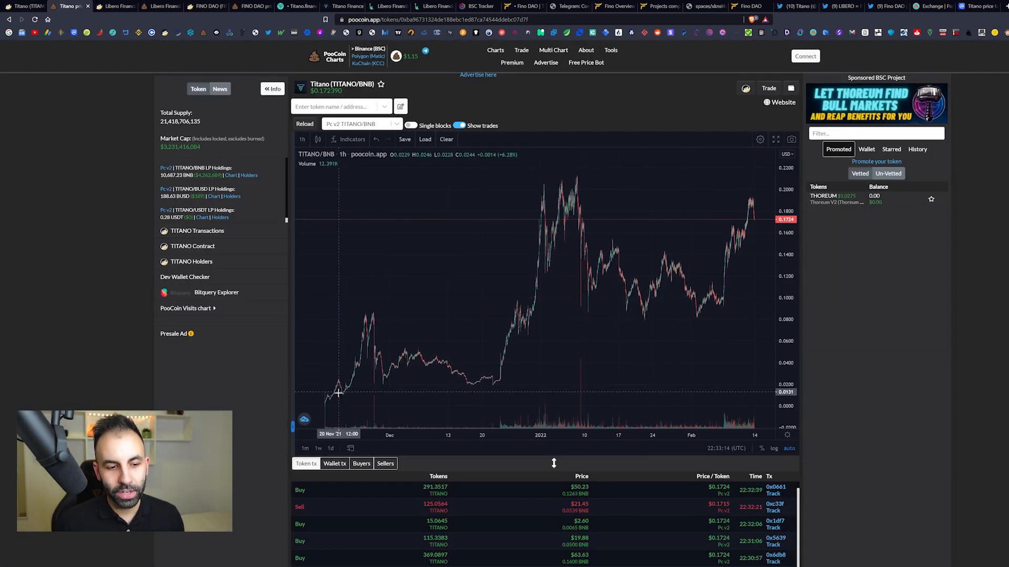
{"action": "mouse_move", "coordinate": [344, 395]}
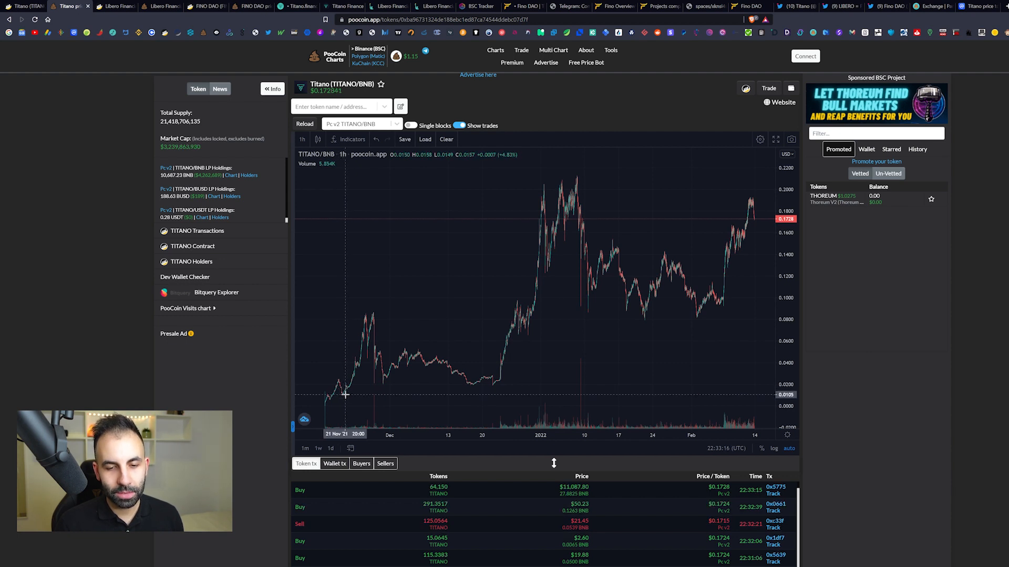
{"action": "mouse_move", "coordinate": [326, 399]}
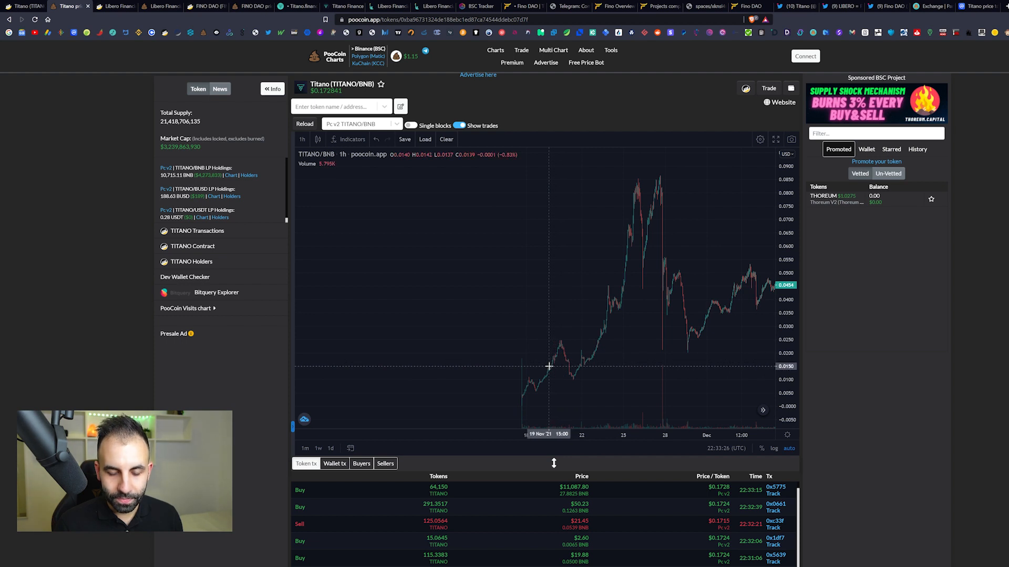
{"action": "mouse_move", "coordinate": [550, 372]}
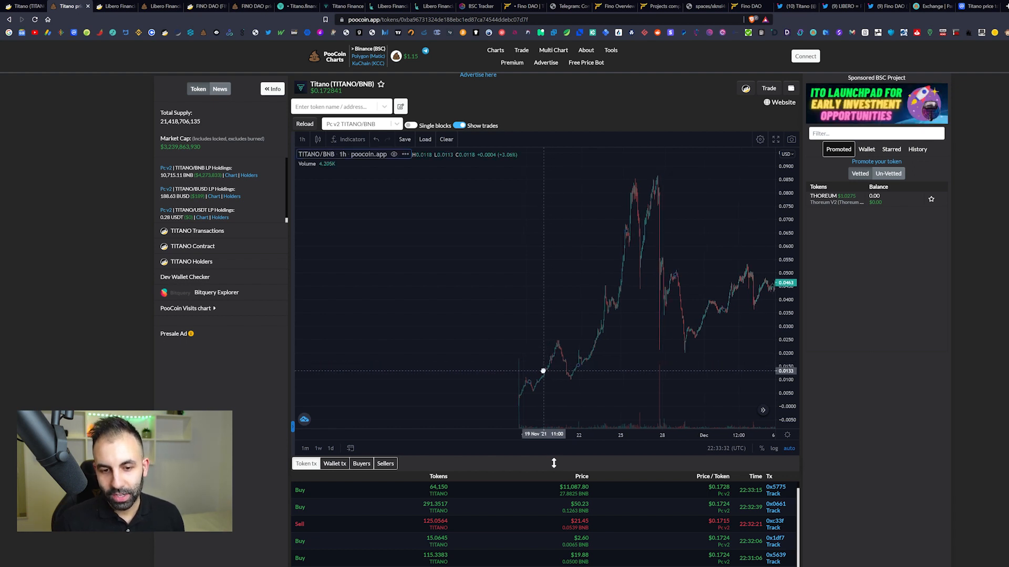
{"action": "mouse_move", "coordinate": [558, 338]}
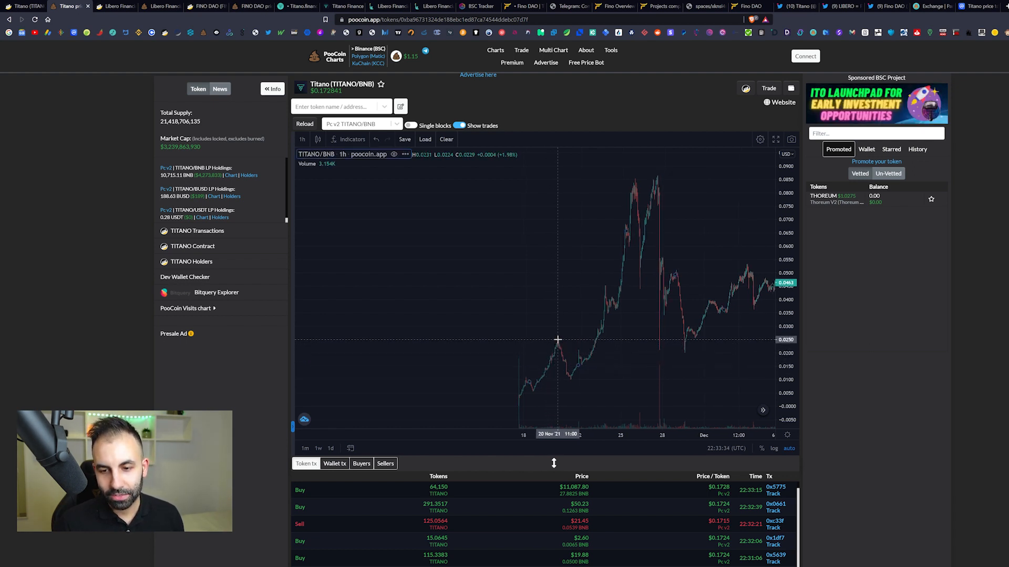
{"action": "mouse_move", "coordinate": [539, 347]}
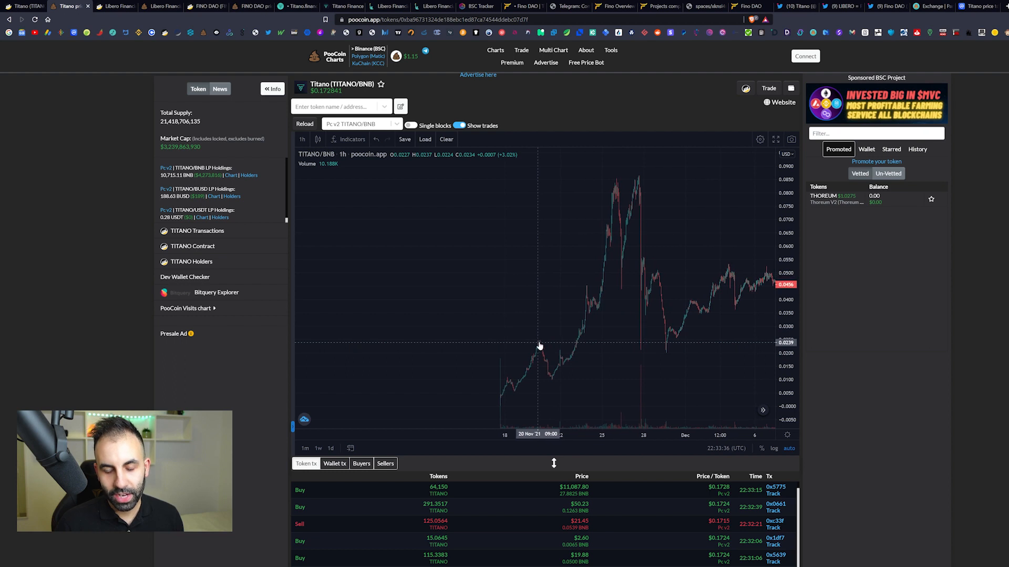
{"action": "mouse_move", "coordinate": [564, 367]}
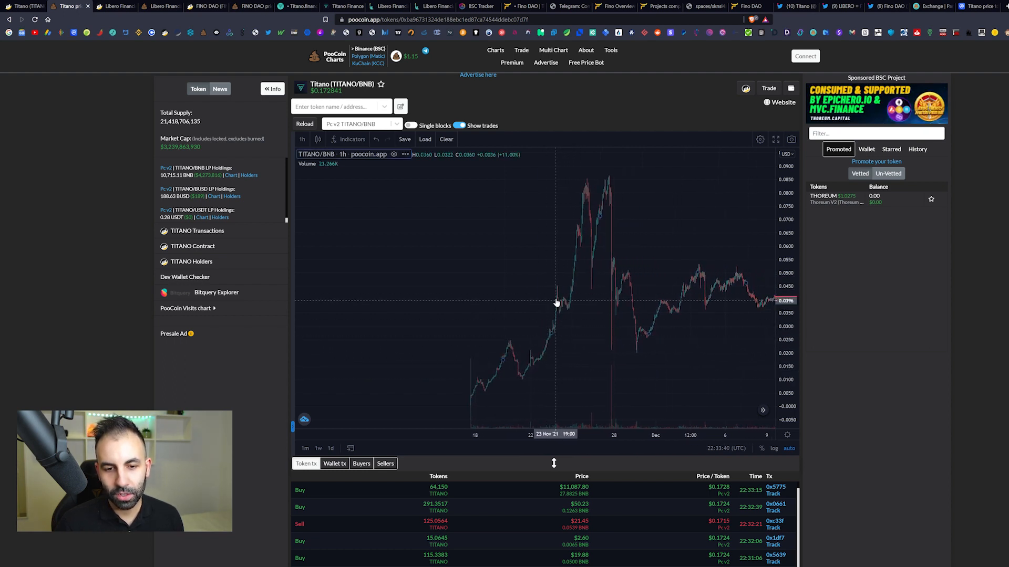
{"action": "mouse_move", "coordinate": [586, 174]}
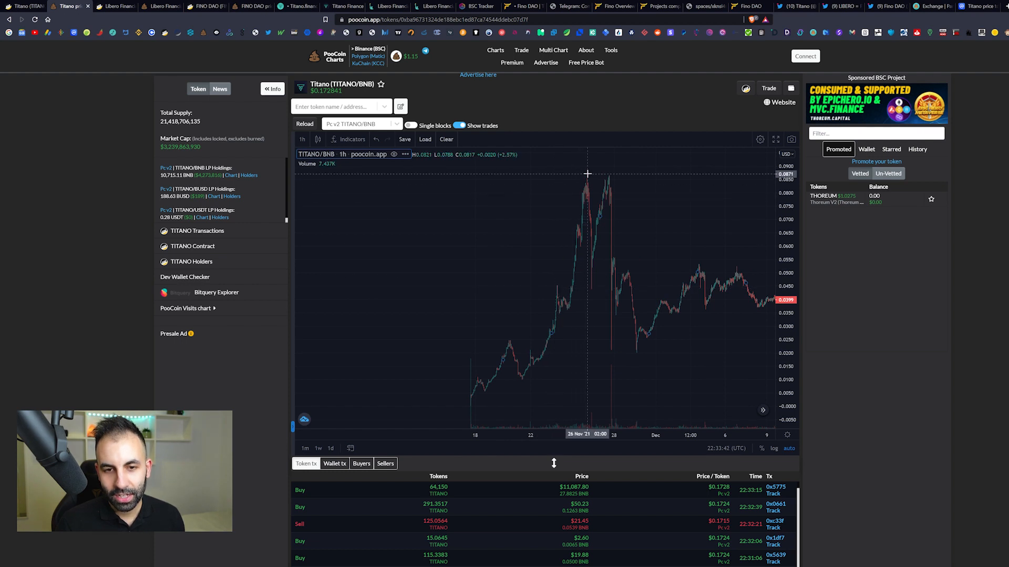
{"action": "mouse_move", "coordinate": [513, 355]}
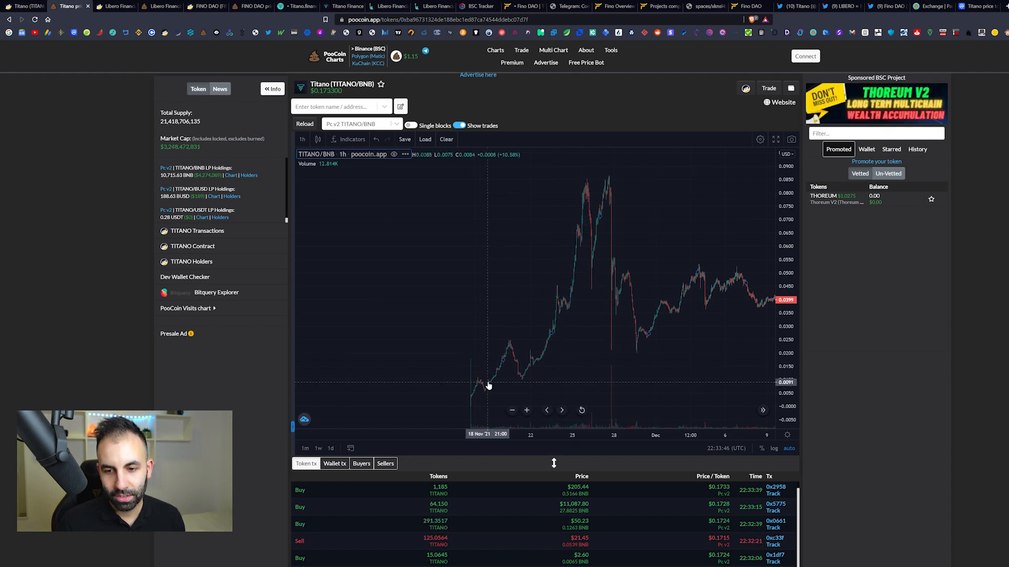
{"action": "mouse_move", "coordinate": [564, 269]}
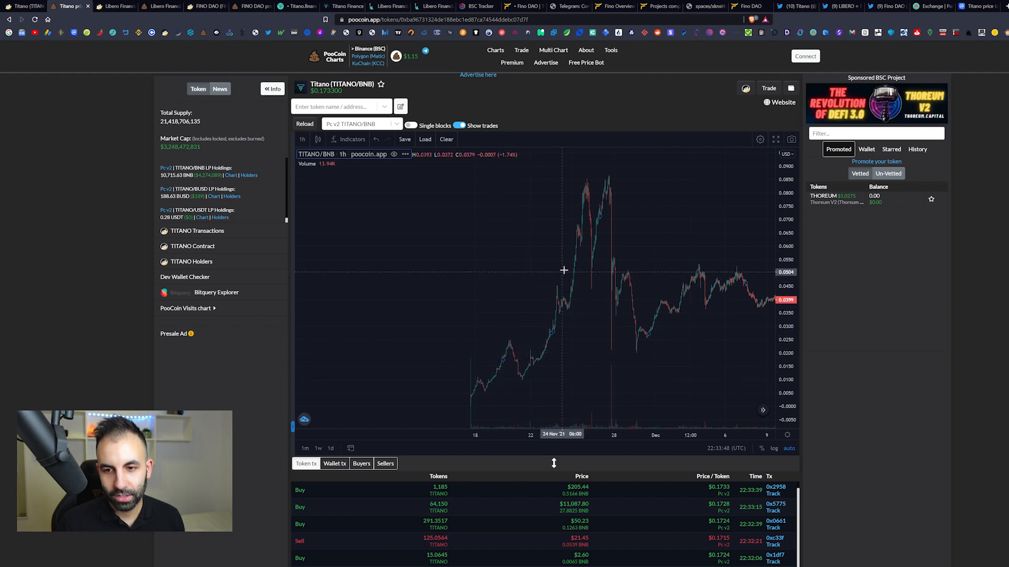
{"action": "mouse_move", "coordinate": [618, 173]}
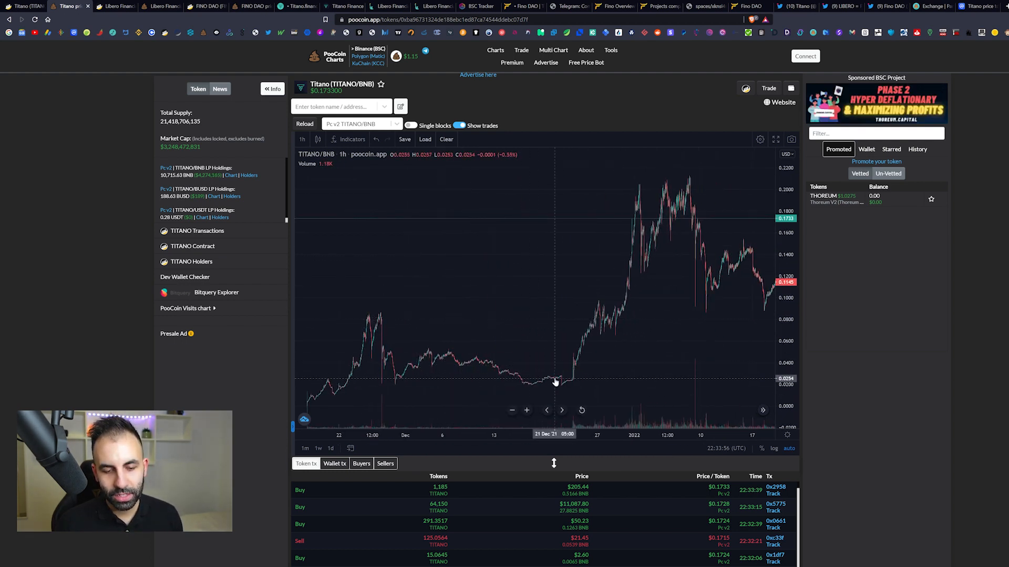
{"action": "mouse_move", "coordinate": [558, 346]}
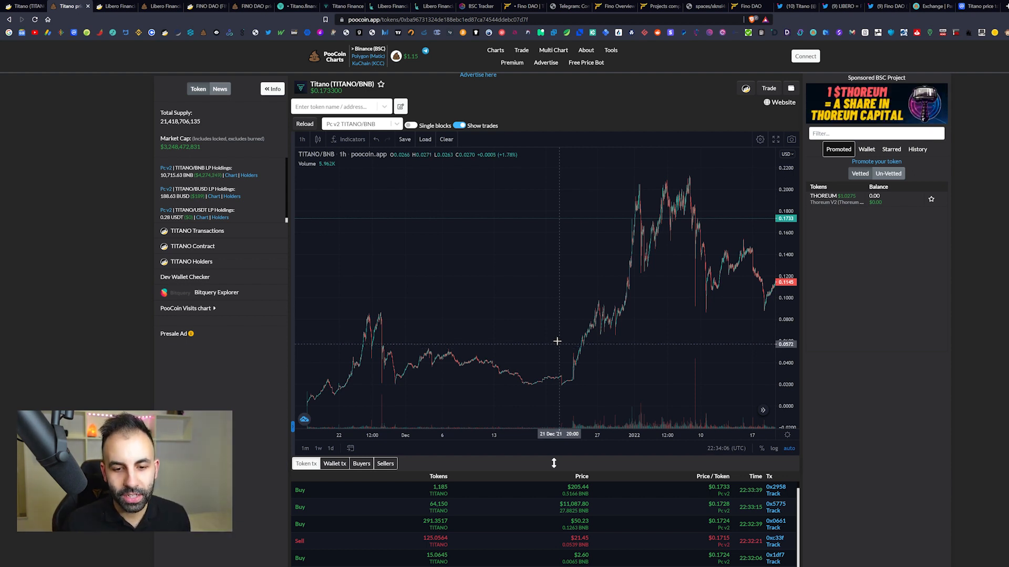
{"action": "mouse_move", "coordinate": [533, 375]}
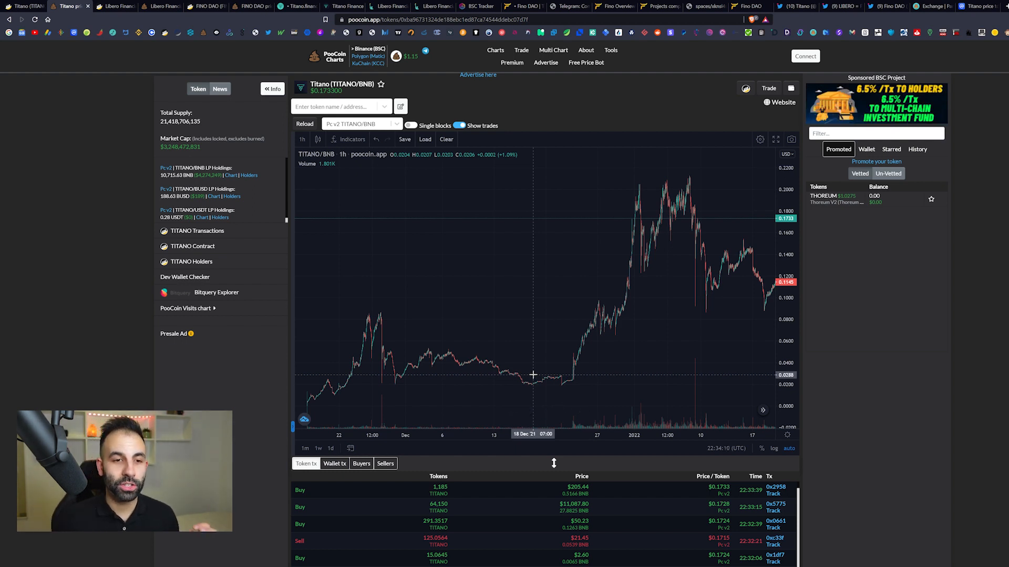
{"action": "mouse_move", "coordinate": [539, 385]}
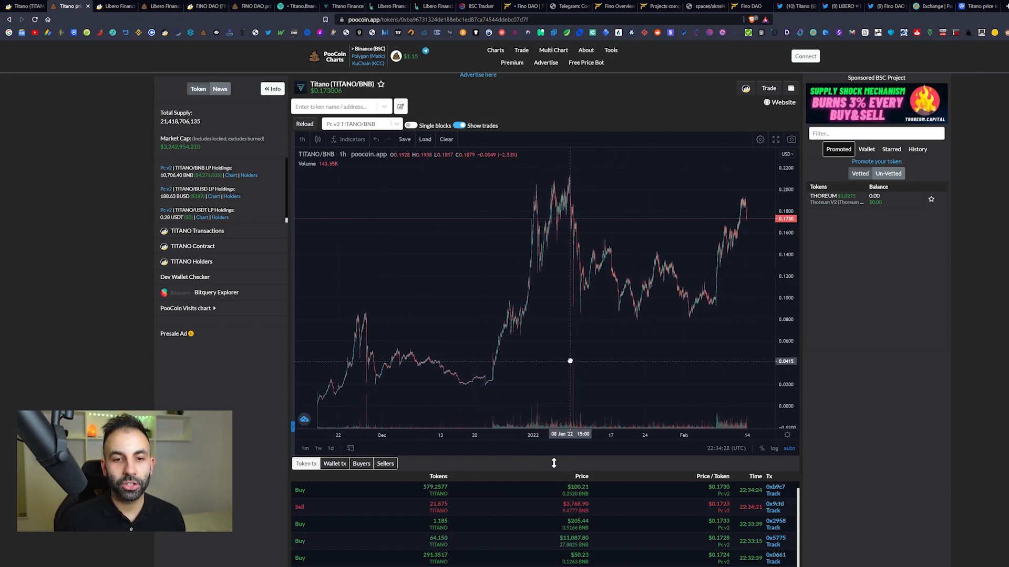
{"action": "mouse_move", "coordinate": [729, 226]}
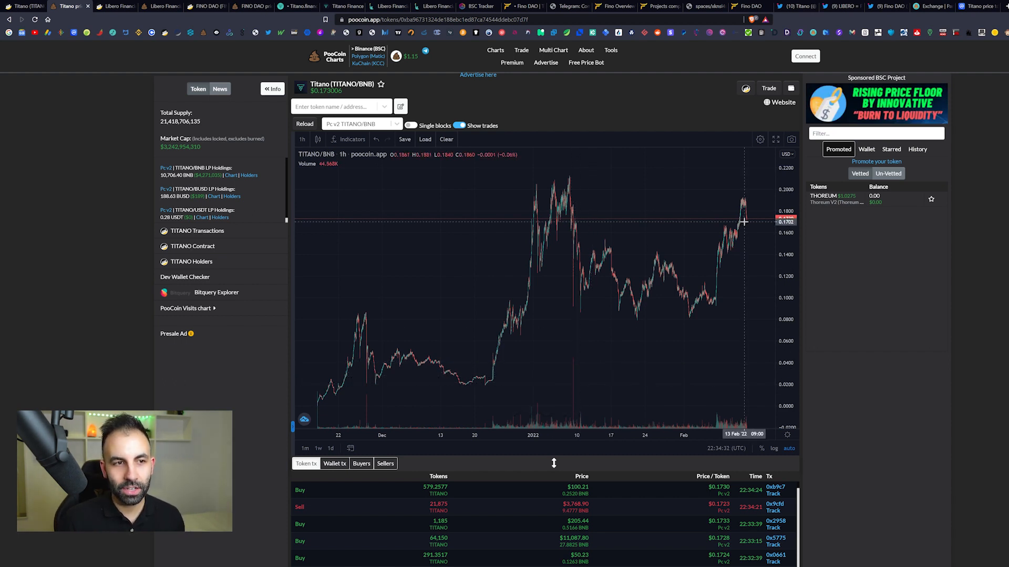
{"action": "mouse_move", "coordinate": [487, 188]}
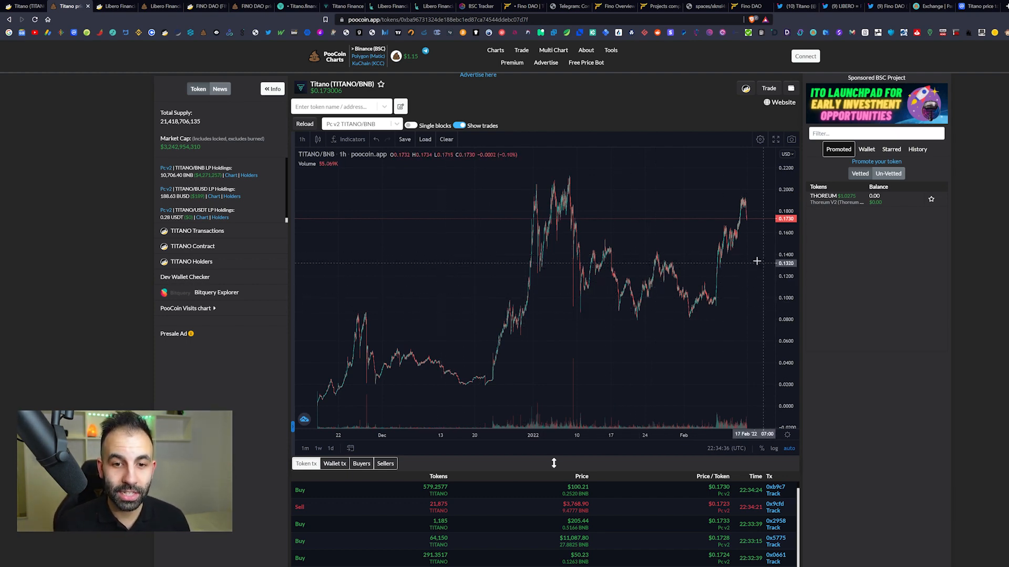
{"action": "mouse_move", "coordinate": [508, 306]}
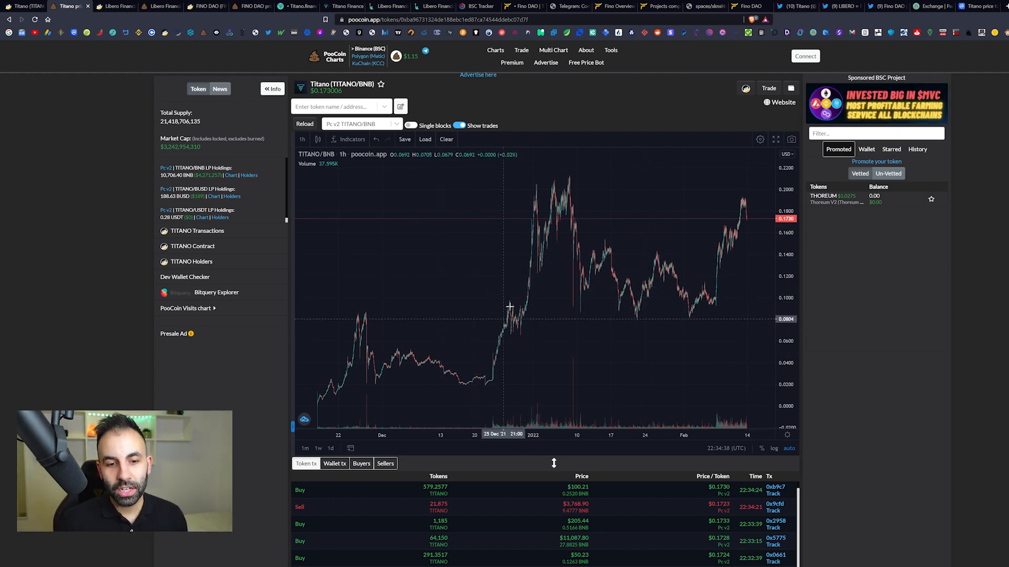
{"action": "mouse_move", "coordinate": [534, 184]}
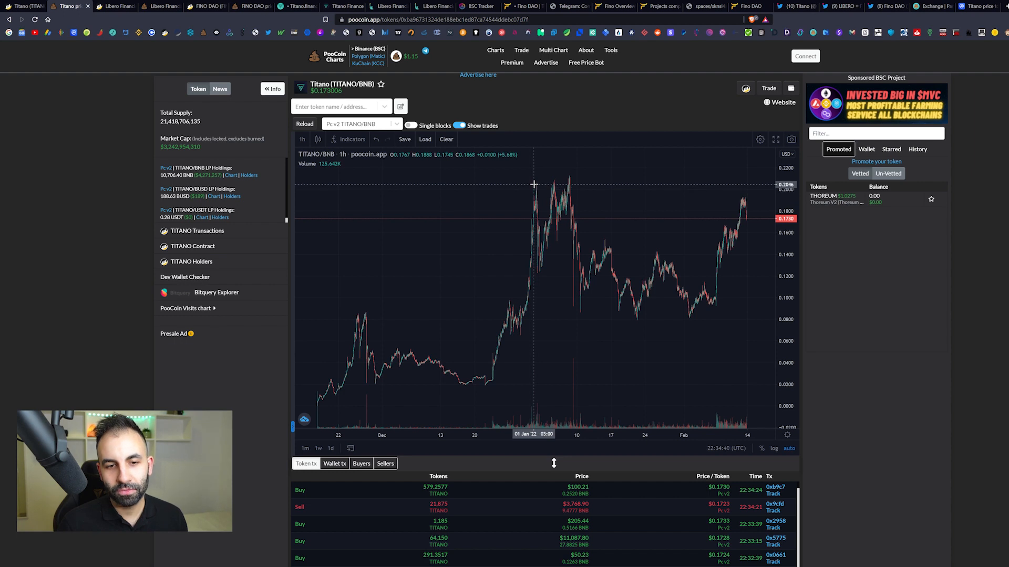
{"action": "mouse_move", "coordinate": [541, 254]}
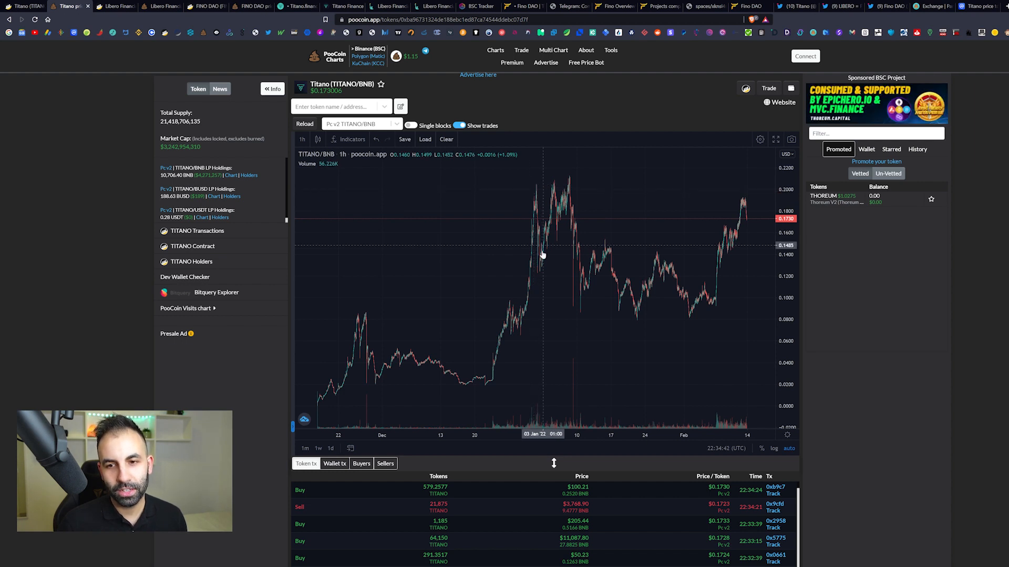
{"action": "mouse_move", "coordinate": [507, 317]}
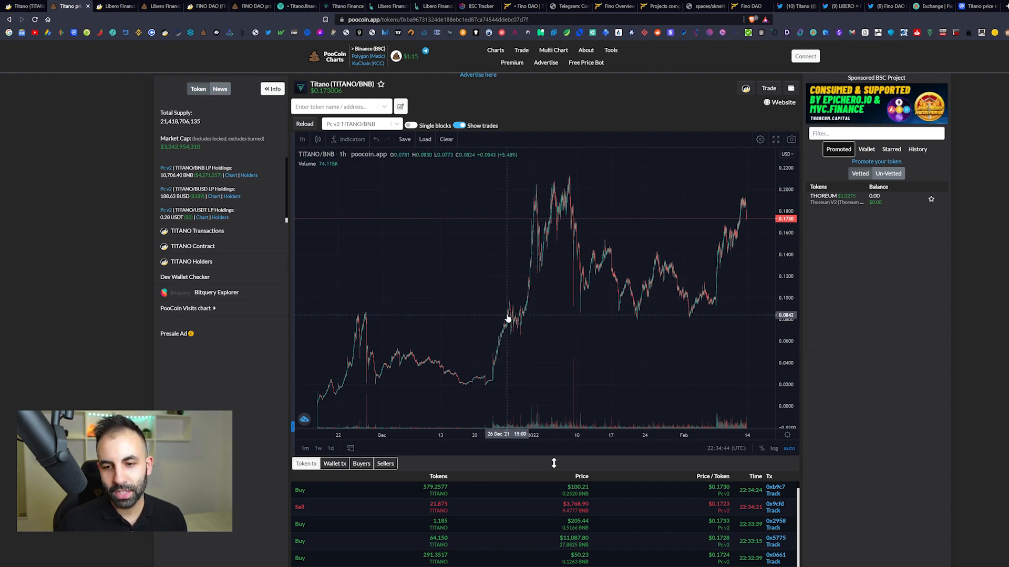
{"action": "mouse_move", "coordinate": [548, 187]}
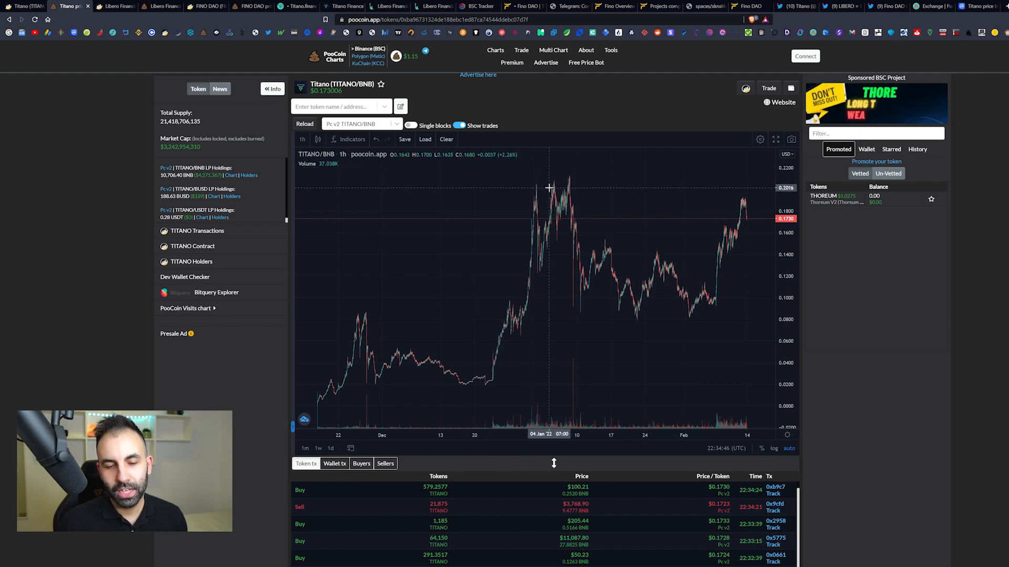
{"action": "mouse_move", "coordinate": [596, 247]}
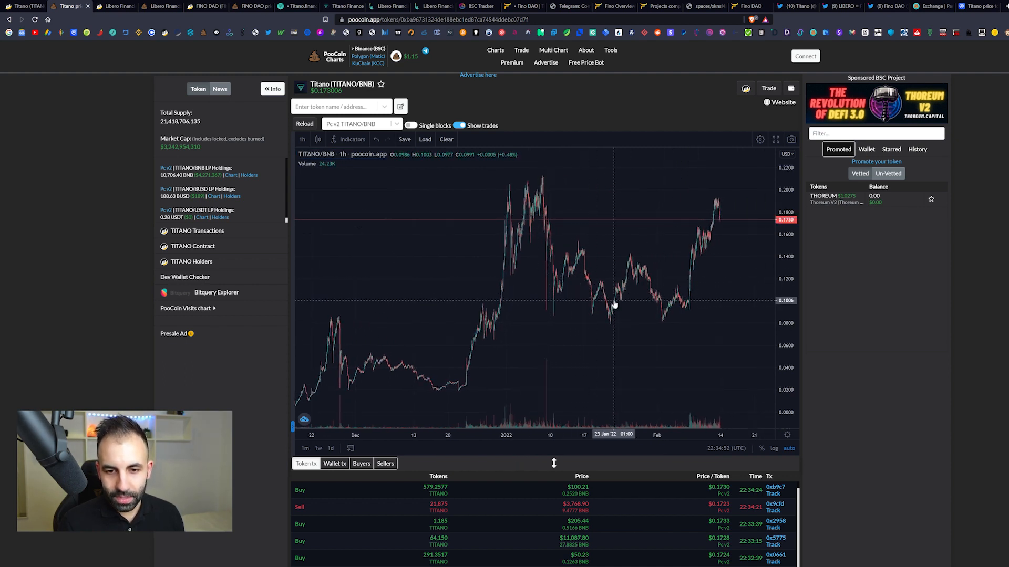
{"action": "mouse_move", "coordinate": [675, 300]}
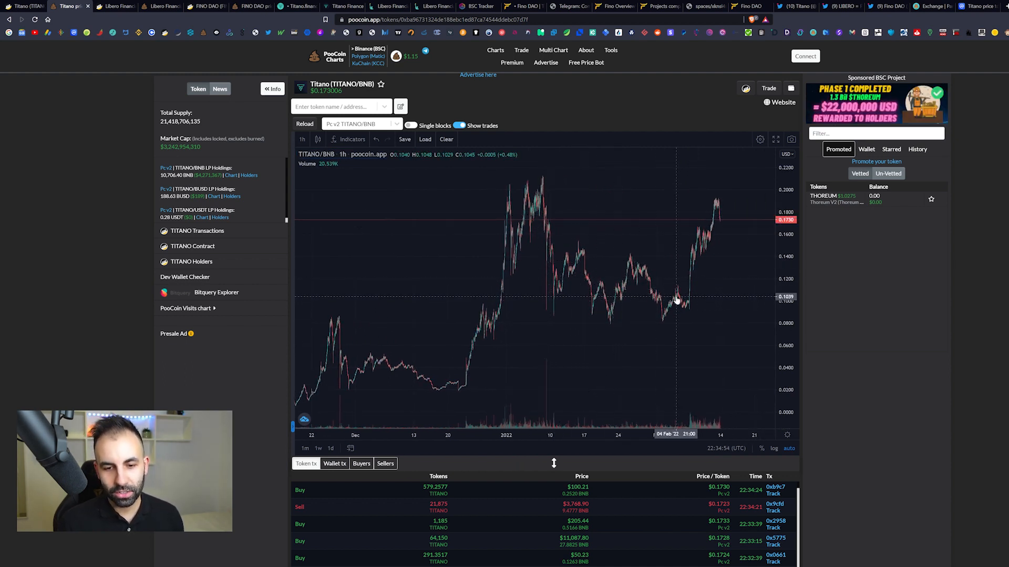
{"action": "mouse_move", "coordinate": [710, 237]}
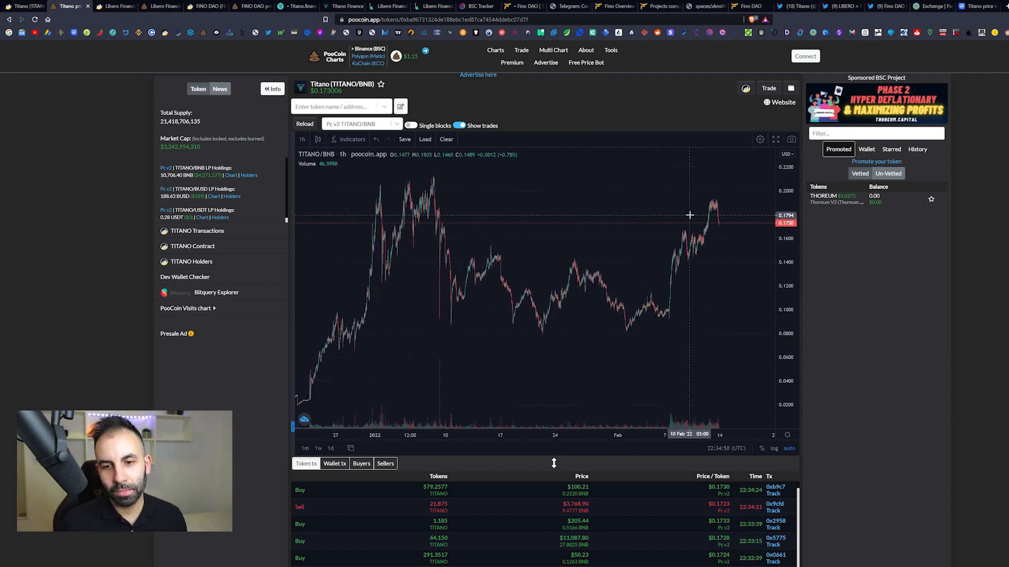
{"action": "mouse_move", "coordinate": [717, 215]}
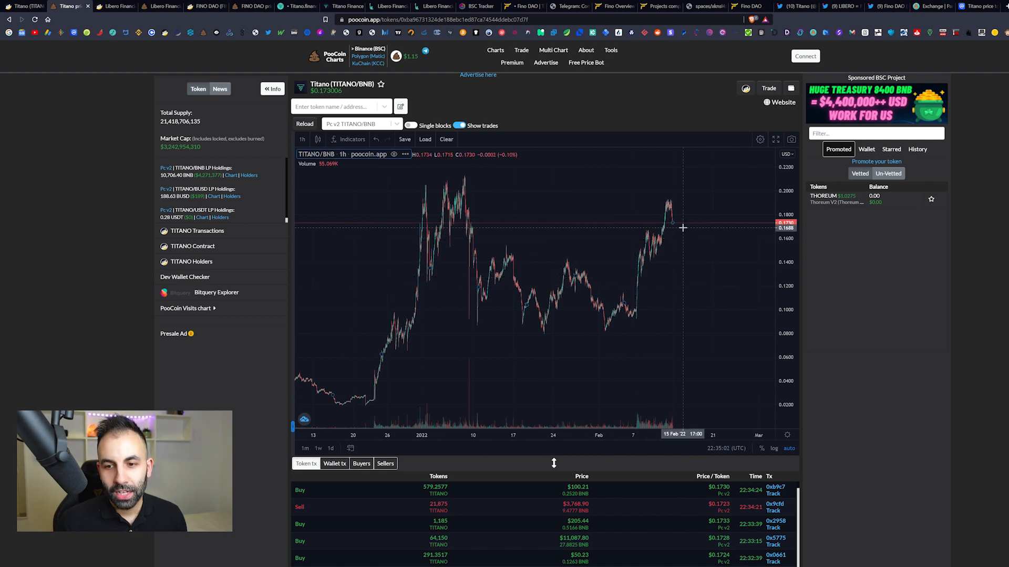
{"action": "mouse_move", "coordinate": [683, 249]}
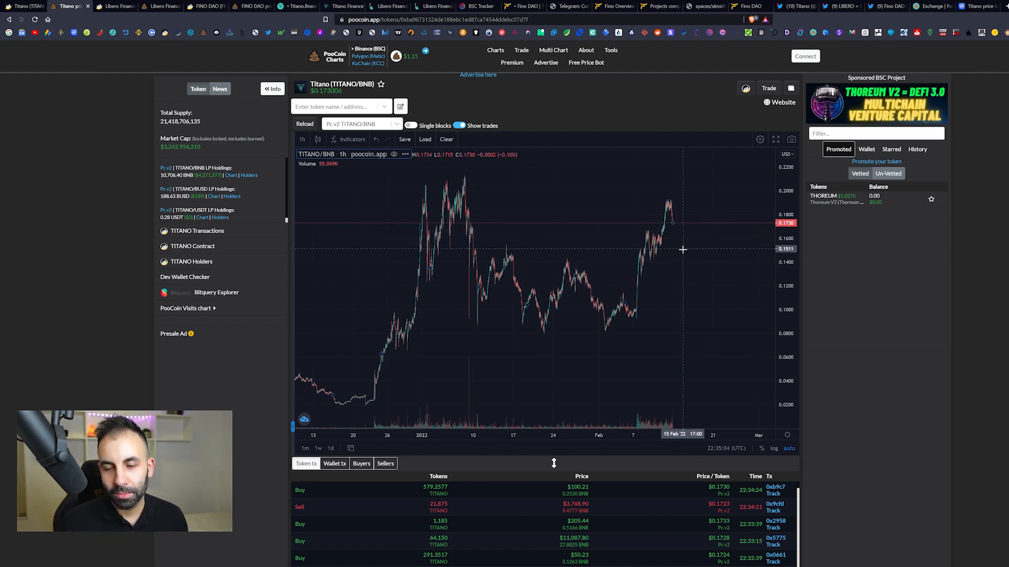
{"action": "mouse_move", "coordinate": [674, 227]}
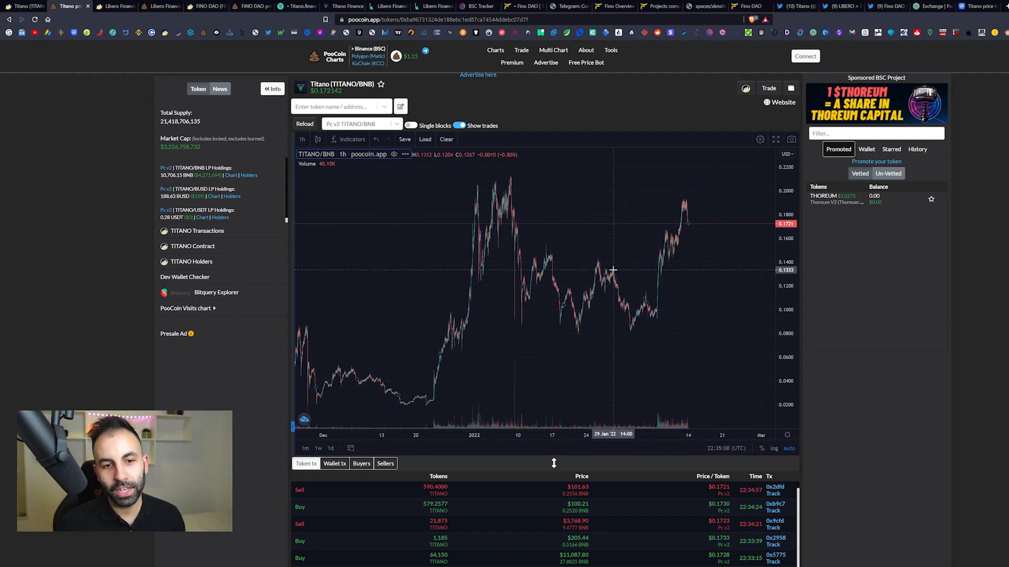
{"action": "mouse_move", "coordinate": [746, 208]}
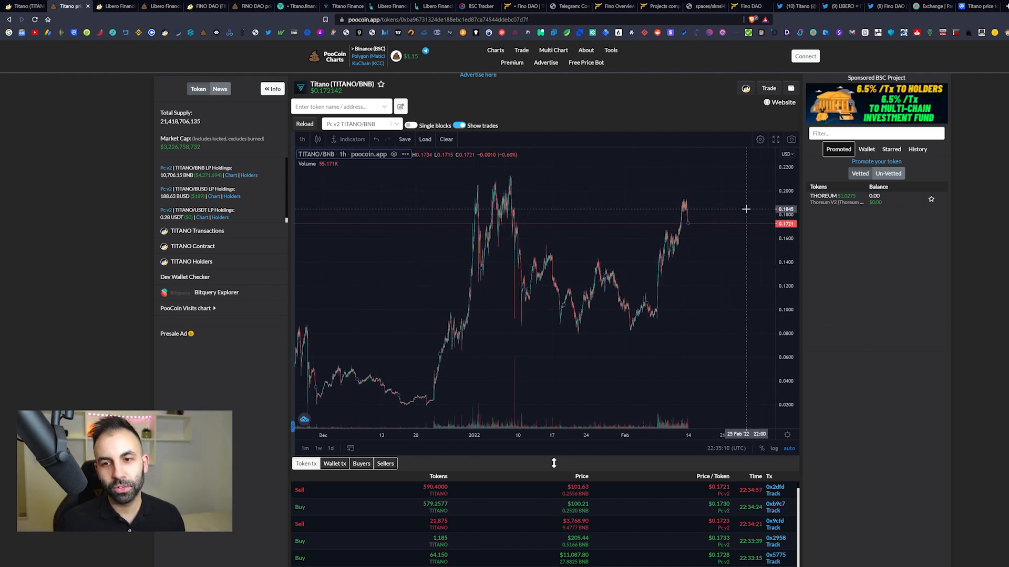
{"action": "mouse_move", "coordinate": [615, 347]}
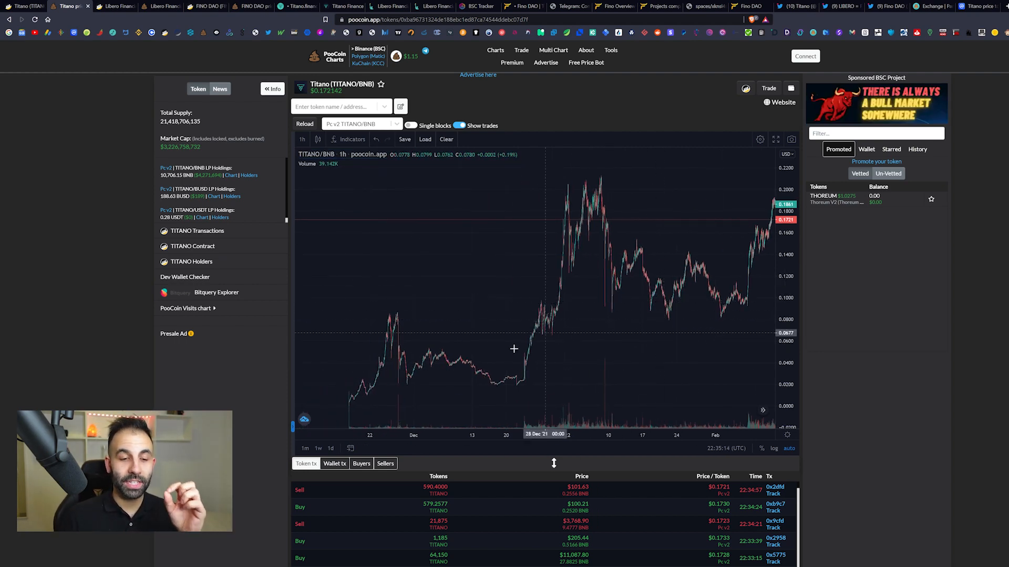
{"action": "mouse_move", "coordinate": [373, 389]}
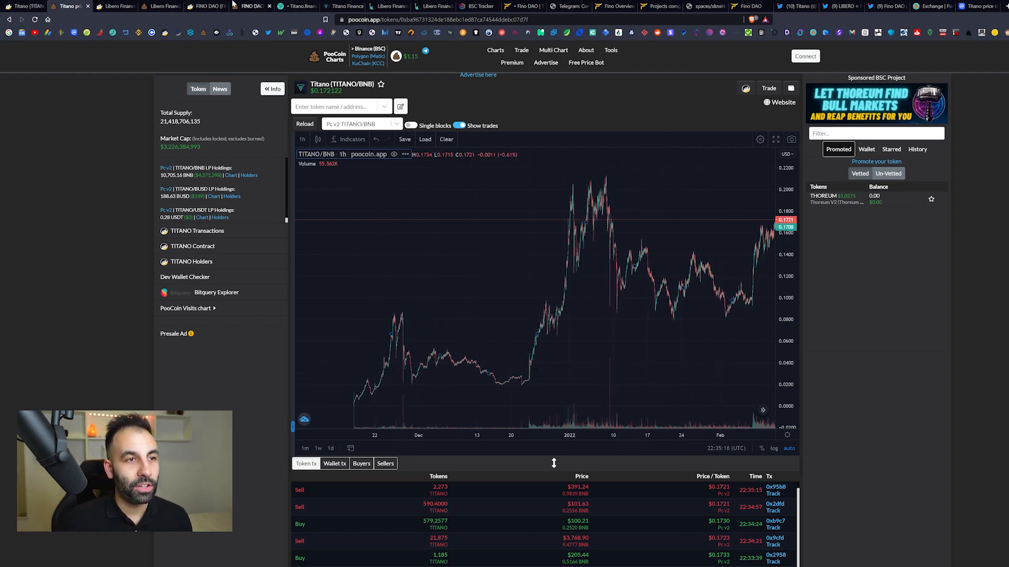
Step: Switch to the FINO/BNB hourly chart showing the climb to about $0.003997
{"action": "left_click", "coordinate": [251, 6]}
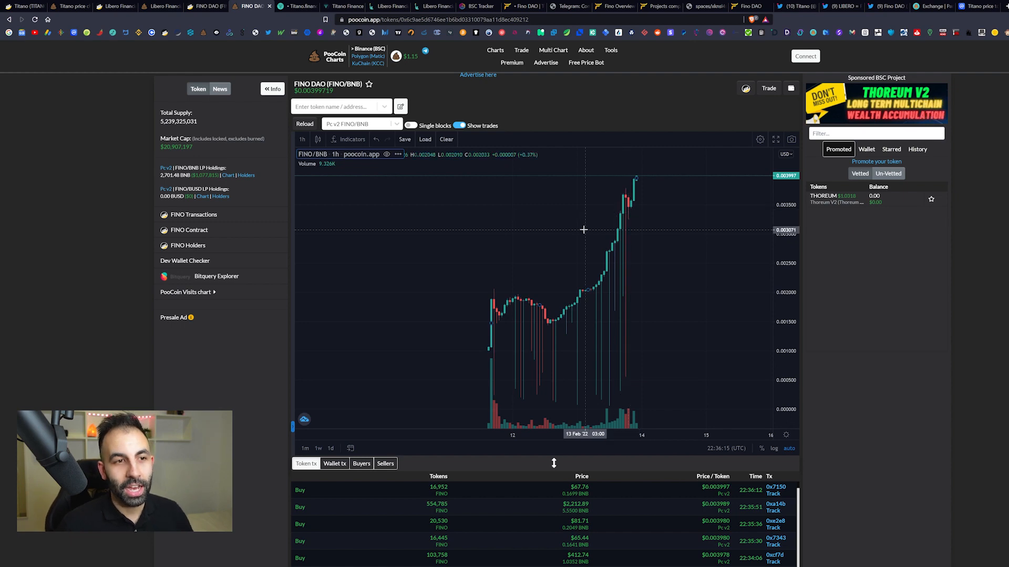
{"action": "mouse_move", "coordinate": [525, 227]}
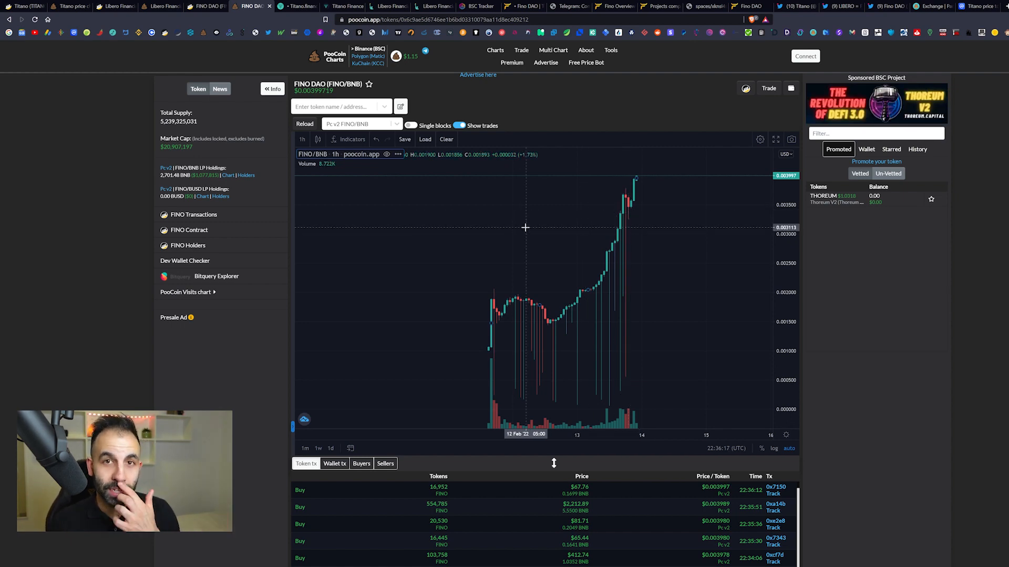
Step: Return to finodao.com and scroll to the Automatic LP, Treasury, RFV and Burn fee cards
{"action": "left_click", "coordinate": [523, 6]}
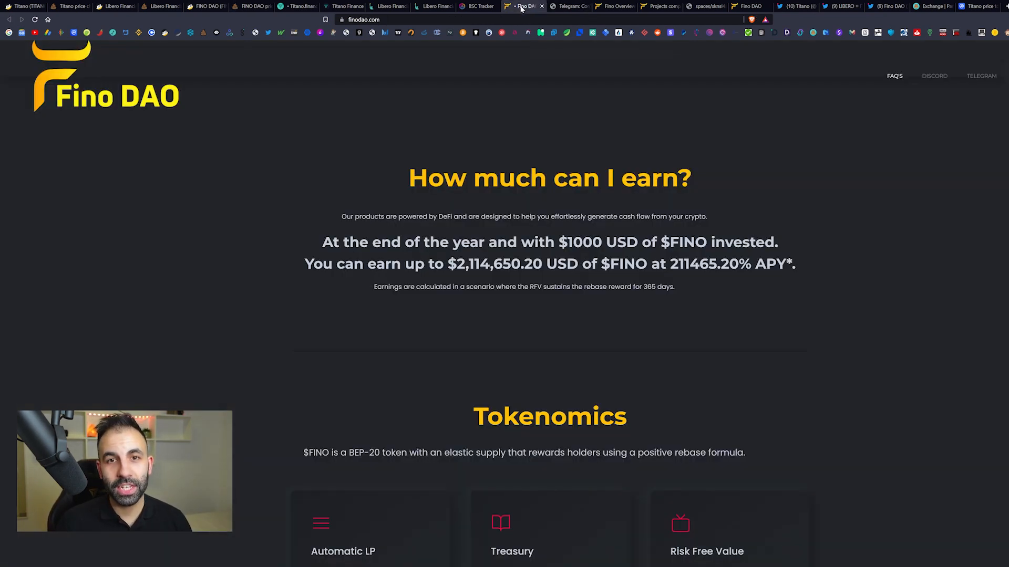
{"action": "scroll", "scroll_direction": "down", "scroll_amount": 3}
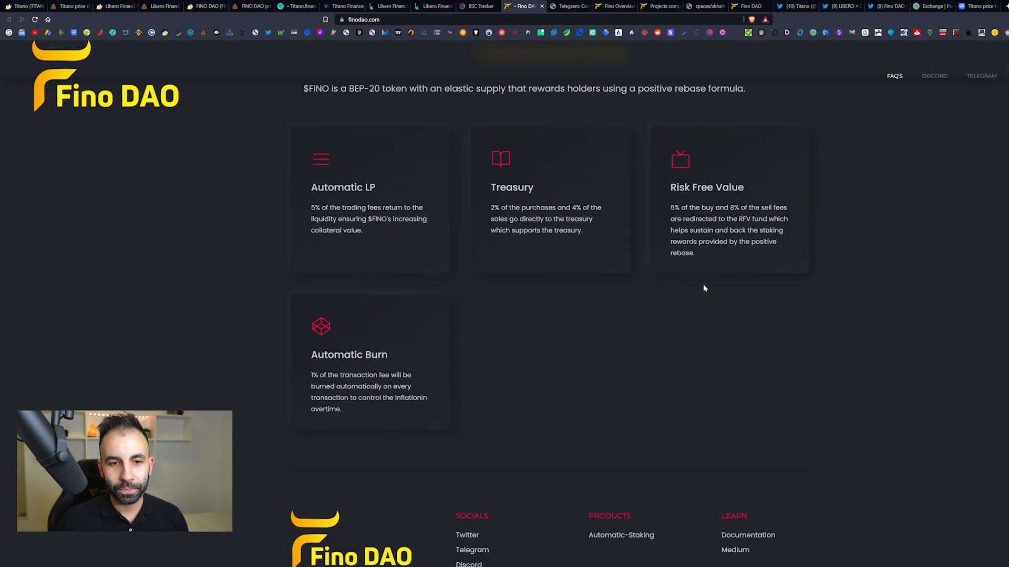
{"action": "scroll", "scroll_direction": "down", "scroll_amount": 3}
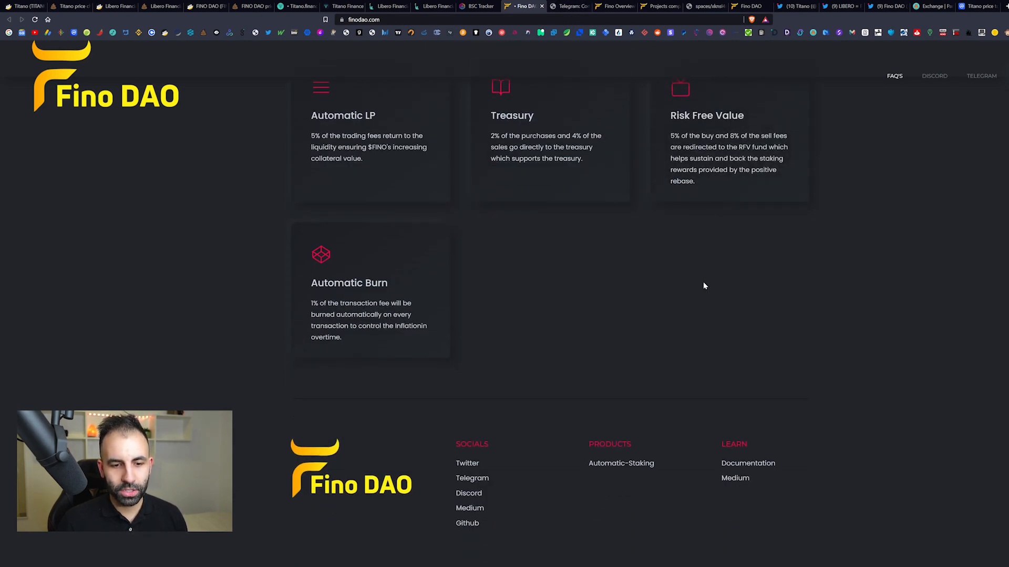
{"action": "scroll", "scroll_direction": "up", "scroll_amount": 3}
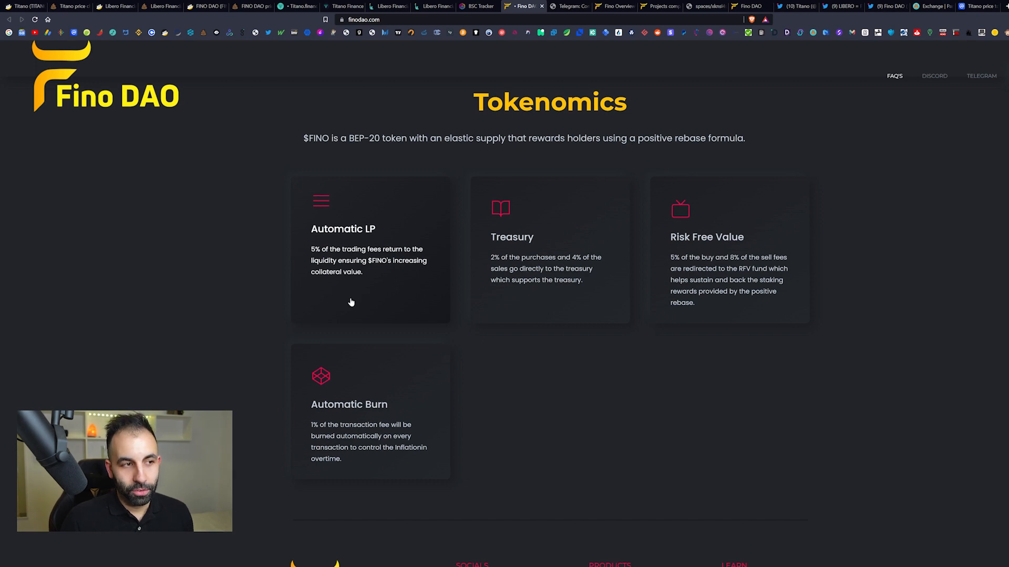
{"action": "mouse_move", "coordinate": [336, 258]}
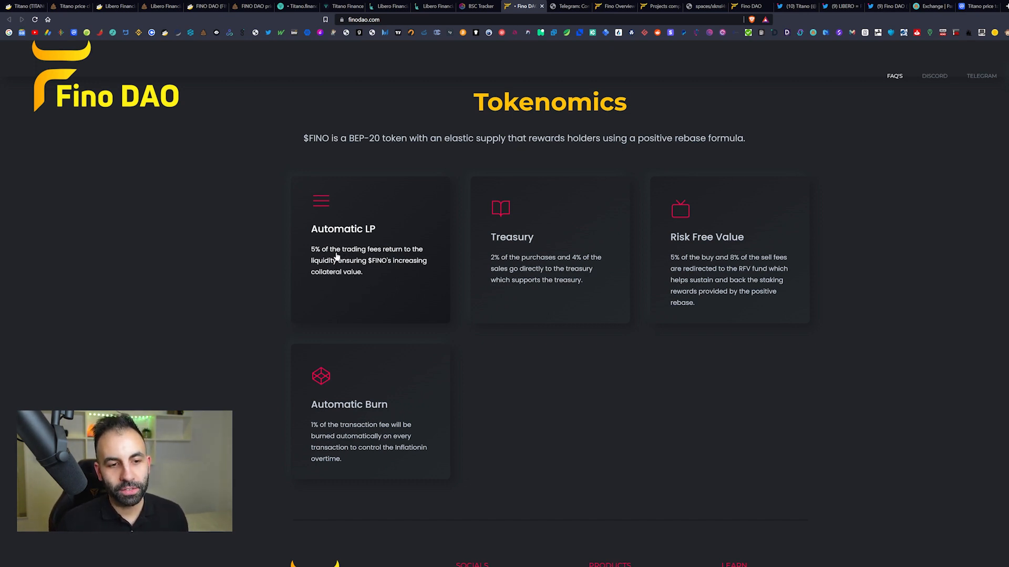
{"action": "mouse_move", "coordinate": [376, 278]}
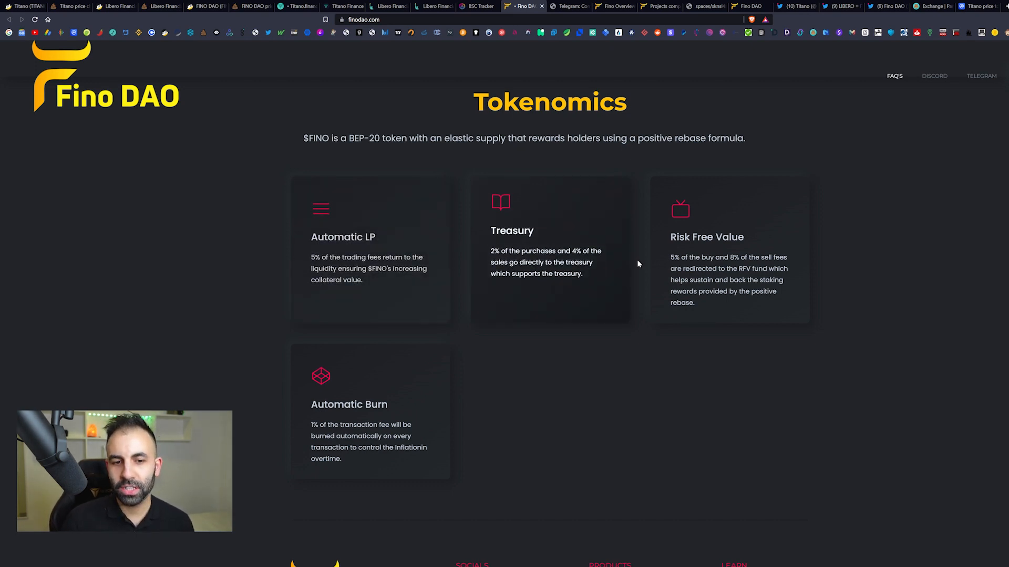
{"action": "mouse_move", "coordinate": [521, 293]}
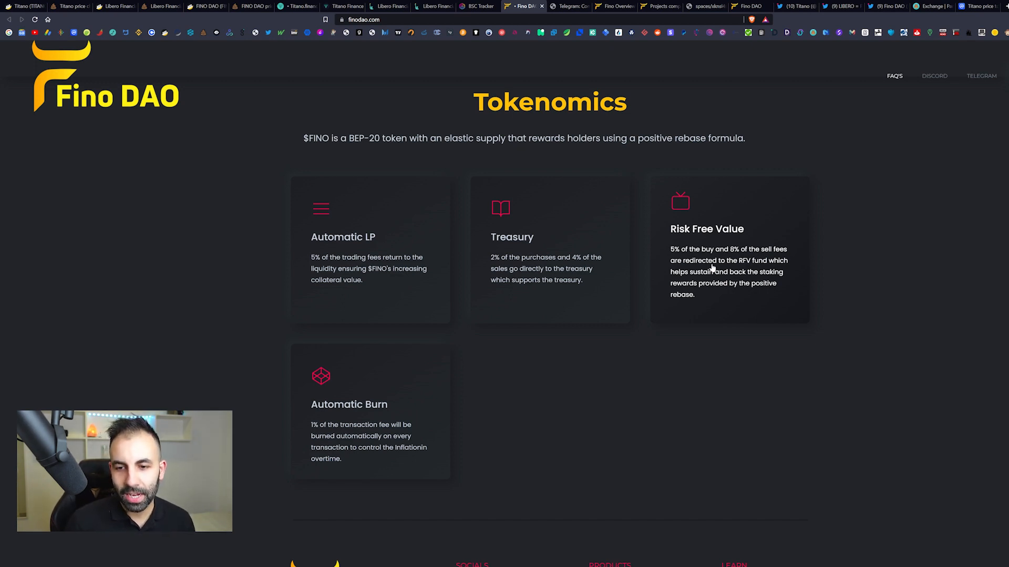
{"action": "mouse_move", "coordinate": [731, 295]}
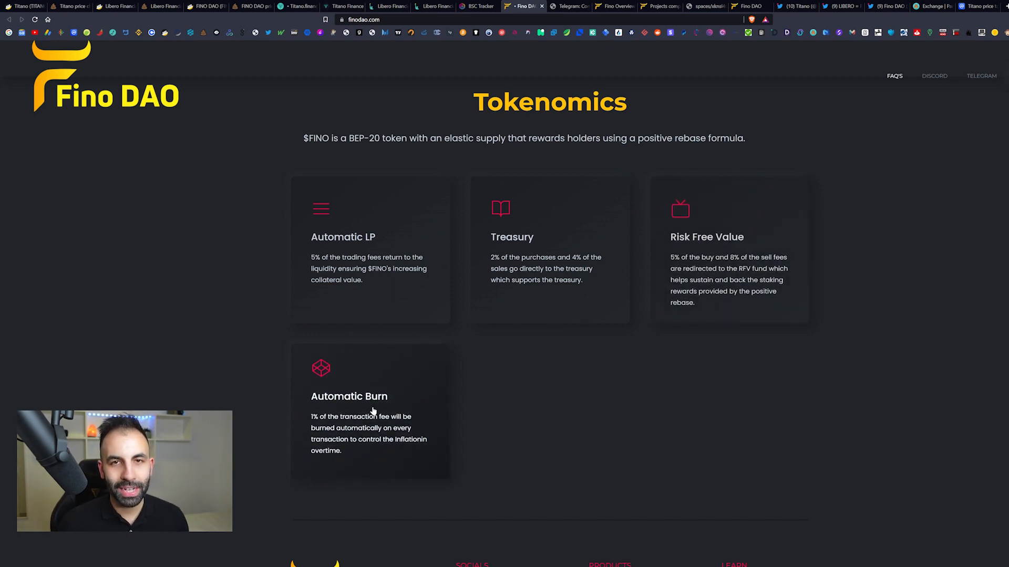
{"action": "mouse_move", "coordinate": [411, 407]}
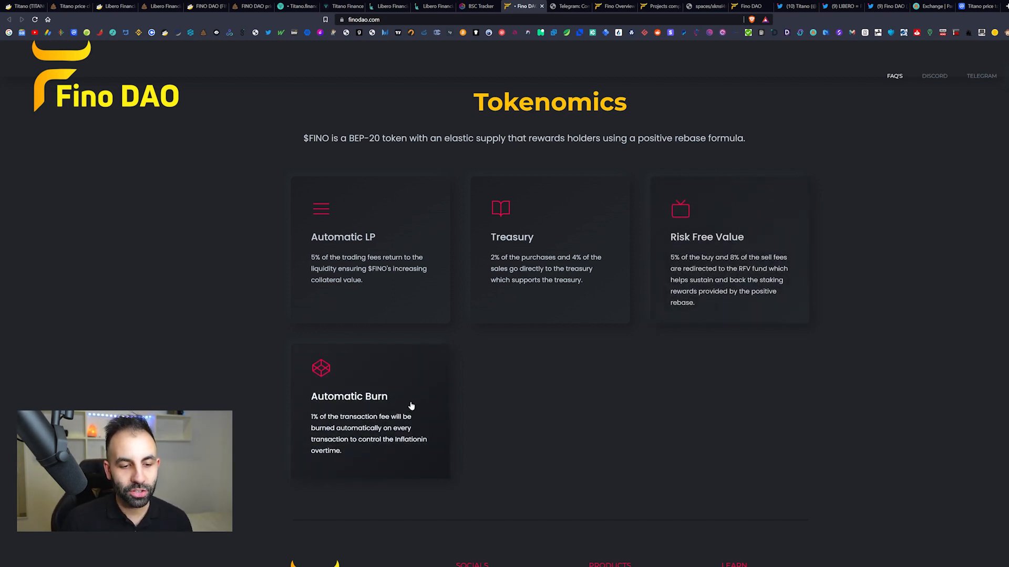
{"action": "mouse_move", "coordinate": [386, 441]}
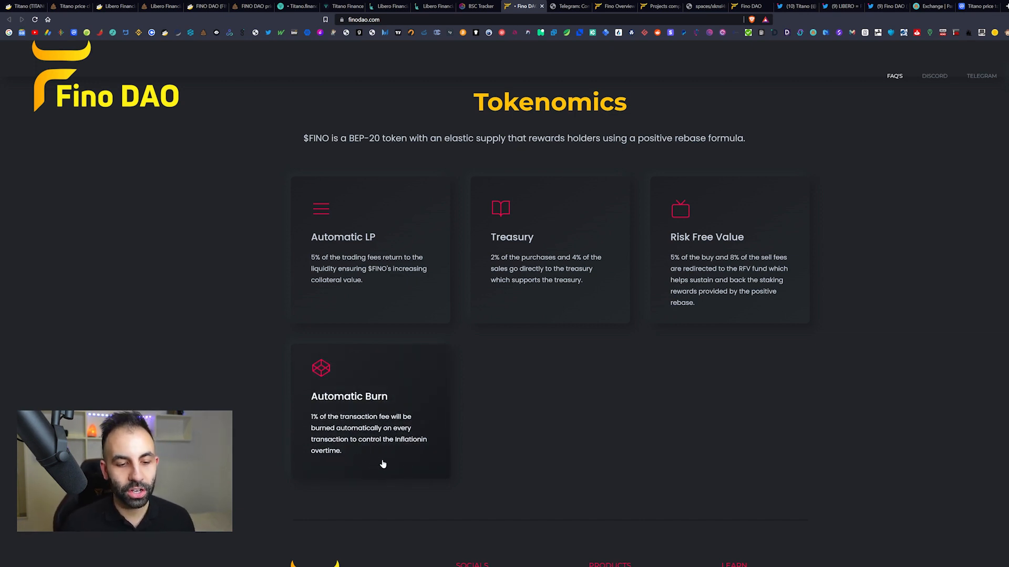
{"action": "mouse_move", "coordinate": [407, 490]}
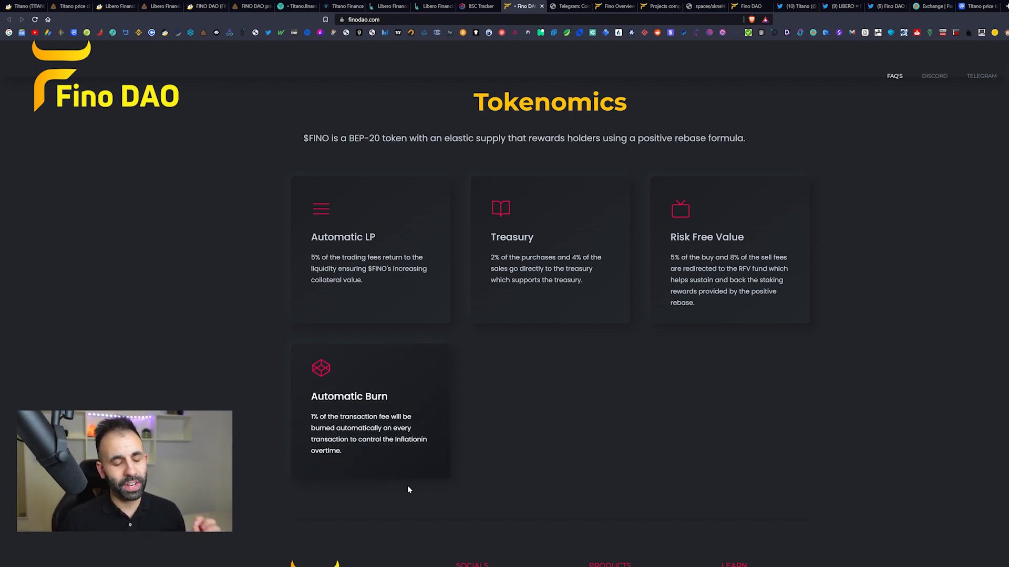
{"action": "mouse_move", "coordinate": [434, 470]}
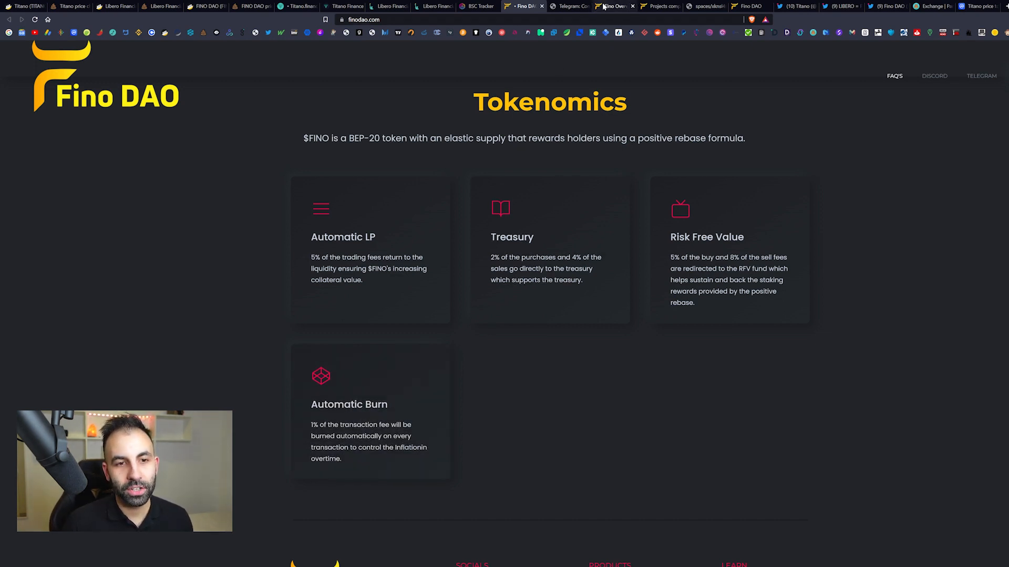
Step: Open the GitBook docs and go to the Projects comparison page for Fino, Titano and Libero
{"action": "left_click", "coordinate": [610, 5]}
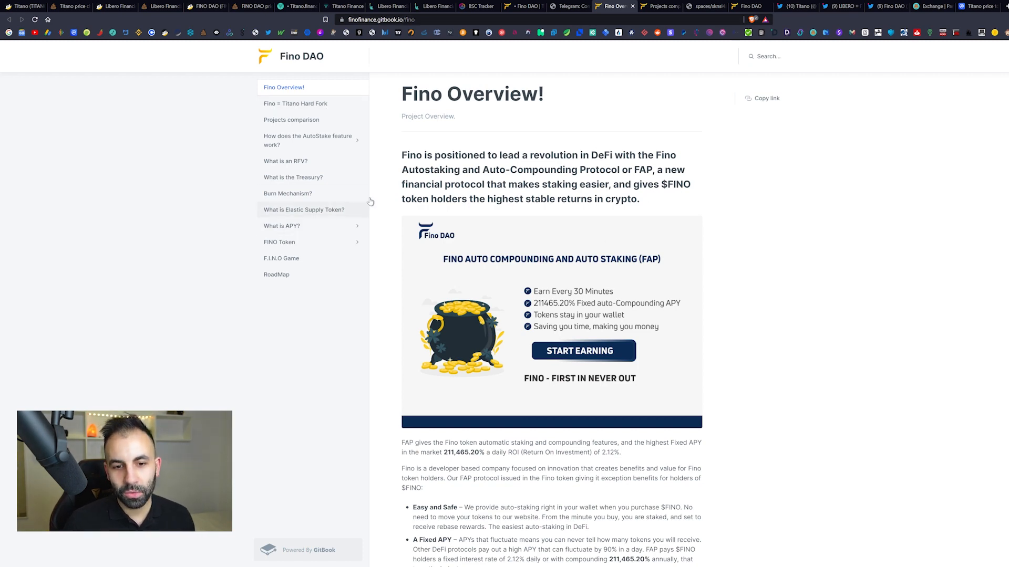
{"action": "left_click", "coordinate": [291, 119]}
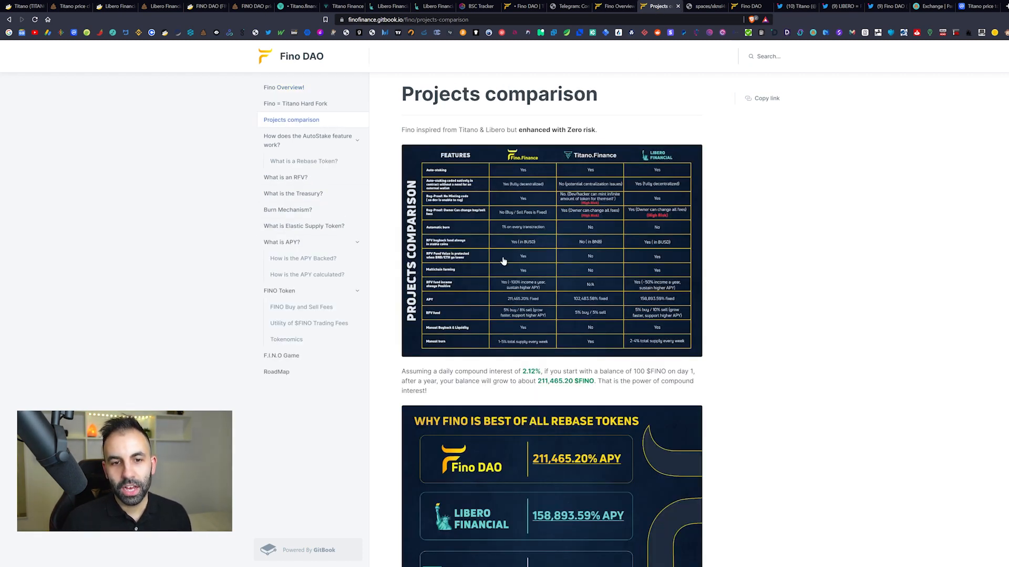
{"action": "mouse_move", "coordinate": [671, 167]}
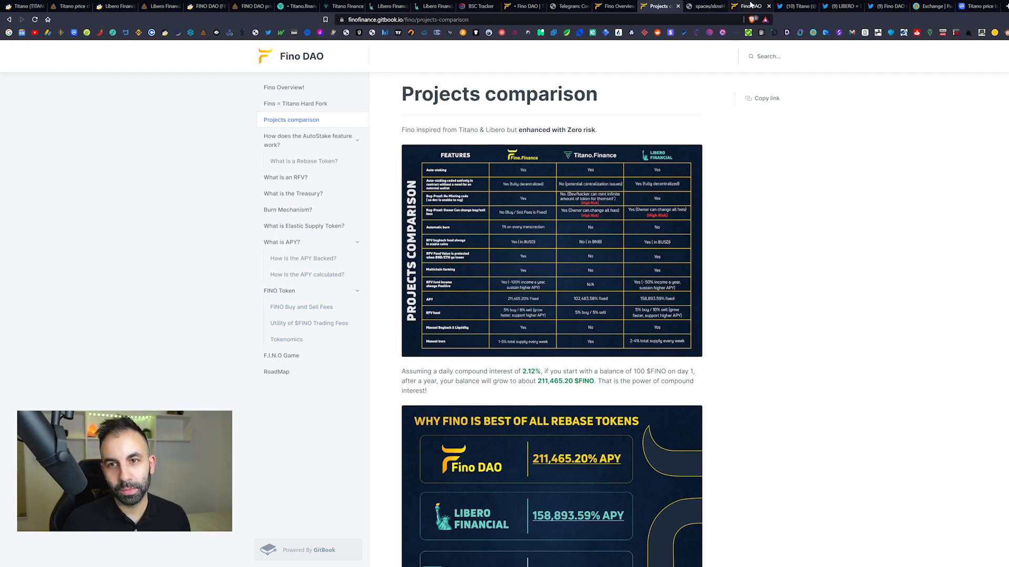
Step: Check the staking dashboard's 80,587.44 FINO wallet balance (about $319) and 211,465.20% APY figures
{"action": "left_click", "coordinate": [750, 6]}
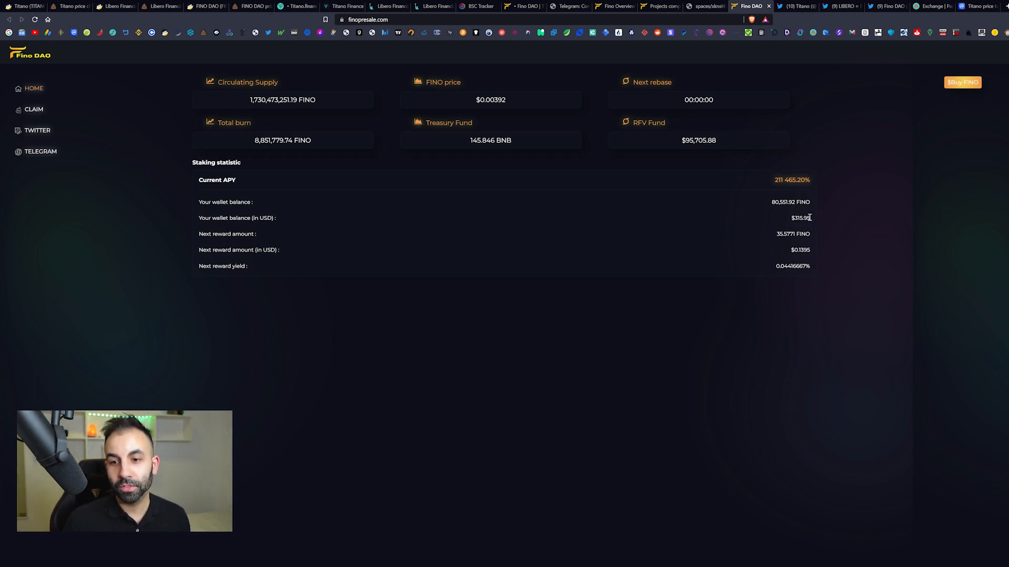
{"action": "double_click", "coordinate": [800, 217]}
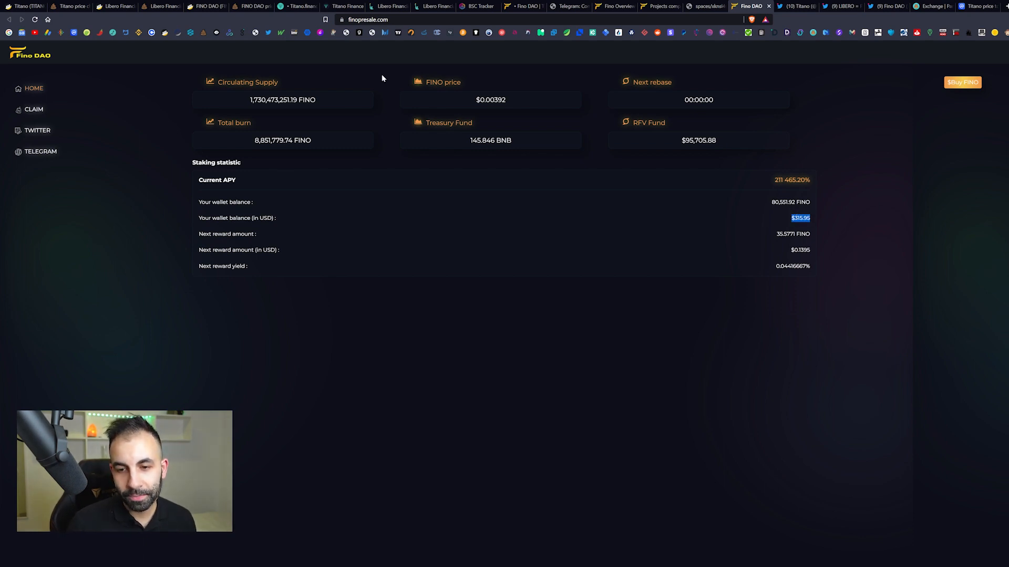
{"action": "mouse_move", "coordinate": [692, 175]}
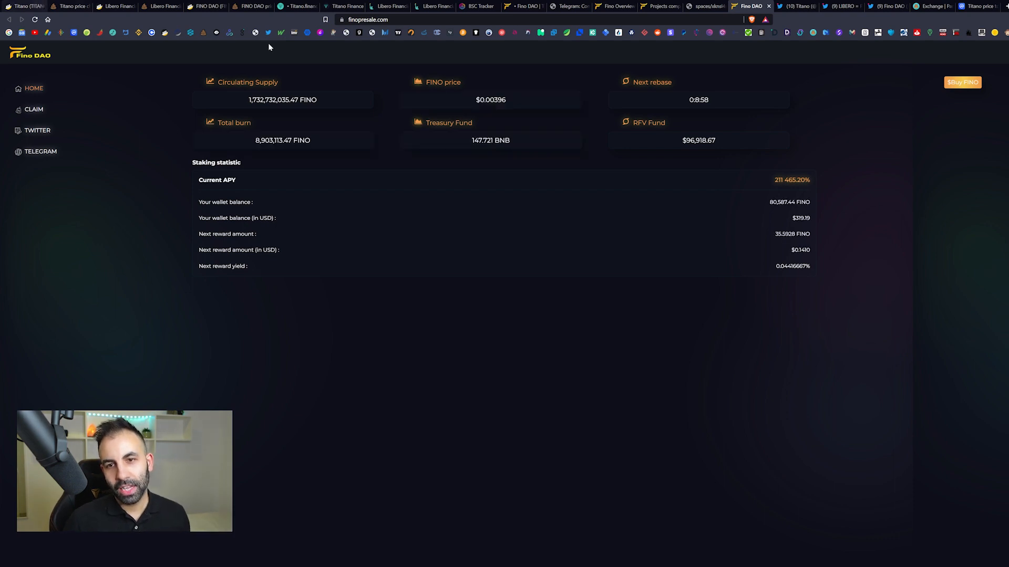
{"action": "double_click", "coordinate": [698, 100]}
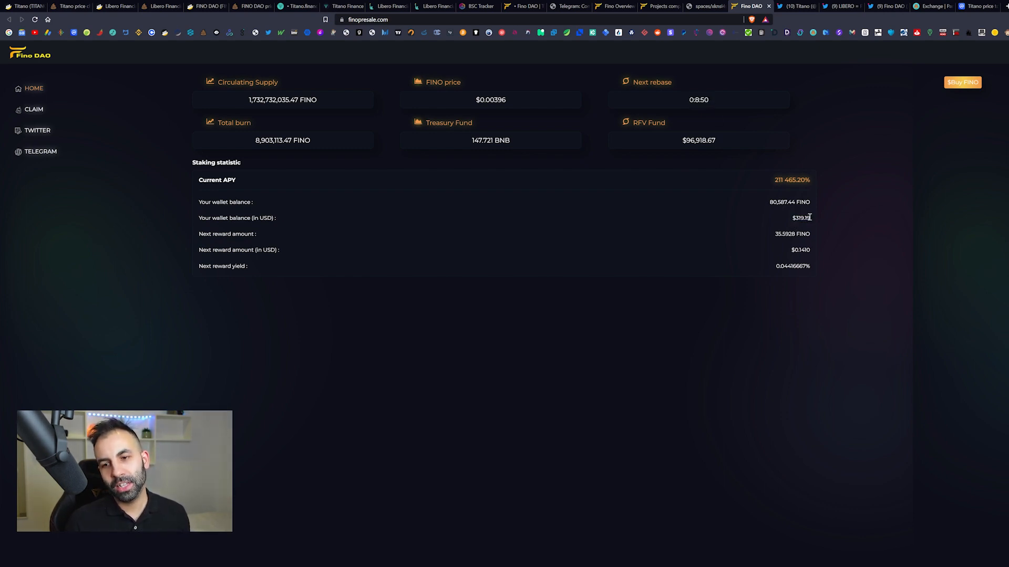
{"action": "double_click", "coordinate": [800, 217]}
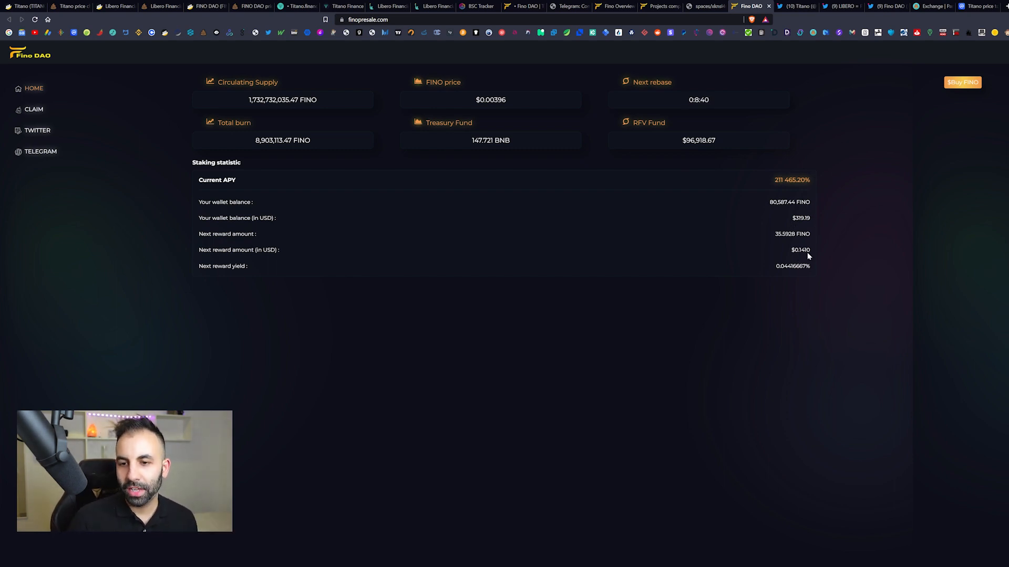
{"action": "mouse_move", "coordinate": [851, 269]}
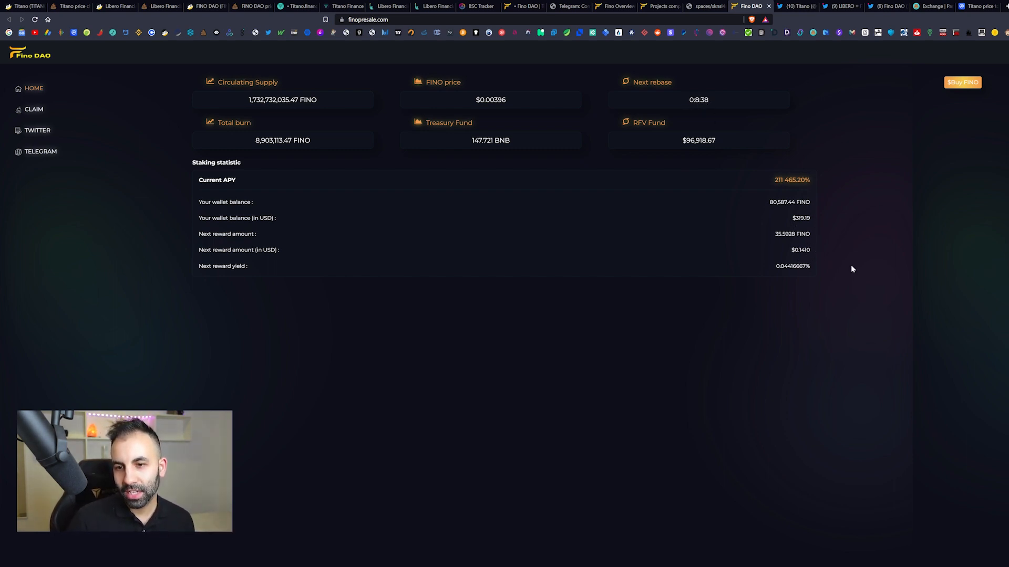
{"action": "double_click", "coordinate": [800, 250]}
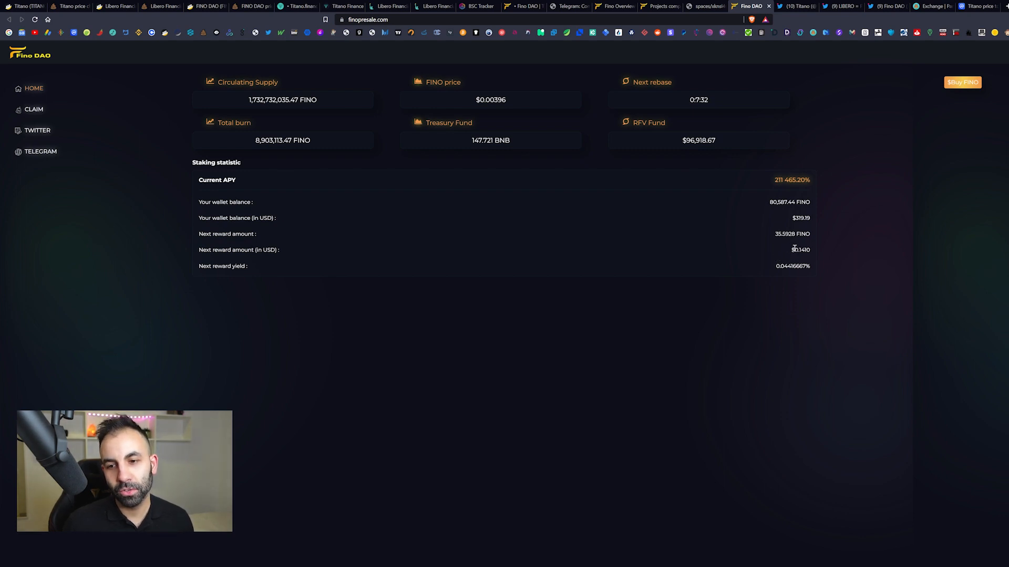
{"action": "mouse_move", "coordinate": [693, 129]}
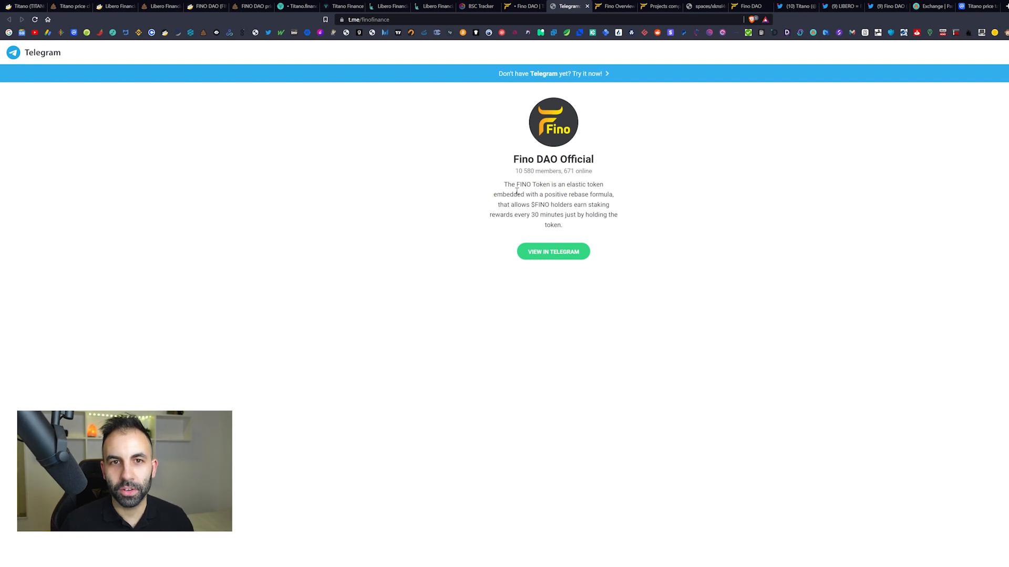
Step: Highlight 'FAP' on the Fino Overview page and read its Easy and Safe, Fixed APY, Fast Rebase benefits
{"action": "left_click", "coordinate": [613, 6]}
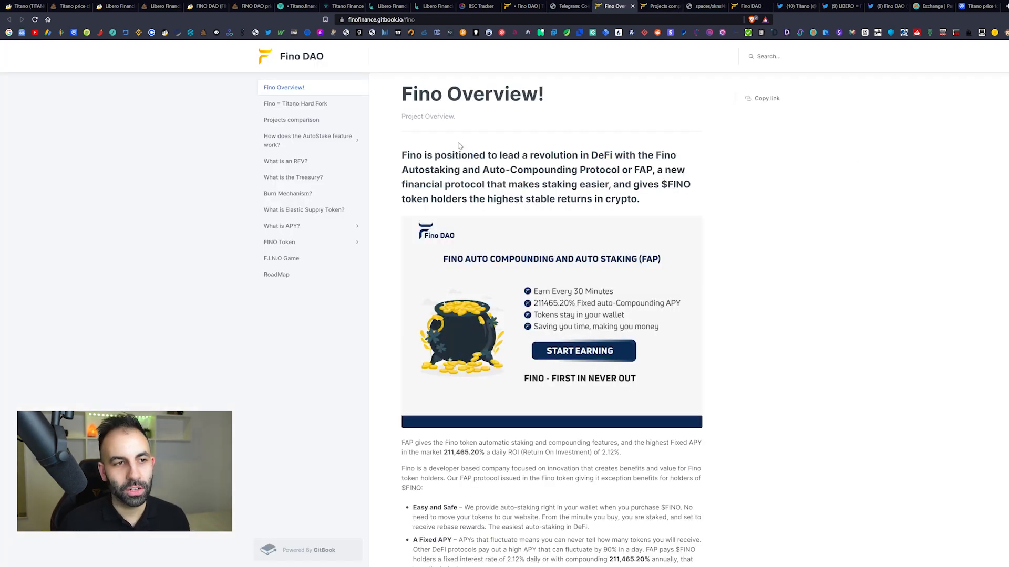
{"action": "mouse_move", "coordinate": [561, 156]}
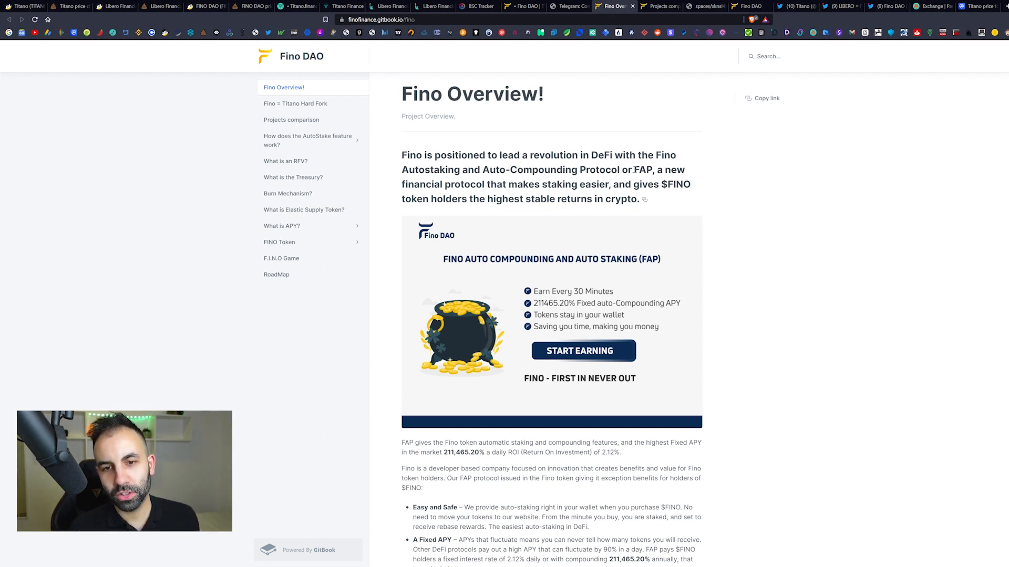
{"action": "double_click", "coordinate": [643, 169]}
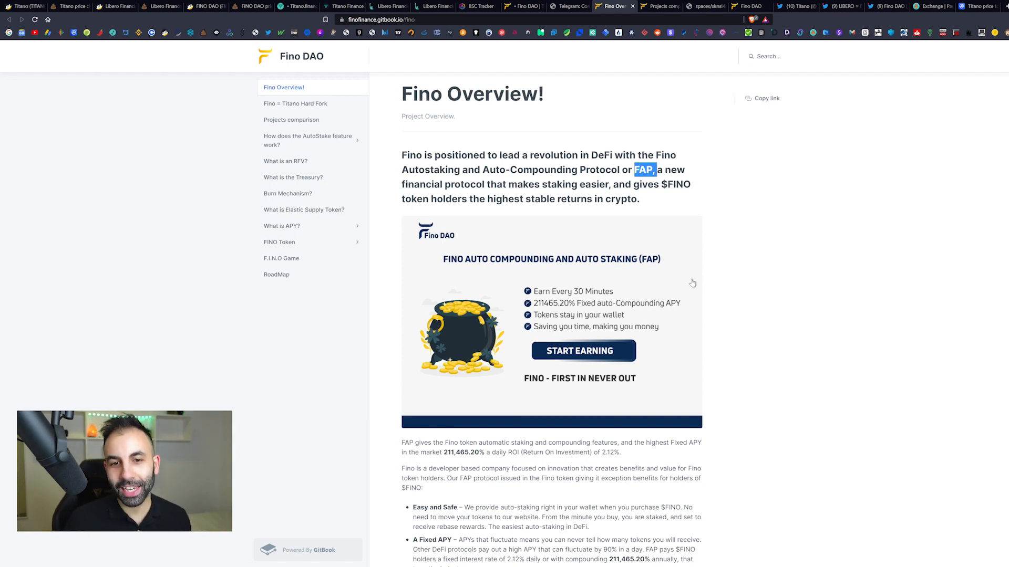
{"action": "mouse_move", "coordinate": [664, 303]}
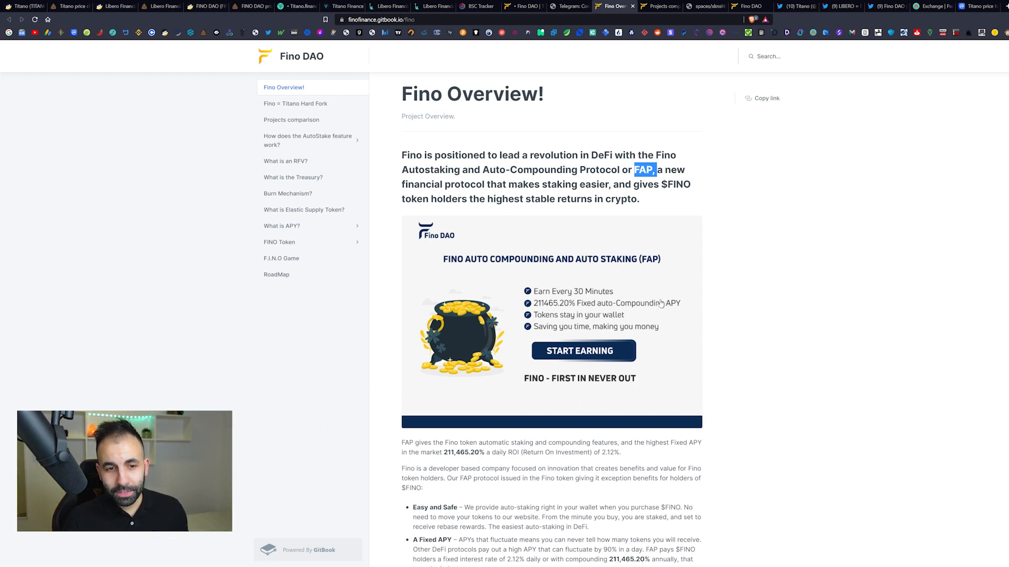
{"action": "mouse_move", "coordinate": [659, 353]}
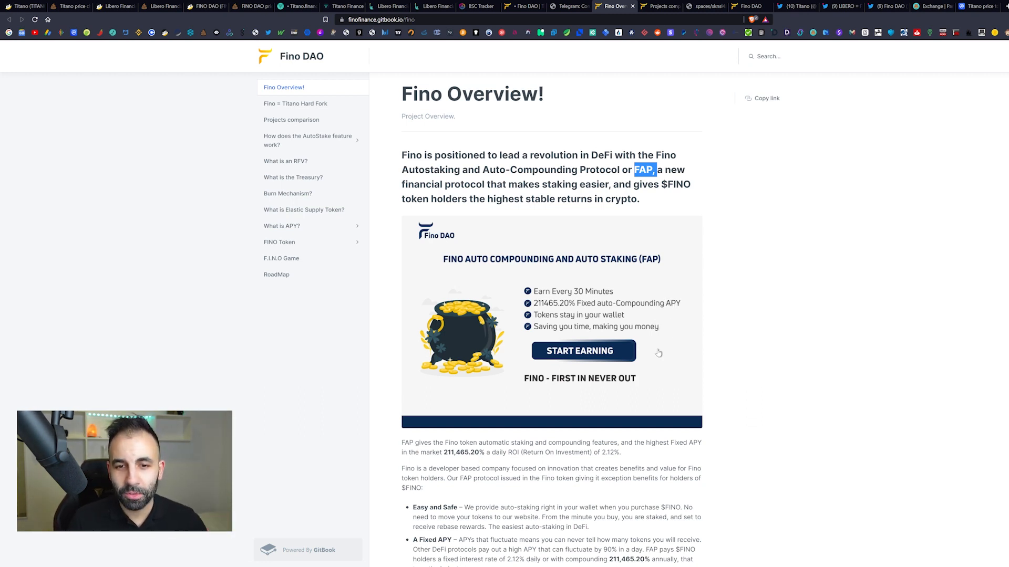
{"action": "scroll", "scroll_direction": "down", "scroll_amount": 3}
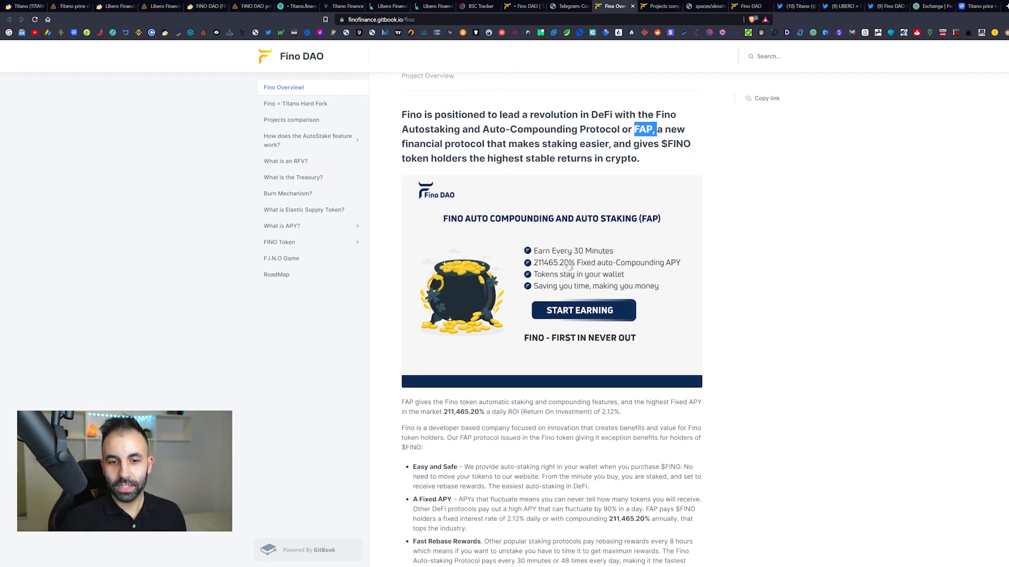
{"action": "scroll", "scroll_direction": "down", "scroll_amount": 3}
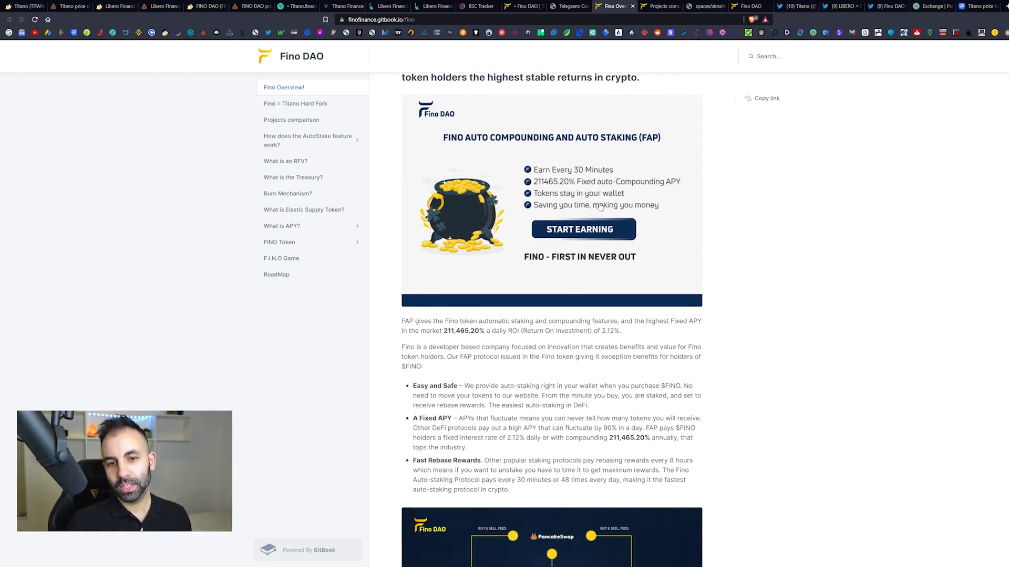
{"action": "scroll", "scroll_direction": "down", "scroll_amount": 3}
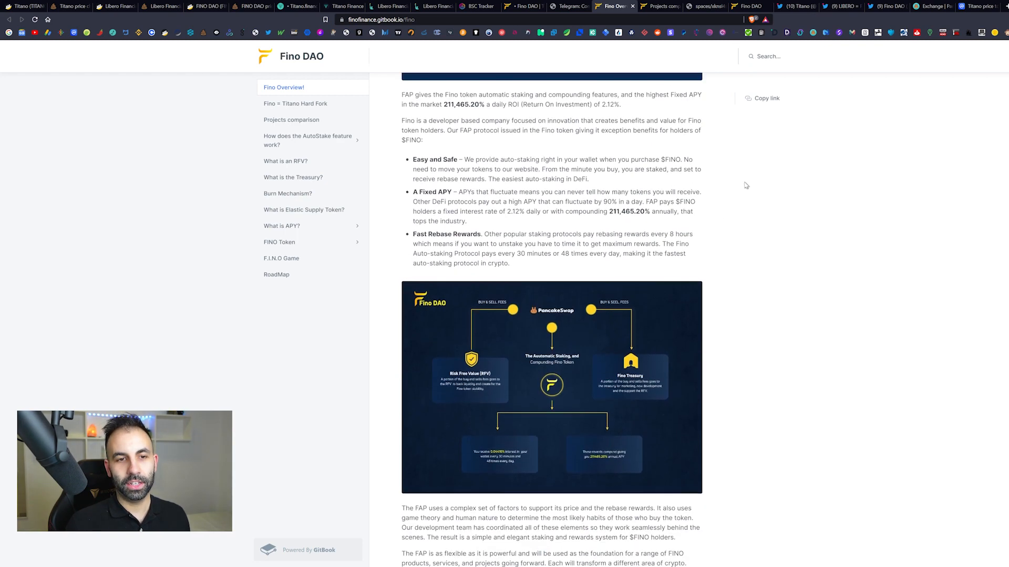
{"action": "scroll", "scroll_direction": "up", "scroll_amount": 3}
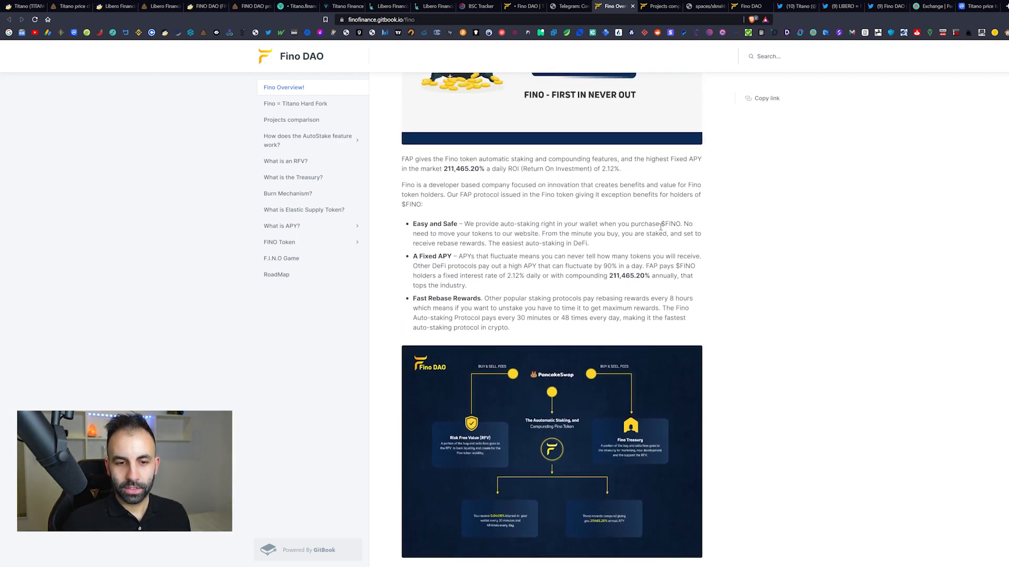
{"action": "scroll", "scroll_direction": "down", "scroll_amount": 3}
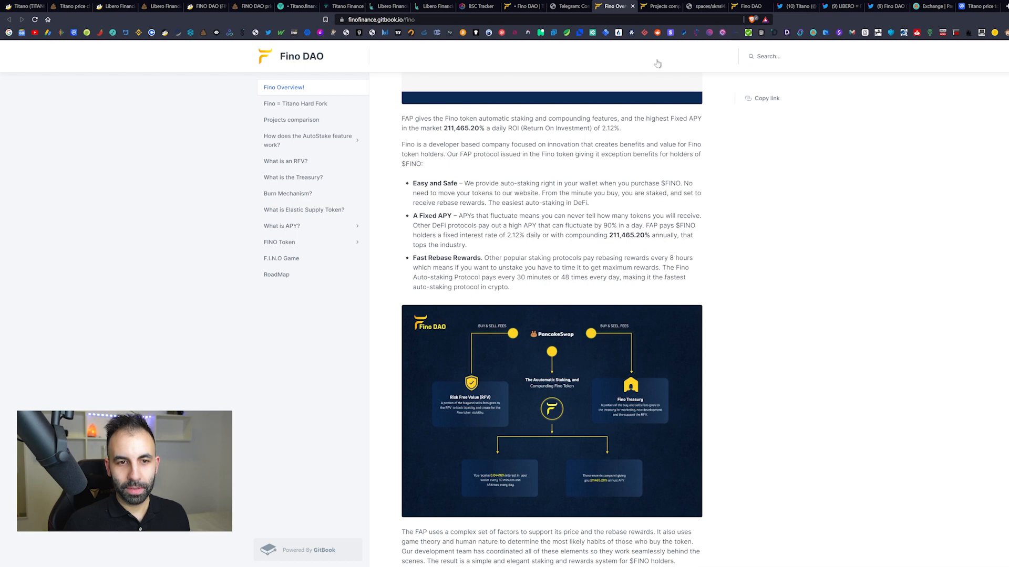
Step: View the full-size table comparing Fino, Titano and Libero features
{"action": "left_click", "coordinate": [290, 120]}
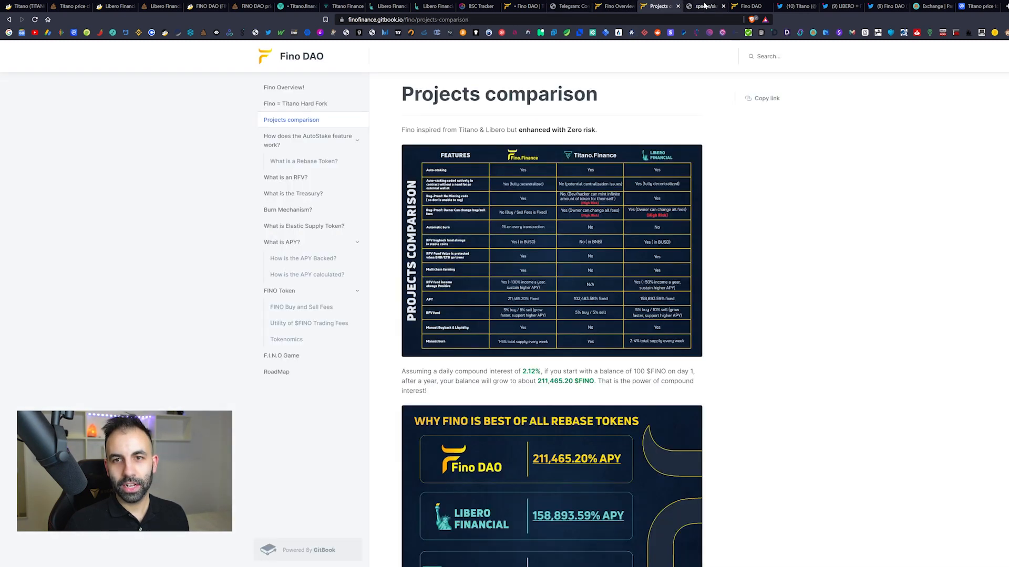
{"action": "left_click", "coordinate": [551, 251]}
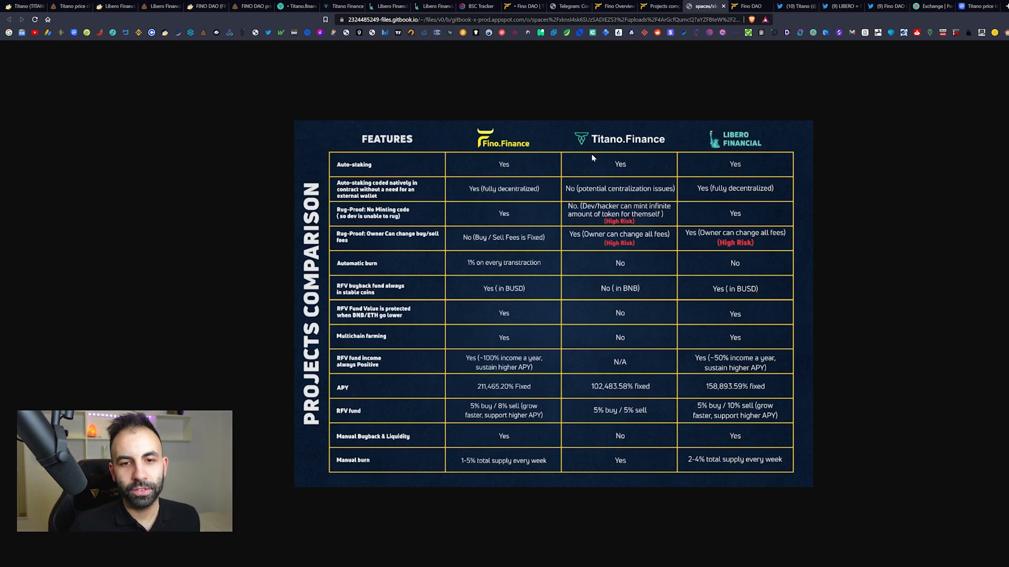
{"action": "mouse_move", "coordinate": [749, 147]}
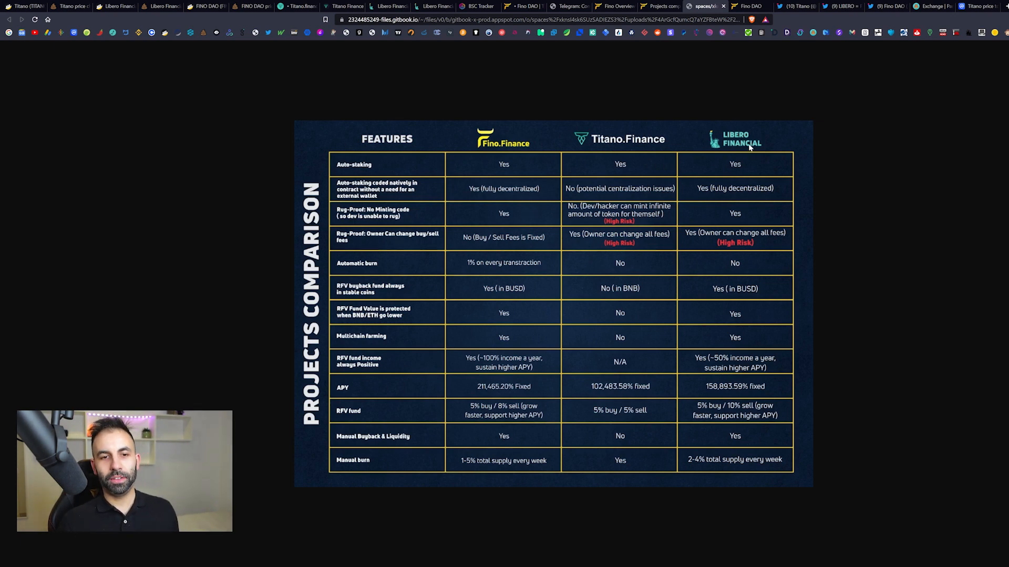
{"action": "mouse_move", "coordinate": [542, 296]}
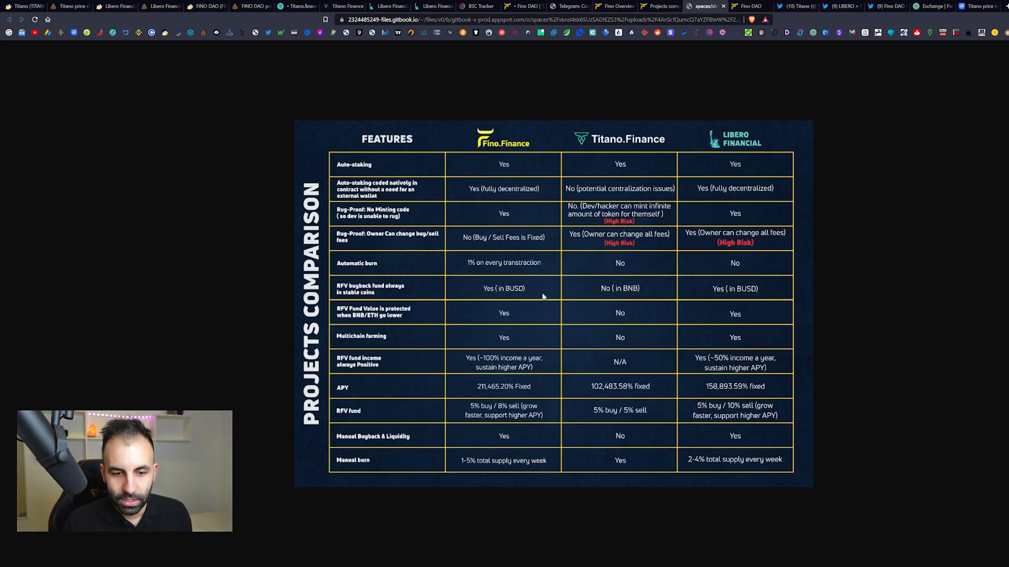
{"action": "mouse_move", "coordinate": [542, 324]}
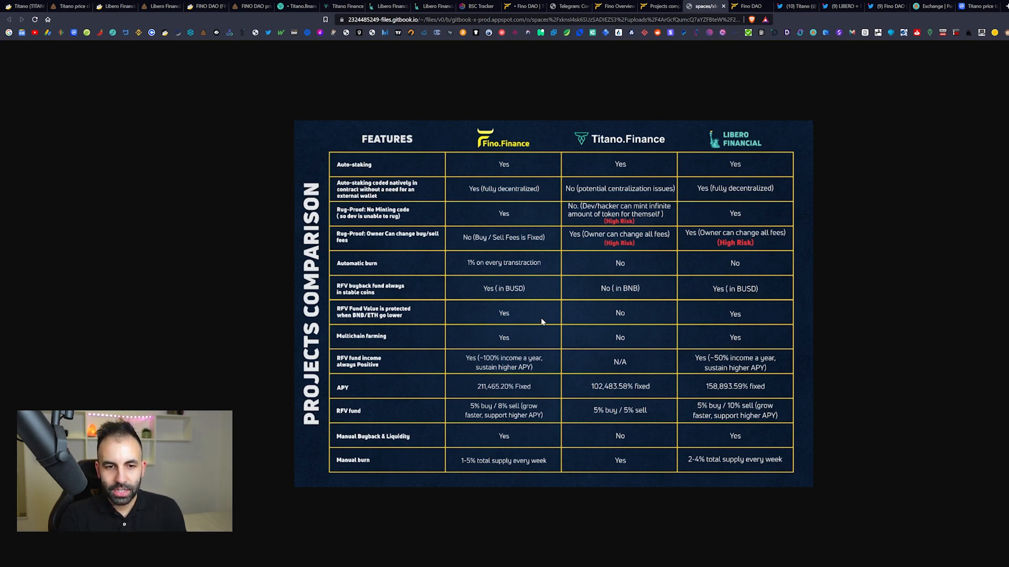
{"action": "mouse_move", "coordinate": [393, 209]}
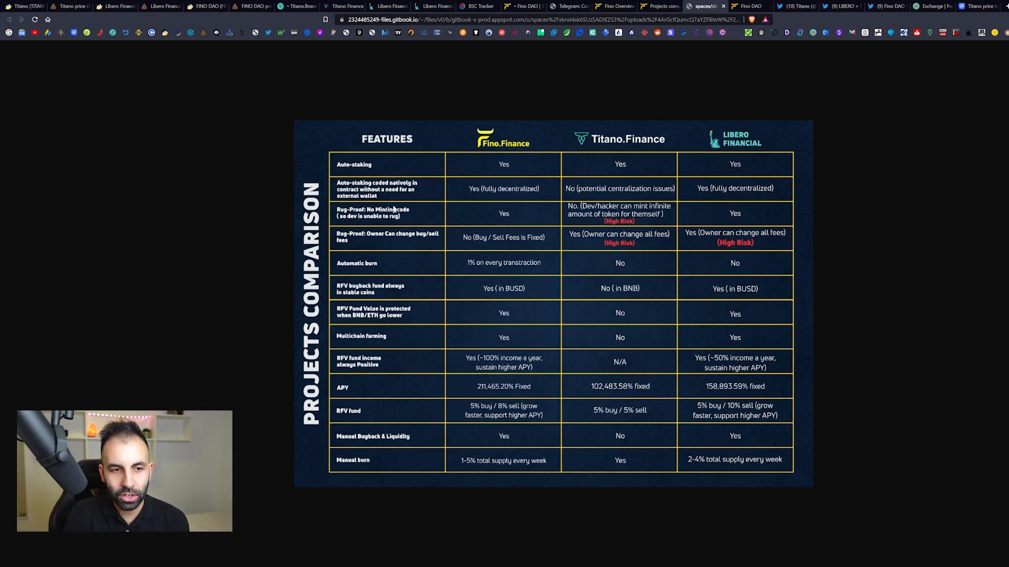
{"action": "mouse_move", "coordinate": [418, 215]}
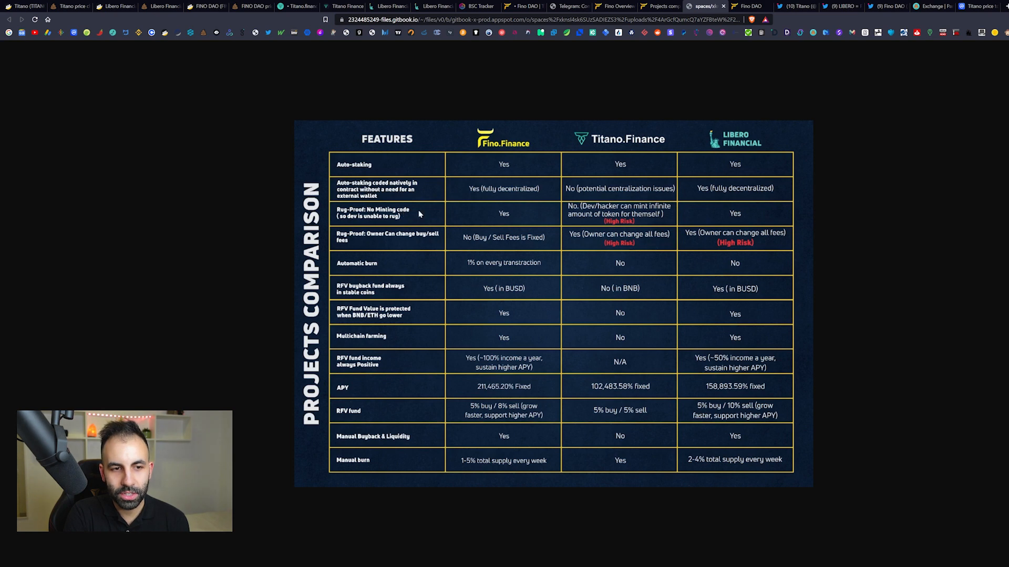
{"action": "mouse_move", "coordinate": [475, 216]}
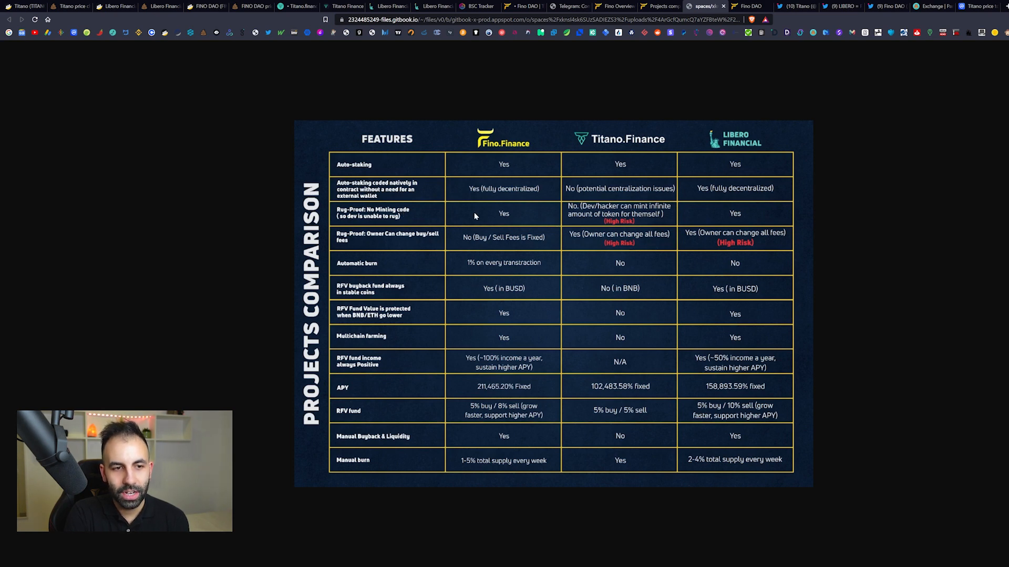
{"action": "mouse_move", "coordinate": [391, 177]}
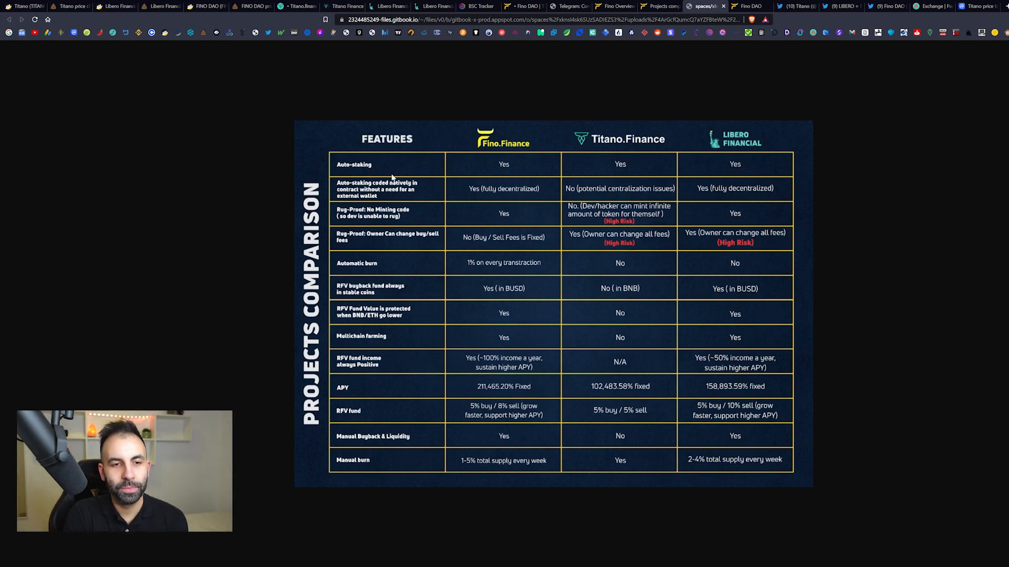
{"action": "mouse_move", "coordinate": [618, 169]}
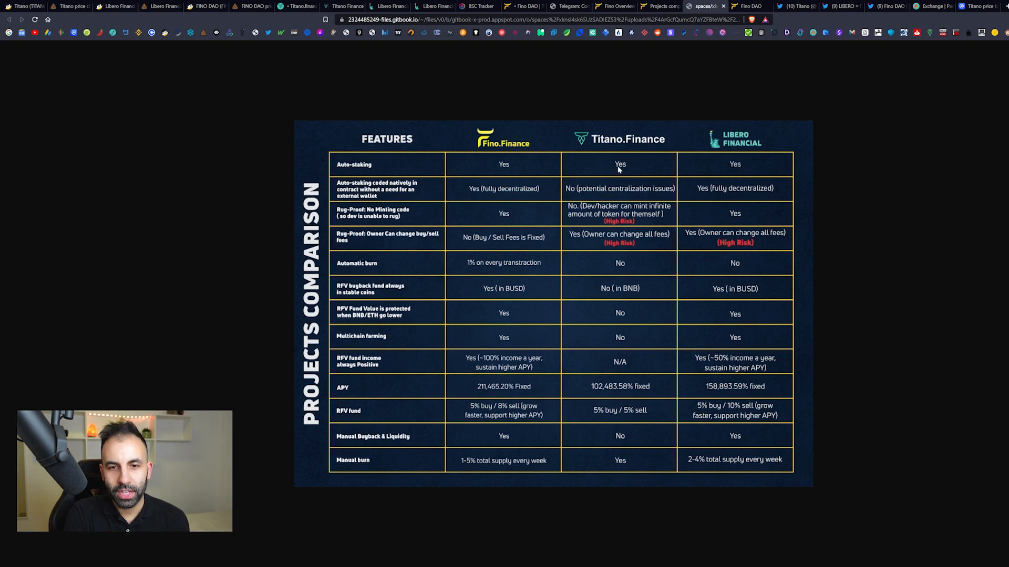
{"action": "mouse_move", "coordinate": [386, 188]}
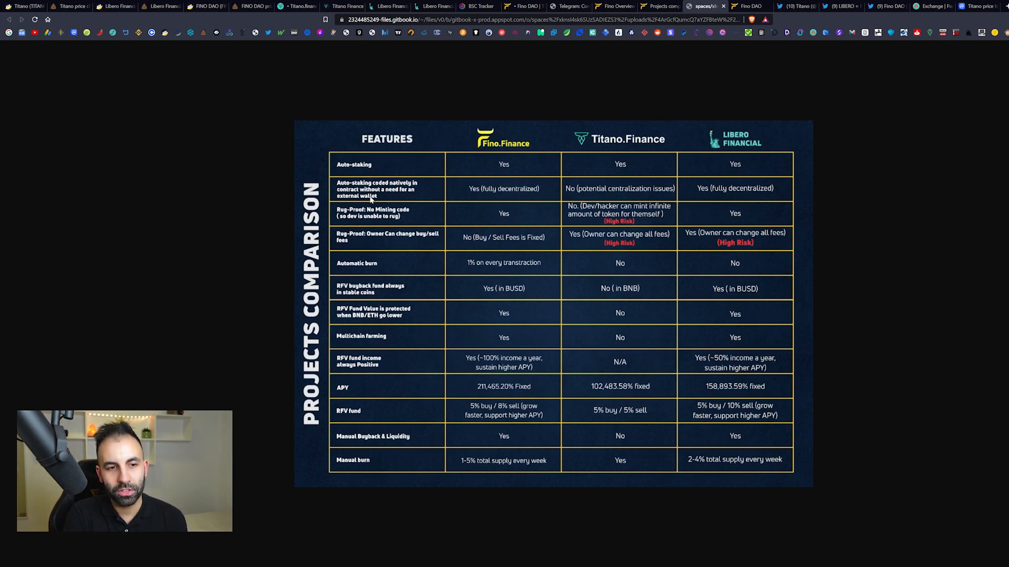
{"action": "mouse_move", "coordinate": [476, 190]}
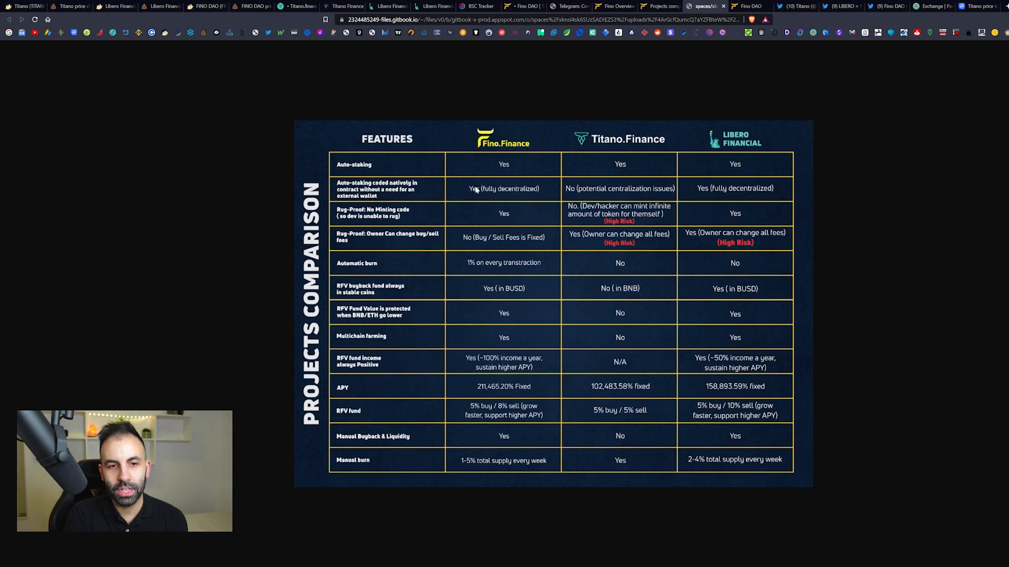
{"action": "mouse_move", "coordinate": [574, 188]}
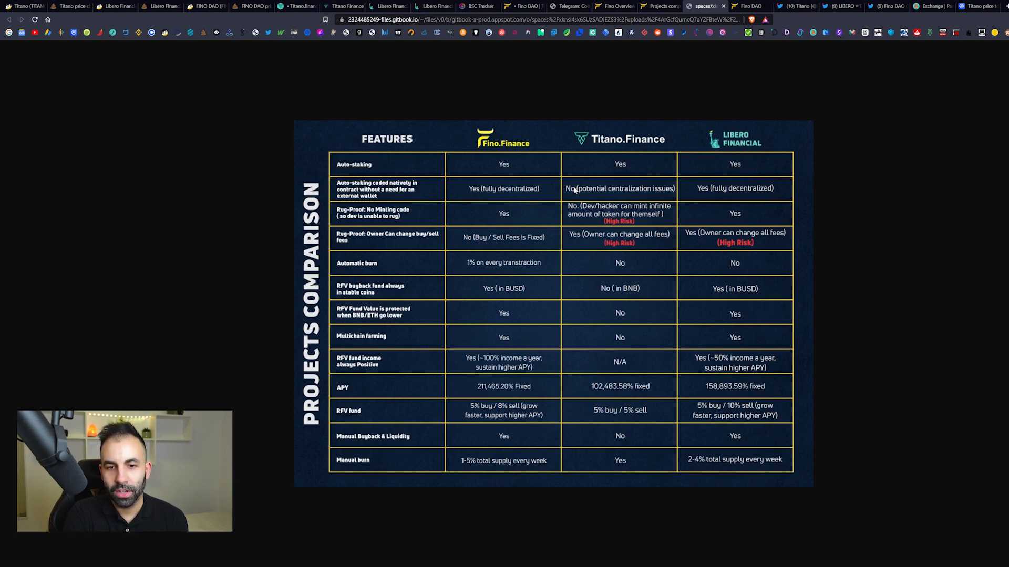
{"action": "mouse_move", "coordinate": [625, 196]}
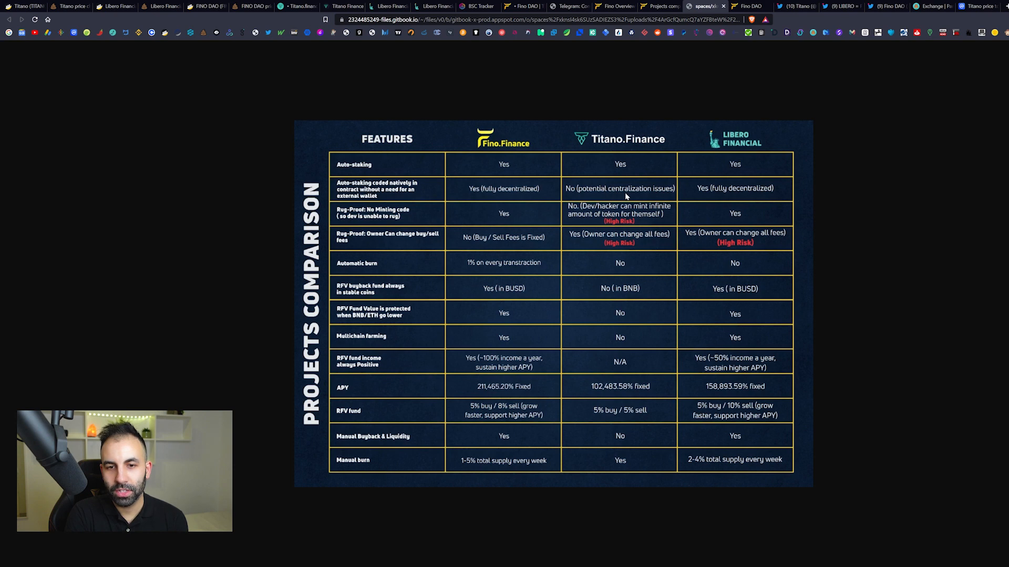
{"action": "mouse_move", "coordinate": [649, 199]}
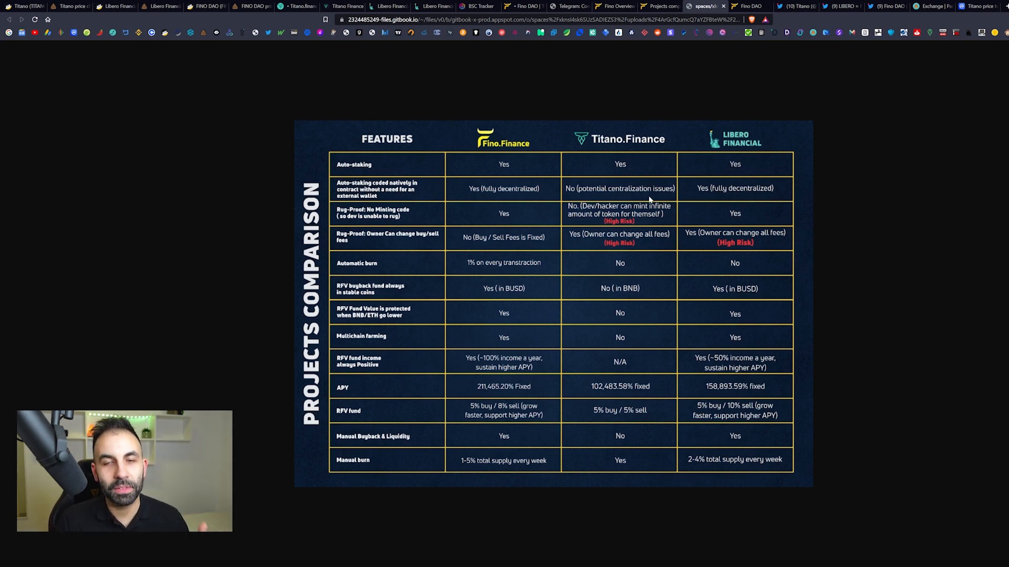
{"action": "mouse_move", "coordinate": [659, 165]}
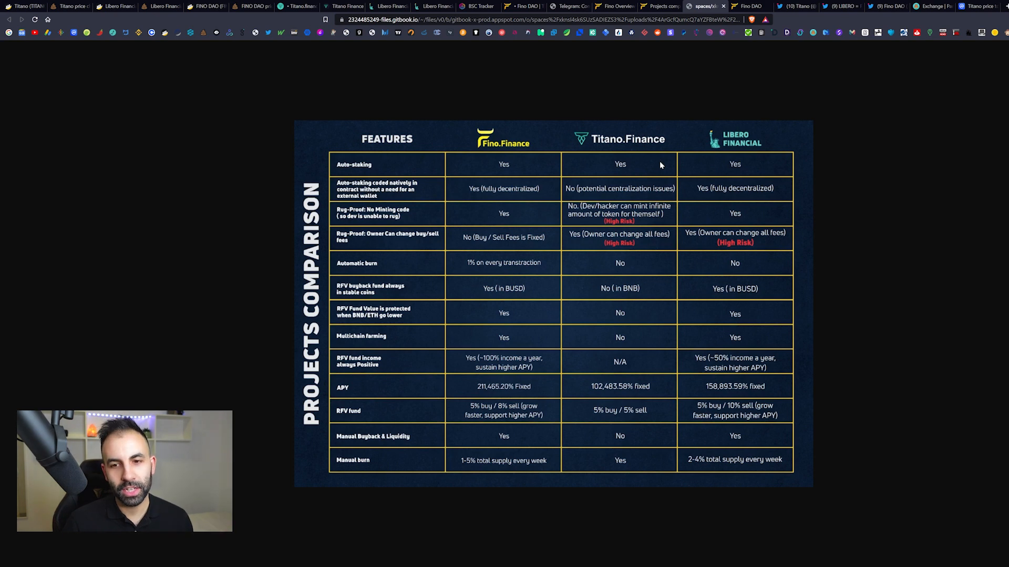
{"action": "mouse_move", "coordinate": [488, 194]}
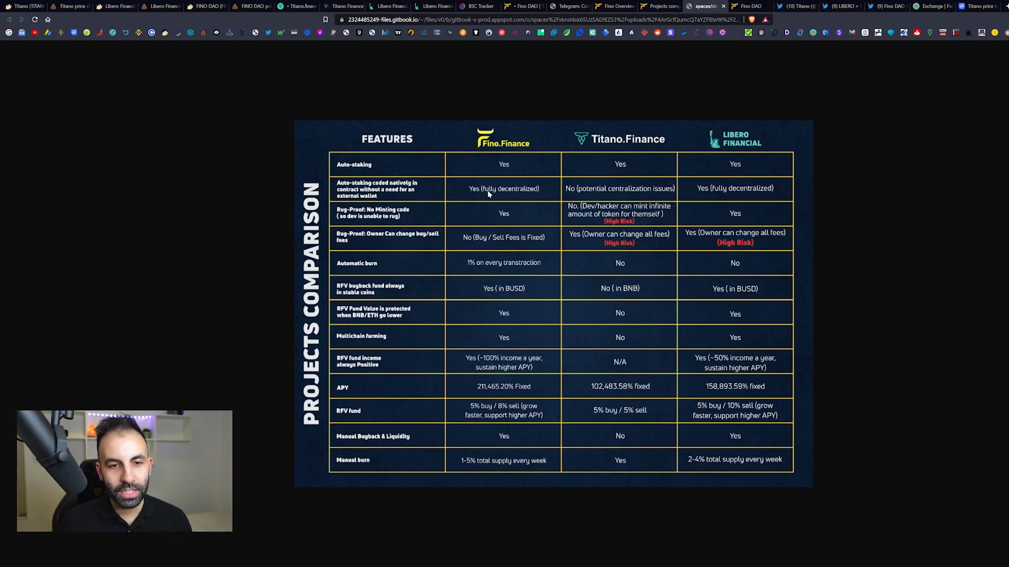
{"action": "mouse_move", "coordinate": [508, 241]}
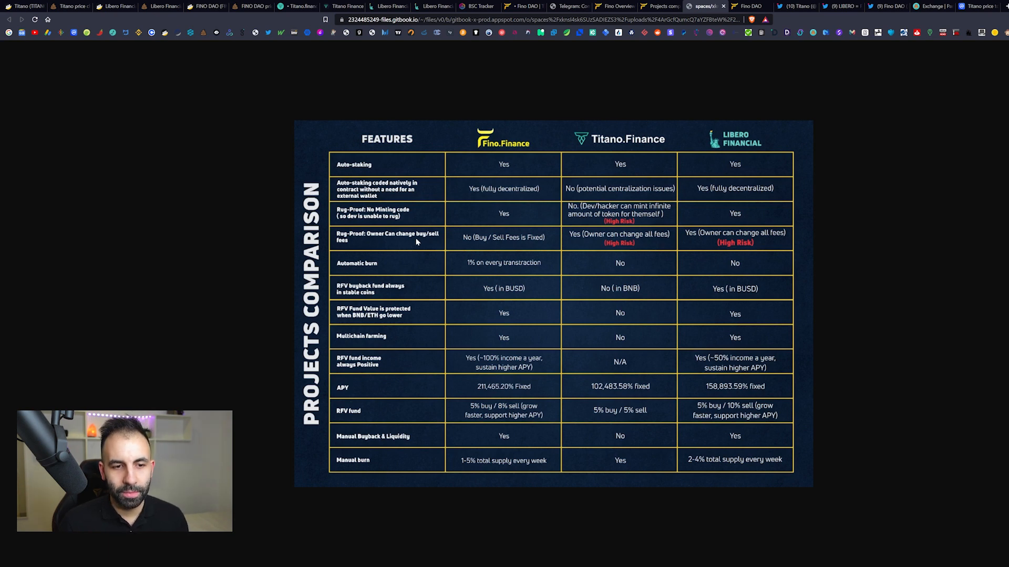
{"action": "mouse_move", "coordinate": [481, 244]}
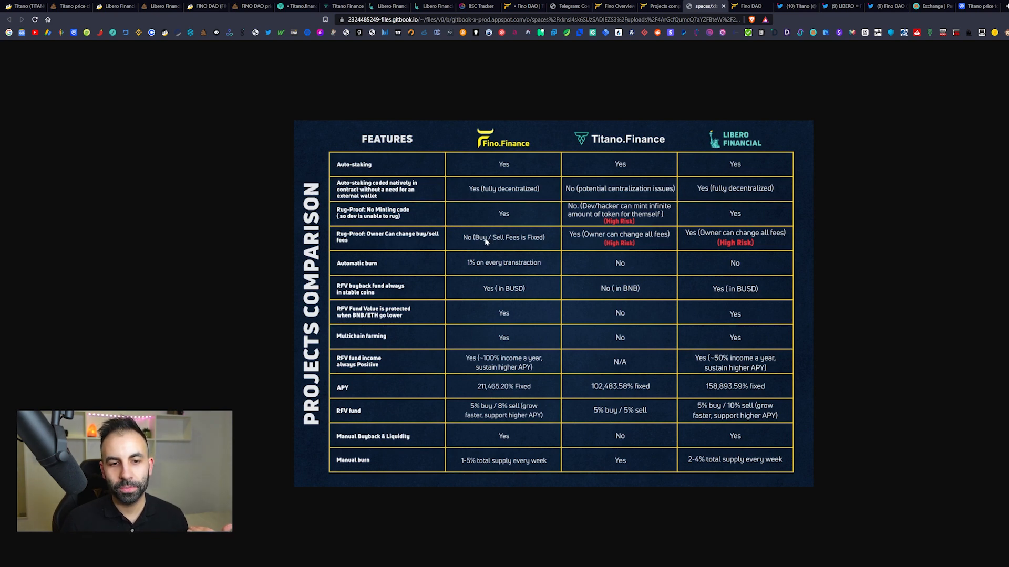
{"action": "mouse_move", "coordinate": [507, 246]}
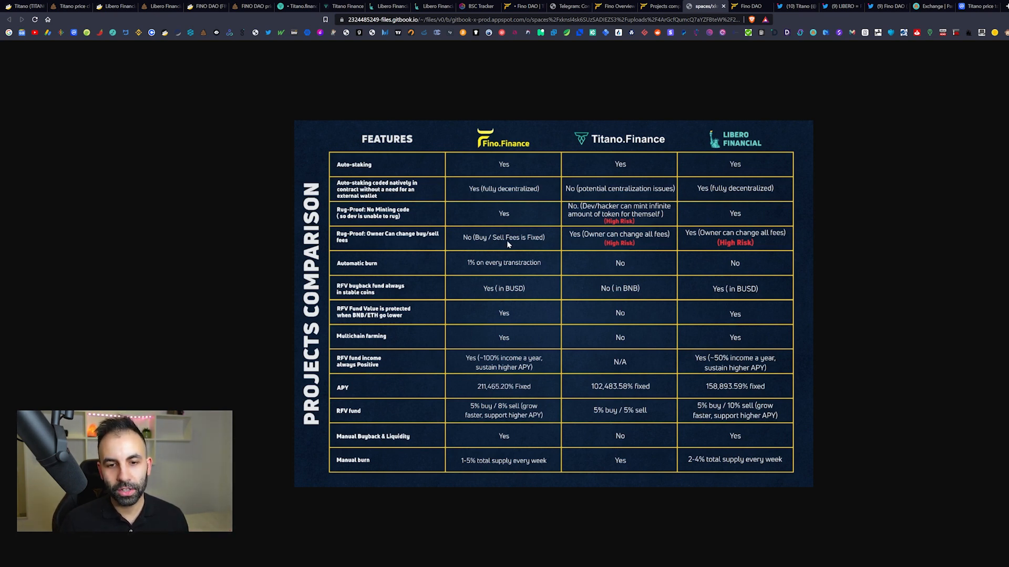
{"action": "mouse_move", "coordinate": [458, 269]}
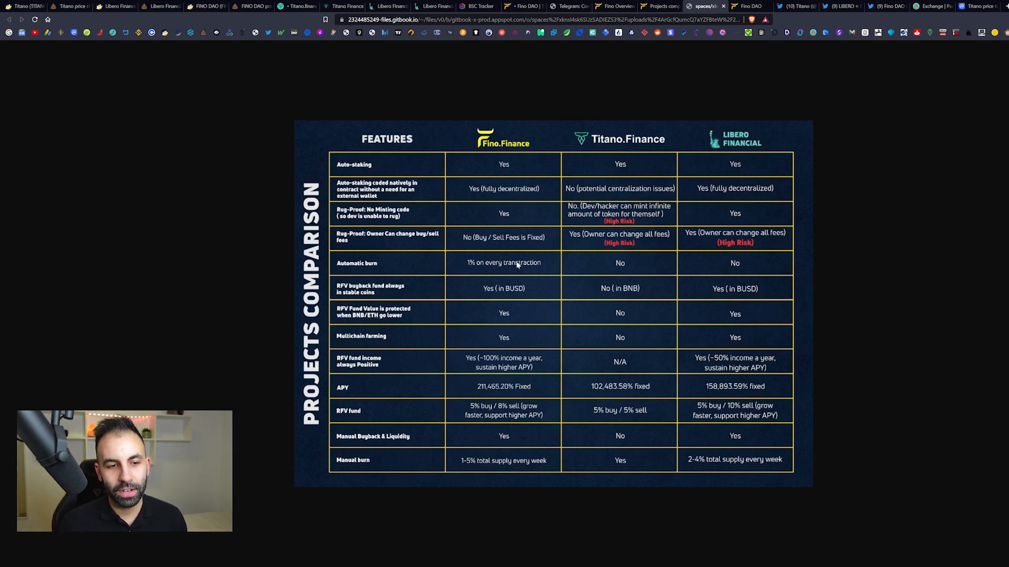
{"action": "mouse_move", "coordinate": [543, 278]}
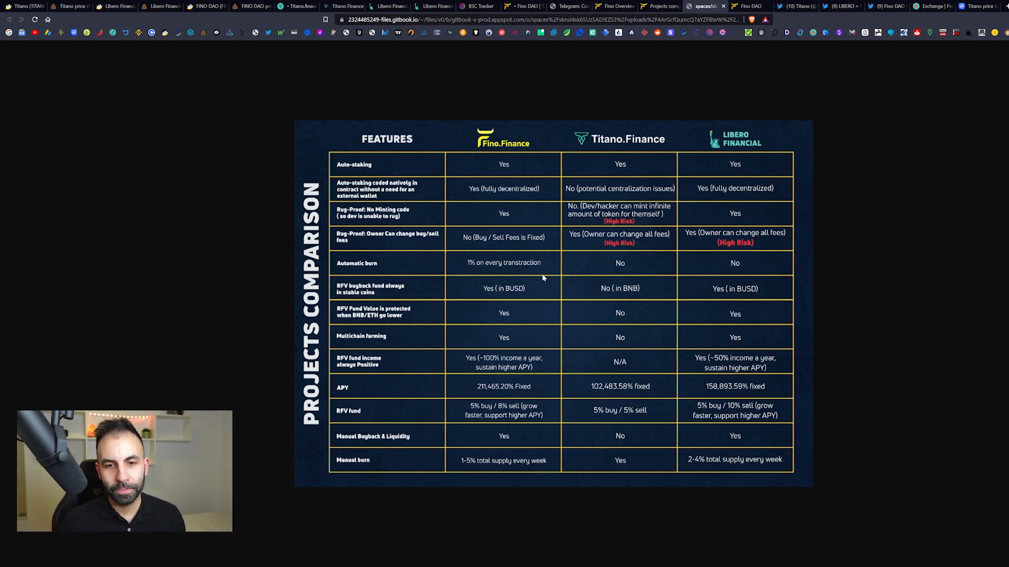
{"action": "mouse_move", "coordinate": [761, 281]}
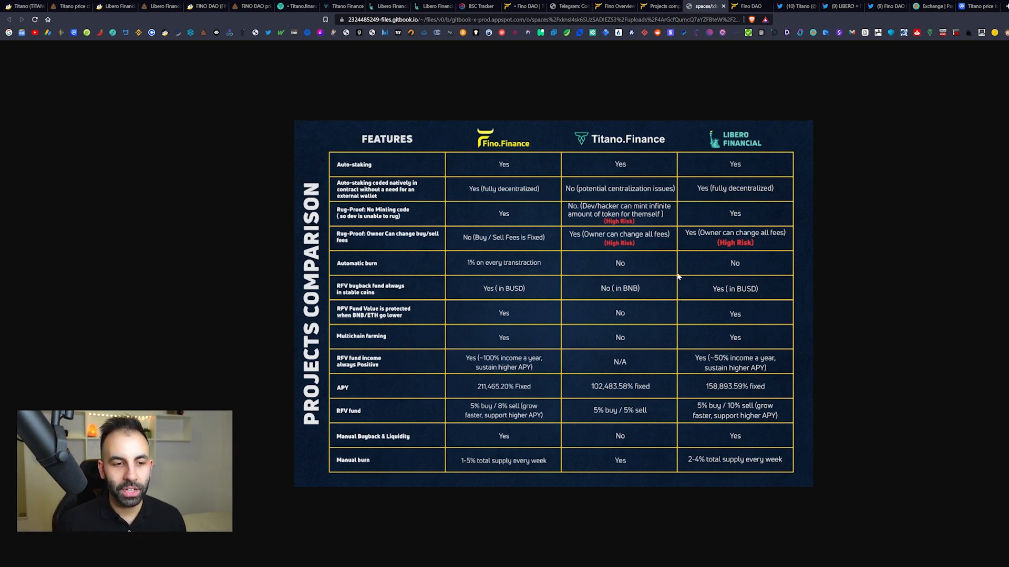
{"action": "mouse_move", "coordinate": [492, 277]}
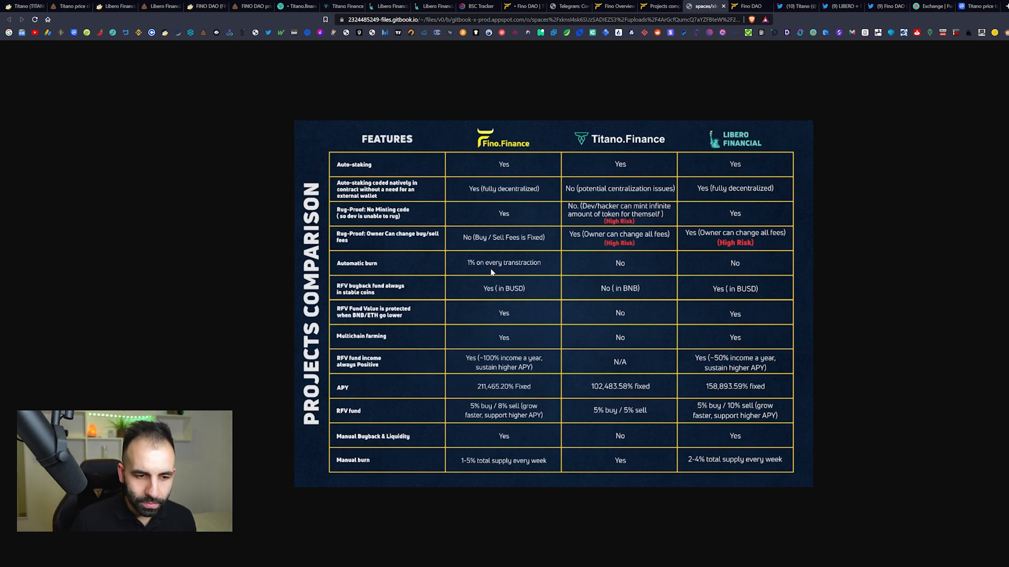
{"action": "mouse_move", "coordinate": [368, 325]}
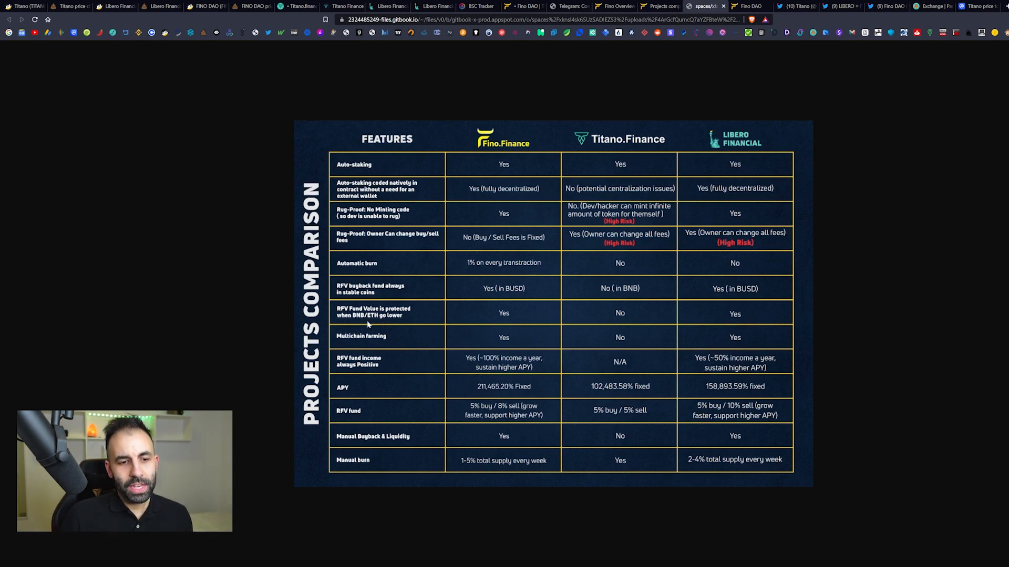
{"action": "mouse_move", "coordinate": [410, 300]}
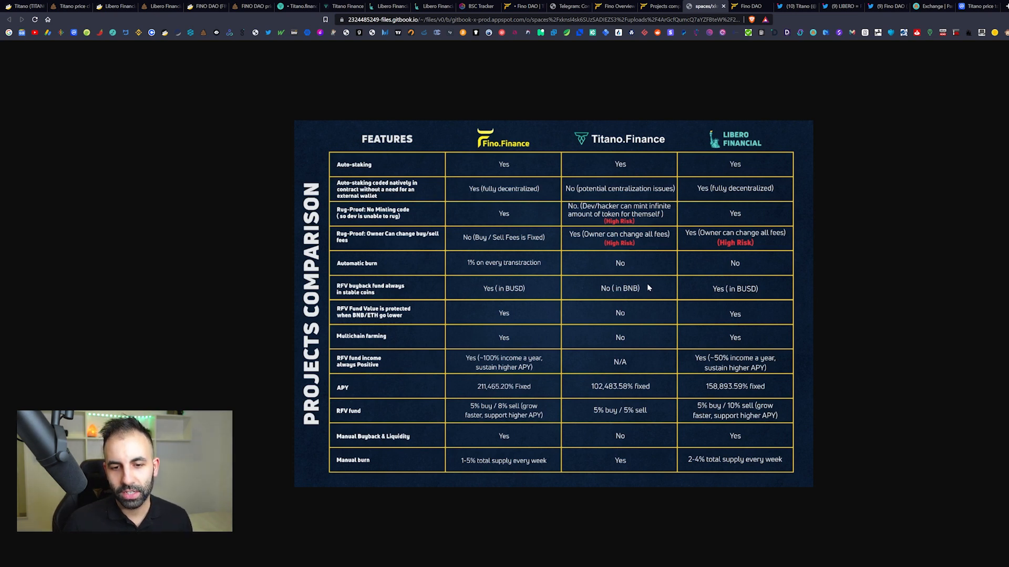
{"action": "mouse_move", "coordinate": [671, 289]}
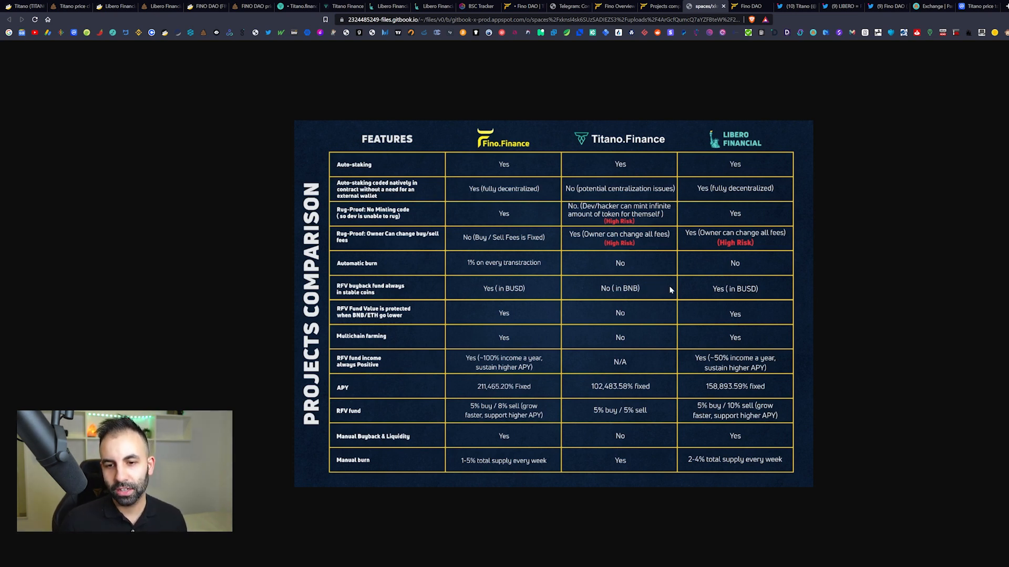
{"action": "mouse_move", "coordinate": [343, 326]}
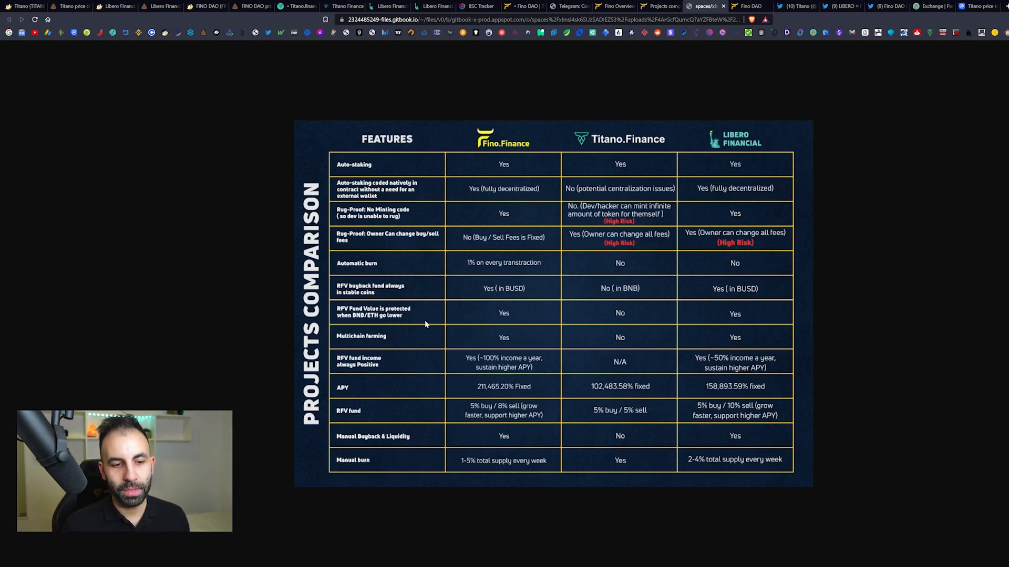
{"action": "mouse_move", "coordinate": [541, 323]}
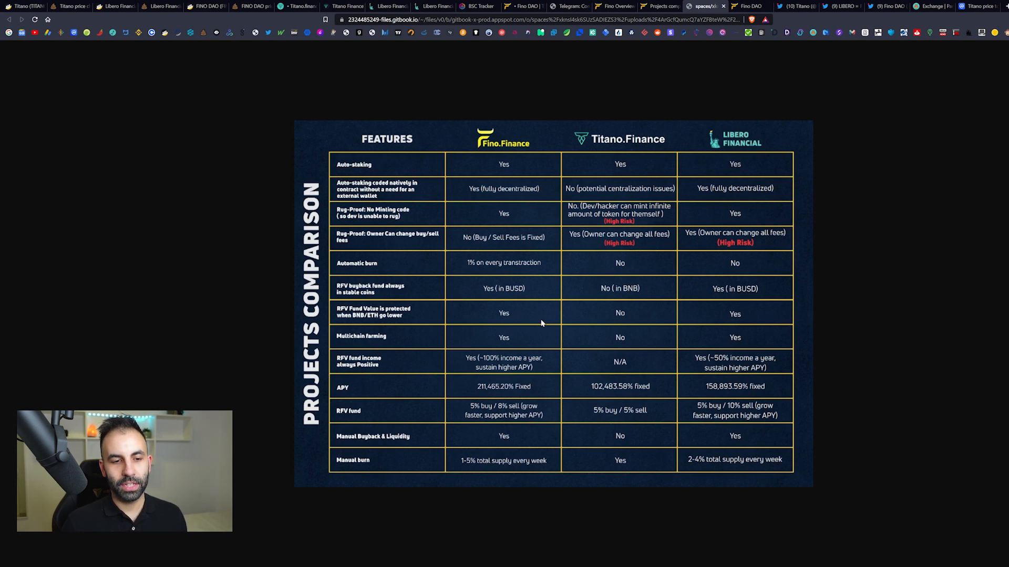
{"action": "mouse_move", "coordinate": [546, 337]}
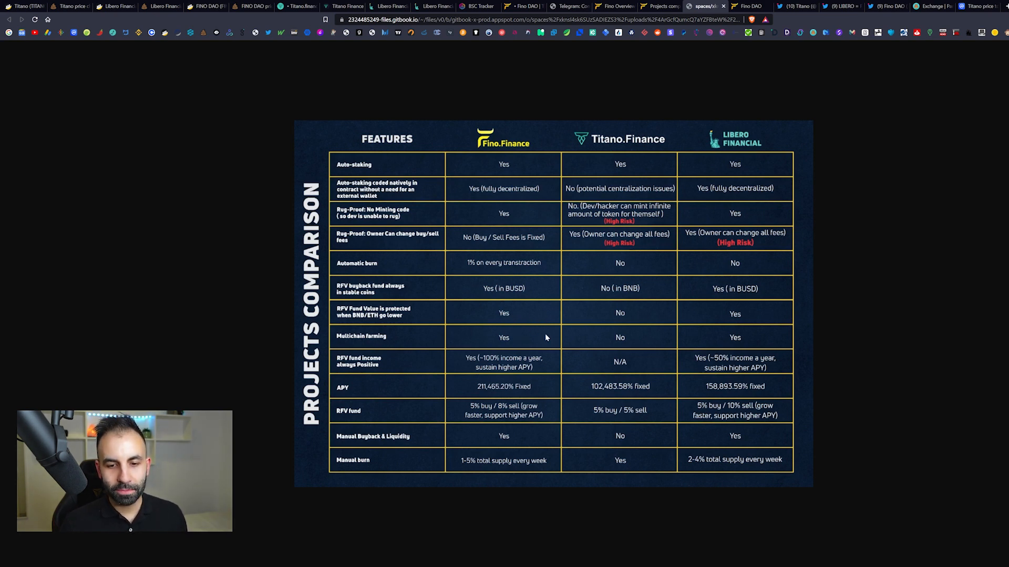
{"action": "mouse_move", "coordinate": [495, 325]}
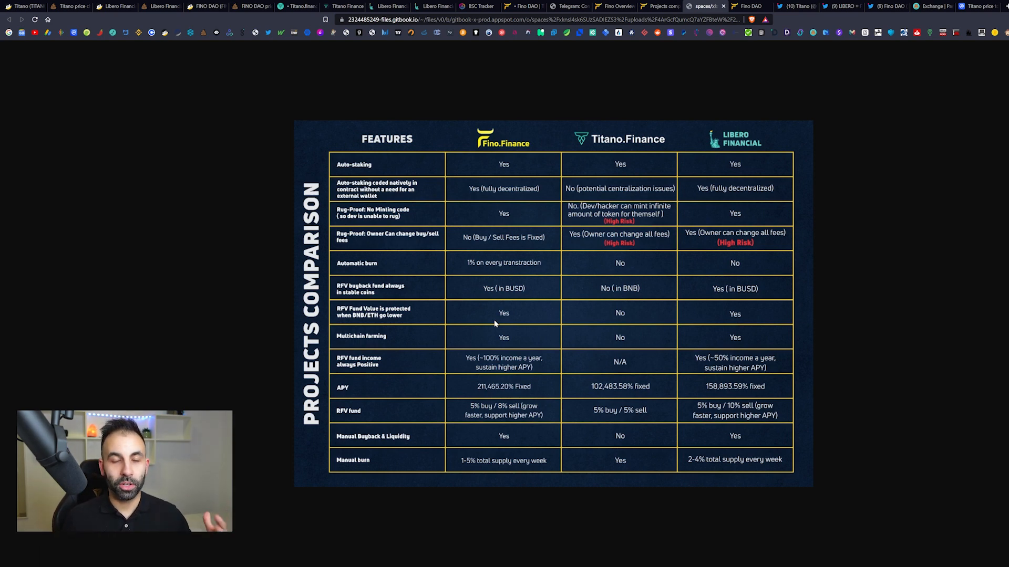
{"action": "mouse_move", "coordinate": [467, 375]}
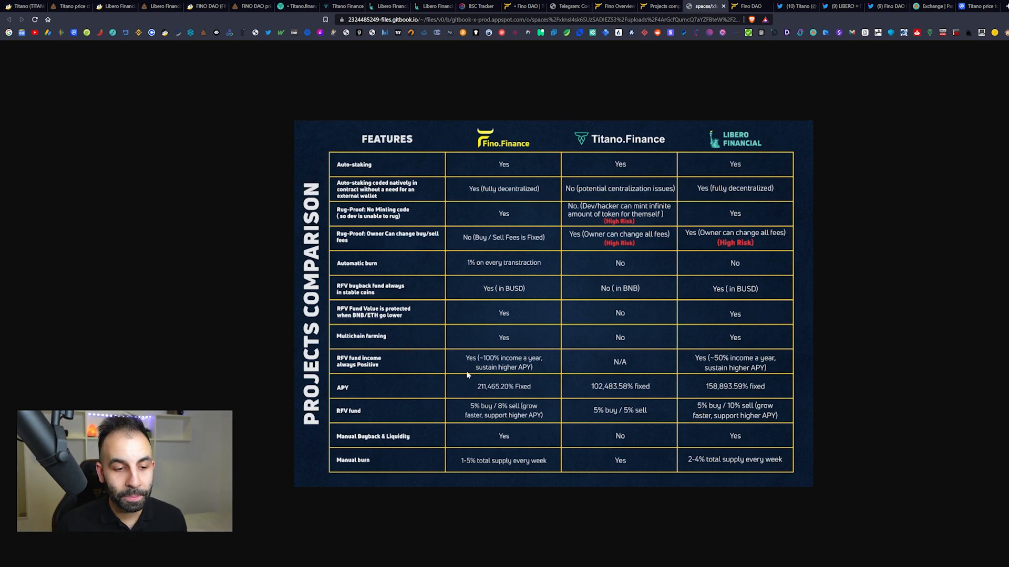
{"action": "mouse_move", "coordinate": [421, 375]}
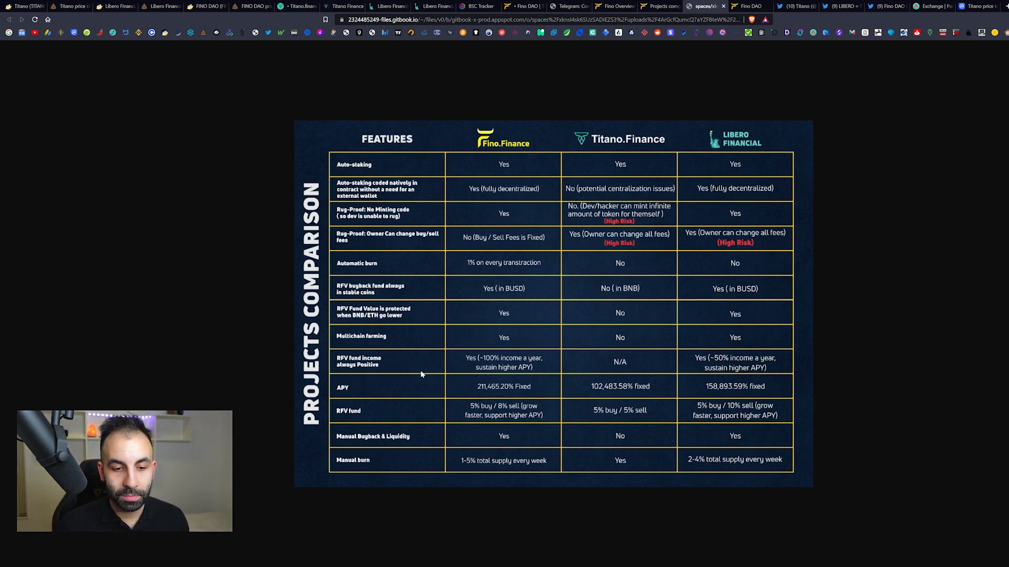
{"action": "mouse_move", "coordinate": [522, 378]}
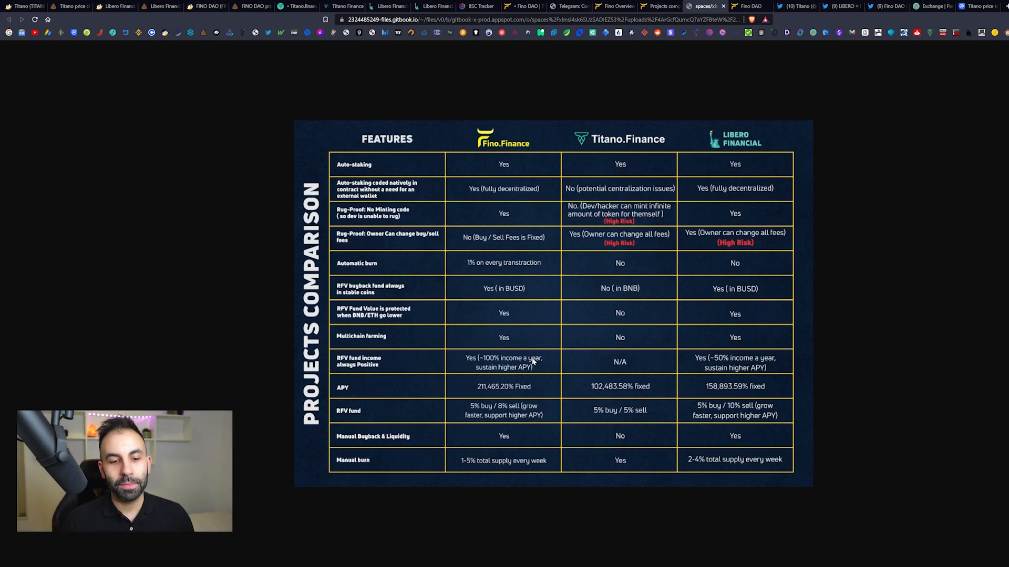
{"action": "mouse_move", "coordinate": [484, 390]}
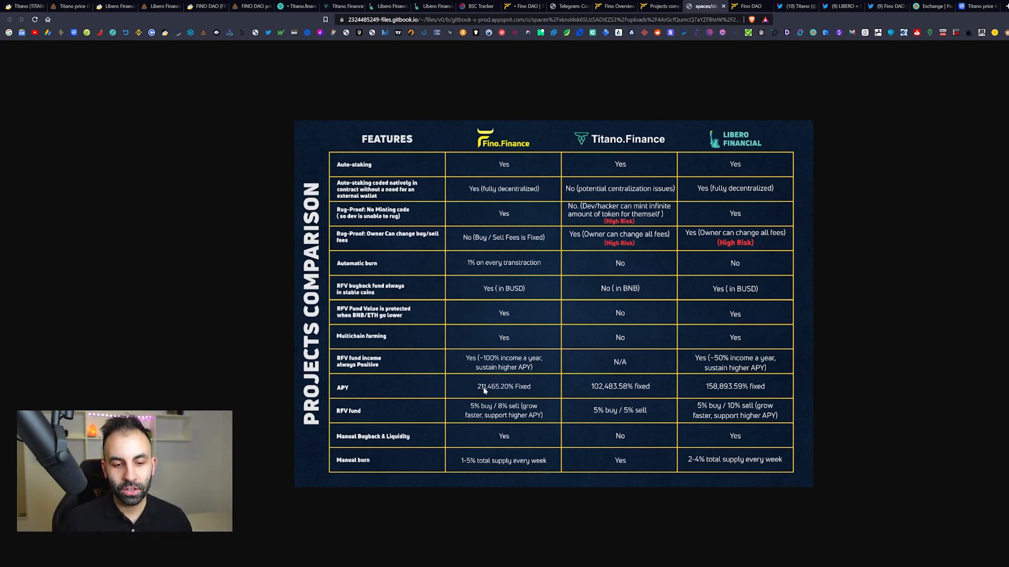
{"action": "mouse_move", "coordinate": [490, 394]}
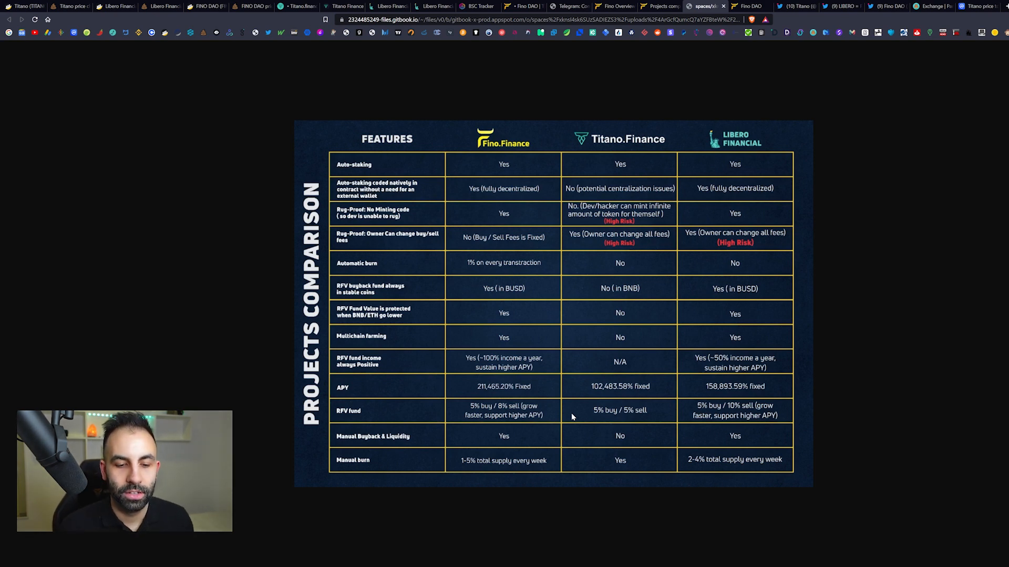
{"action": "mouse_move", "coordinate": [542, 458]}
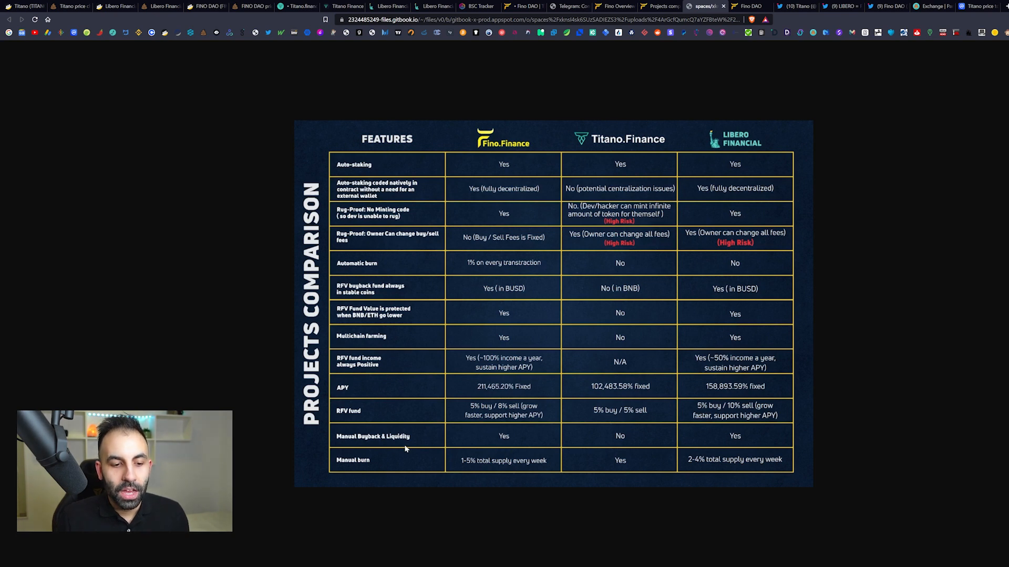
{"action": "mouse_move", "coordinate": [412, 444]}
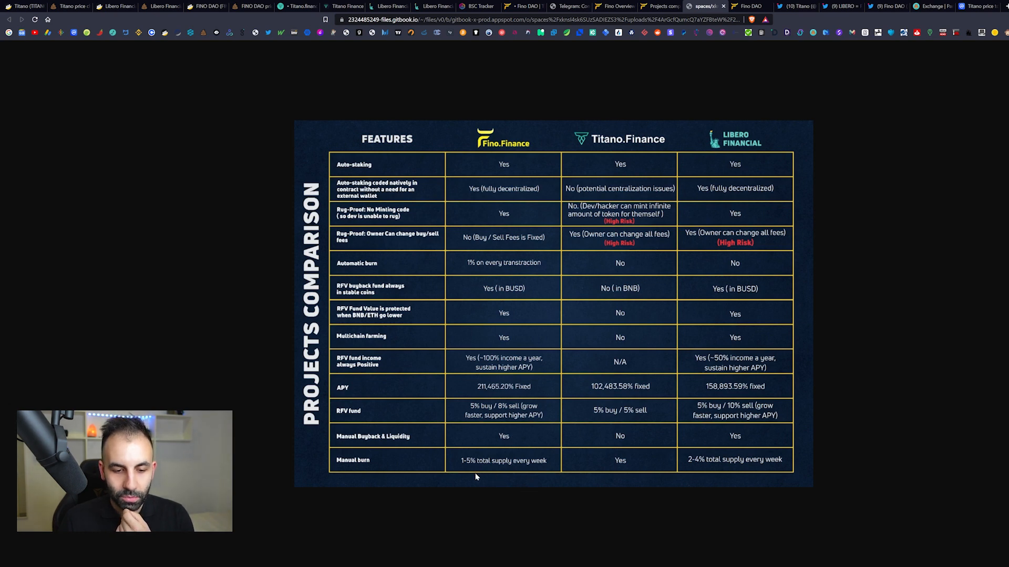
{"action": "mouse_move", "coordinate": [482, 473]}
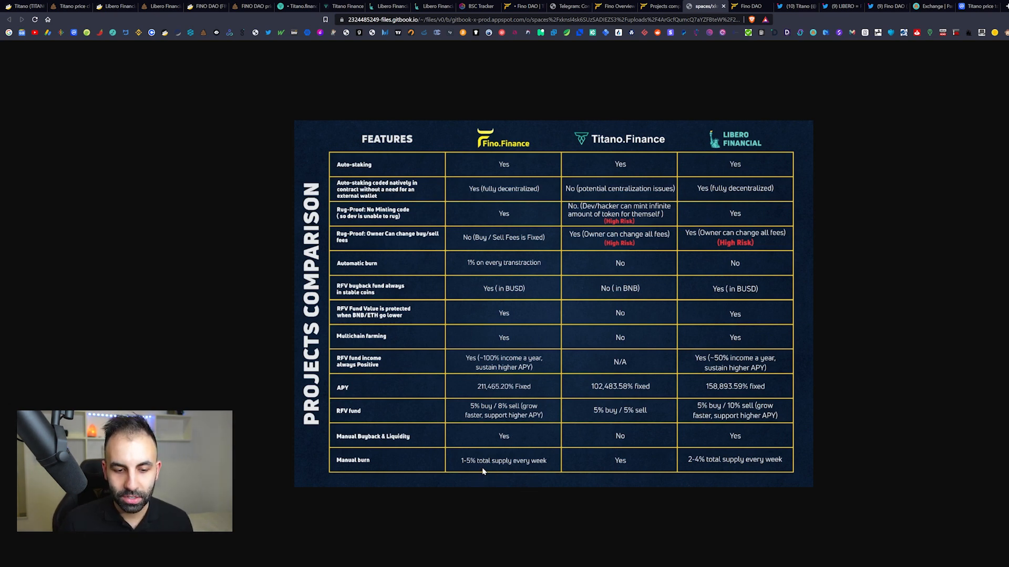
{"action": "mouse_move", "coordinate": [605, 87]}
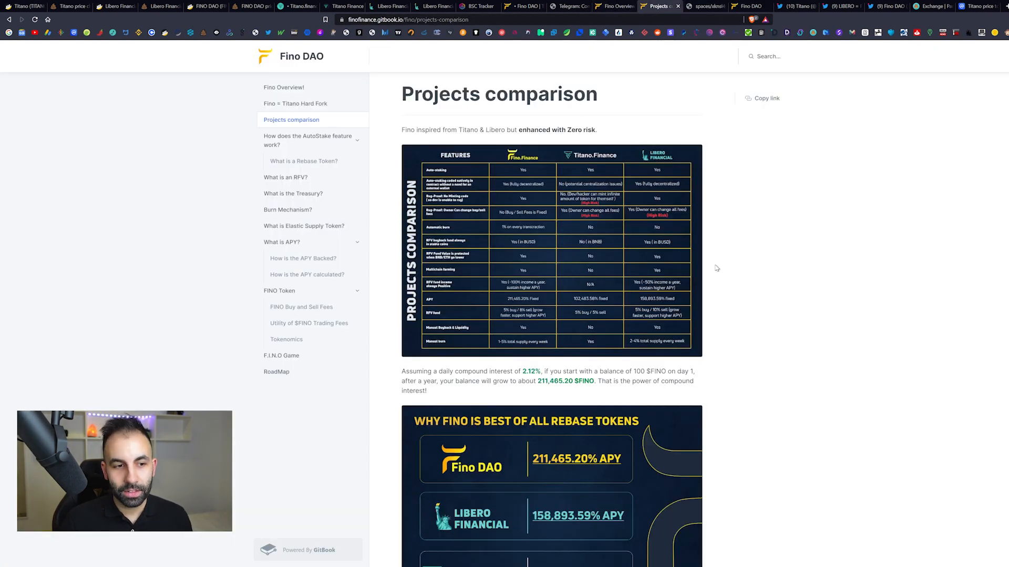
{"action": "mouse_move", "coordinate": [306, 204]}
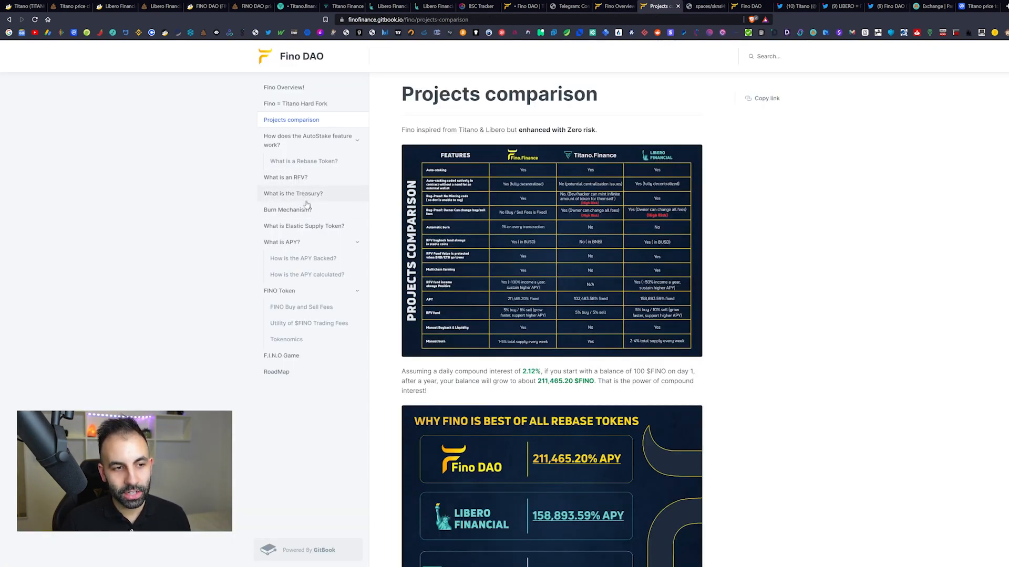
Step: Skim the Treasury, APY calculation, $FINO trading fees and F.I.N.O Game doc pages
{"action": "left_click", "coordinate": [293, 193]}
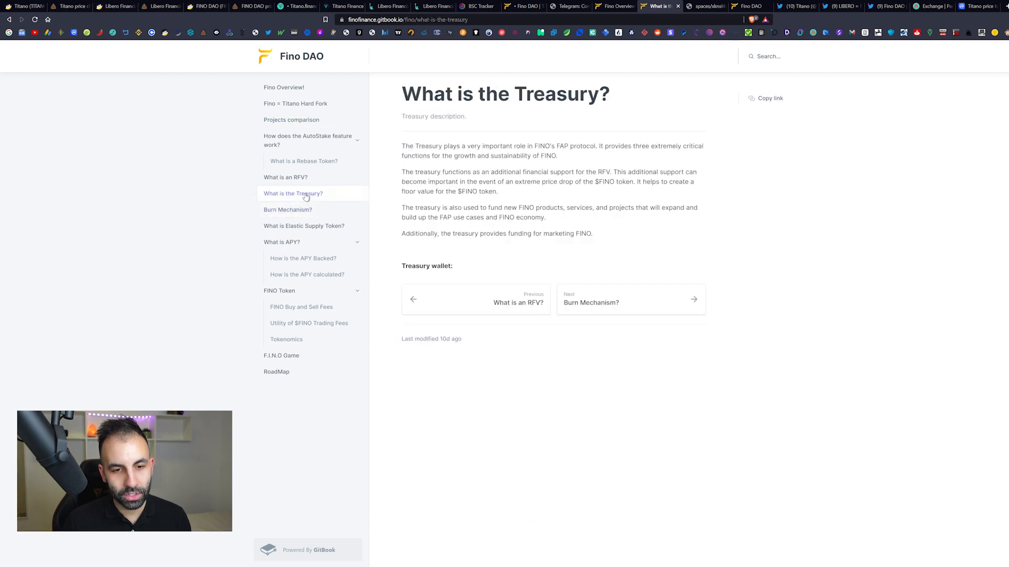
{"action": "left_click", "coordinate": [303, 258]}
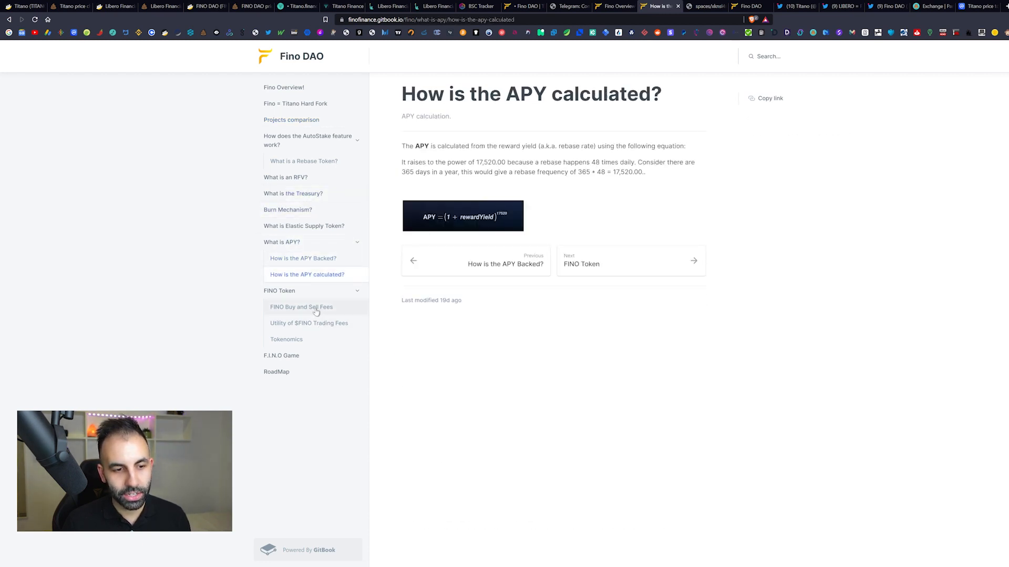
{"action": "left_click", "coordinate": [309, 323]}
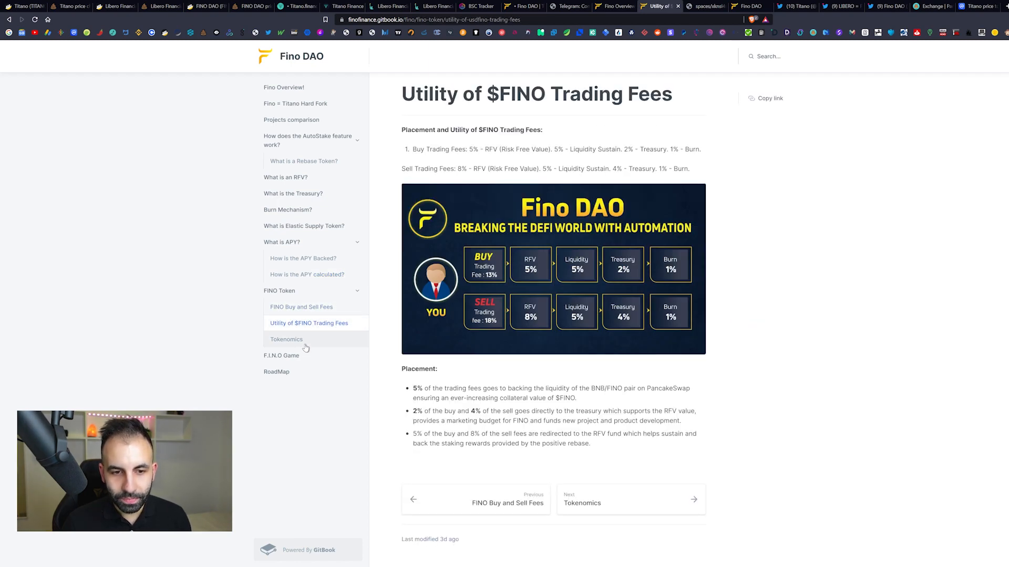
{"action": "left_click", "coordinate": [281, 355]}
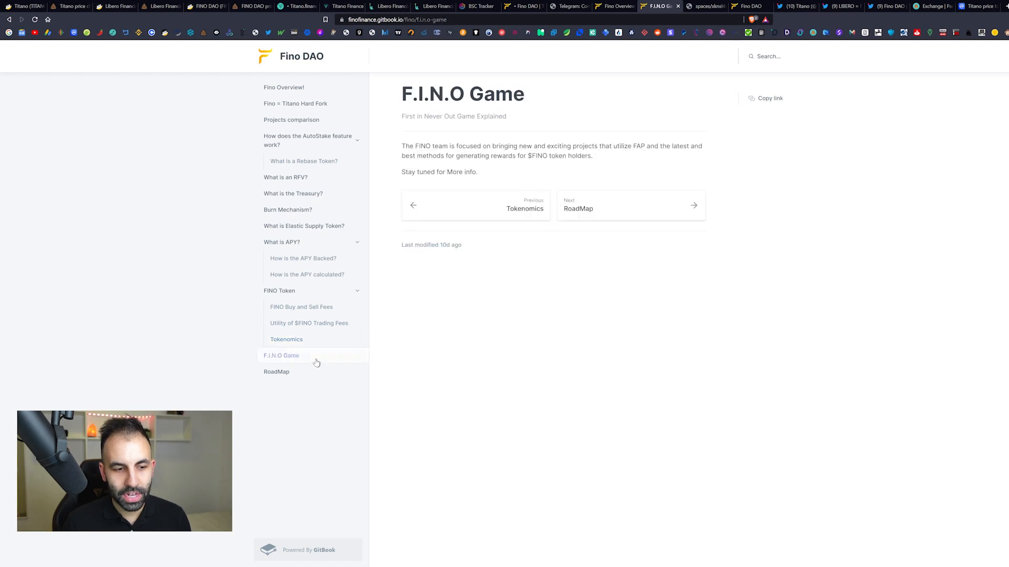
{"action": "mouse_move", "coordinate": [442, 205]}
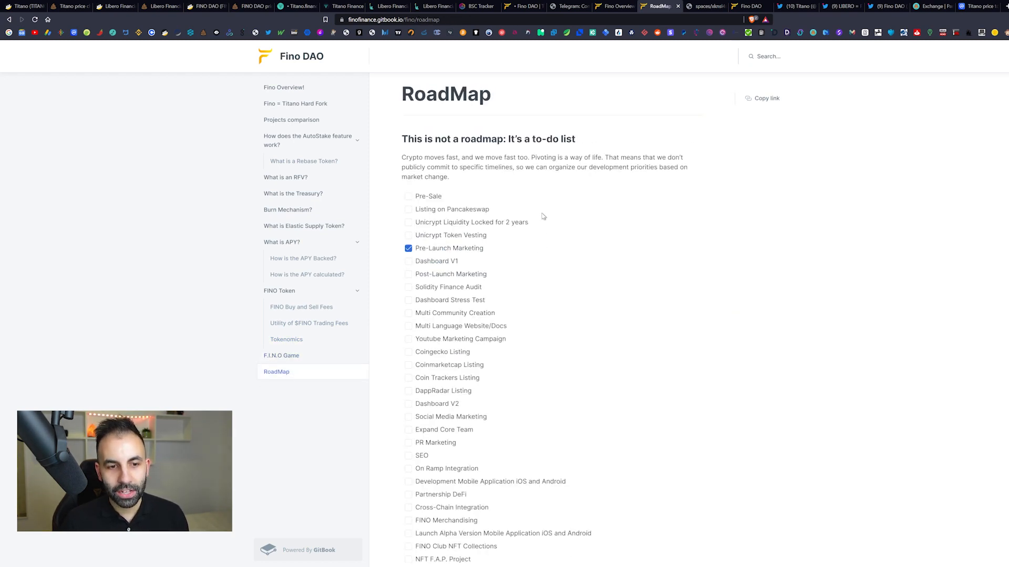
Step: Read down the RoadMap checklist, then return to the top of the finodao.com homepage
{"action": "scroll", "scroll_direction": "down", "scroll_amount": 3}
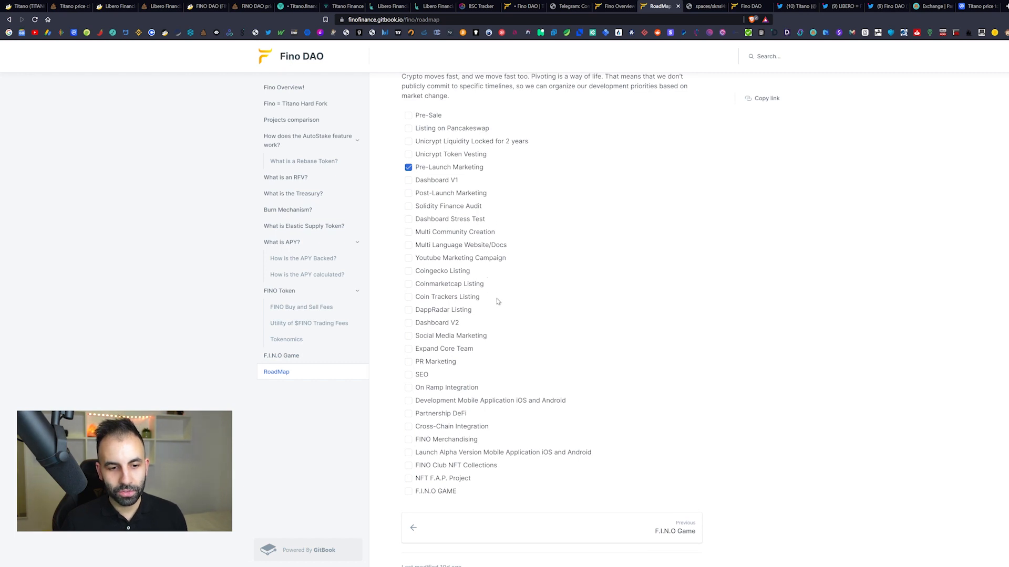
{"action": "mouse_move", "coordinate": [522, 234]}
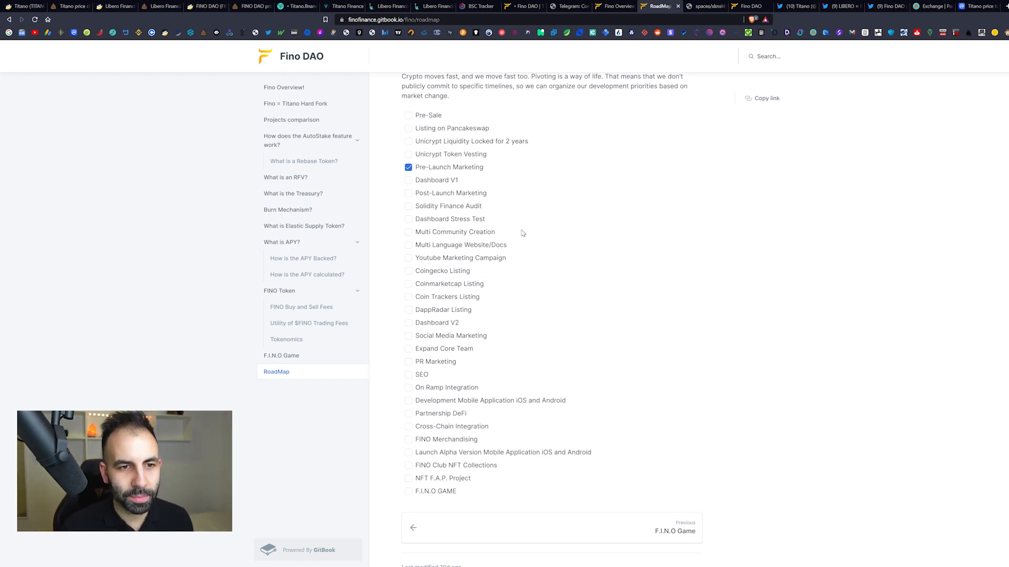
{"action": "mouse_move", "coordinate": [458, 182]}
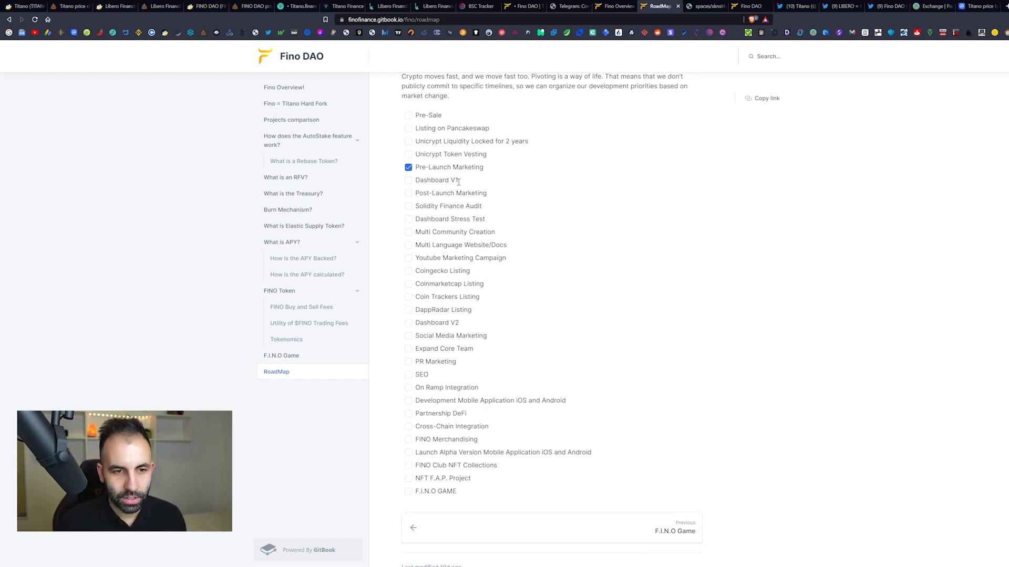
{"action": "mouse_move", "coordinate": [481, 219]}
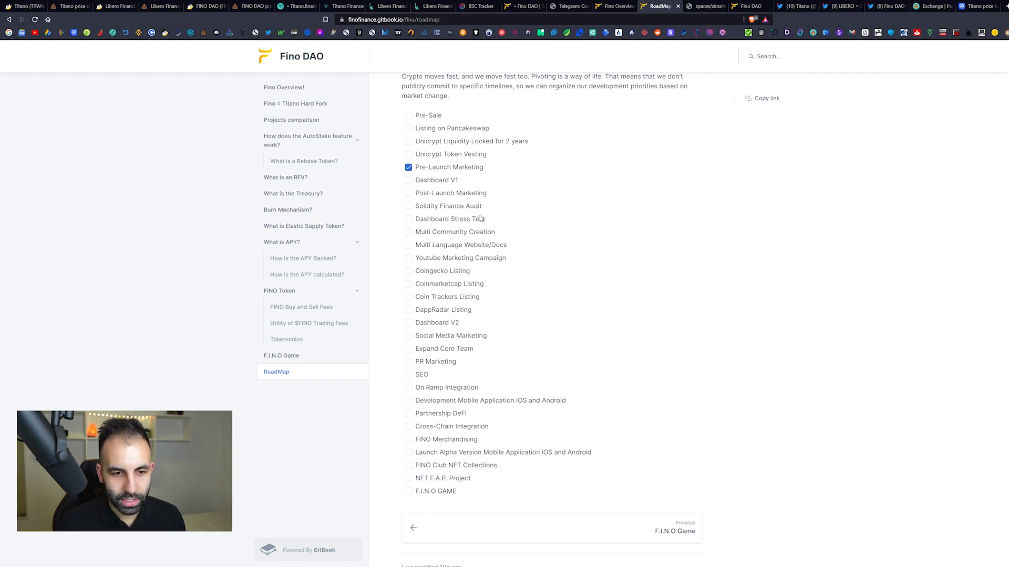
{"action": "mouse_move", "coordinate": [499, 254]}
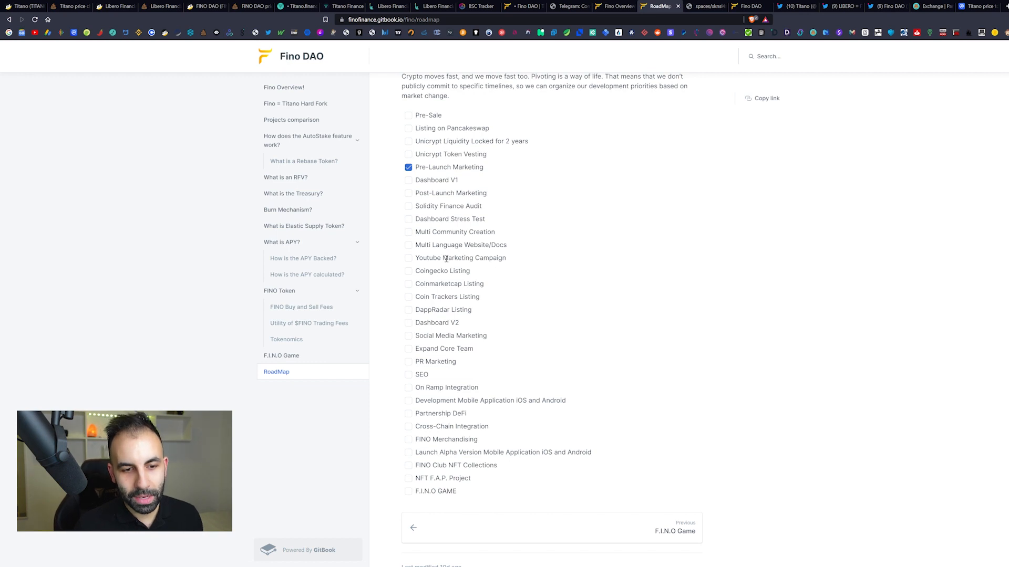
{"action": "double_click", "coordinate": [449, 283]}
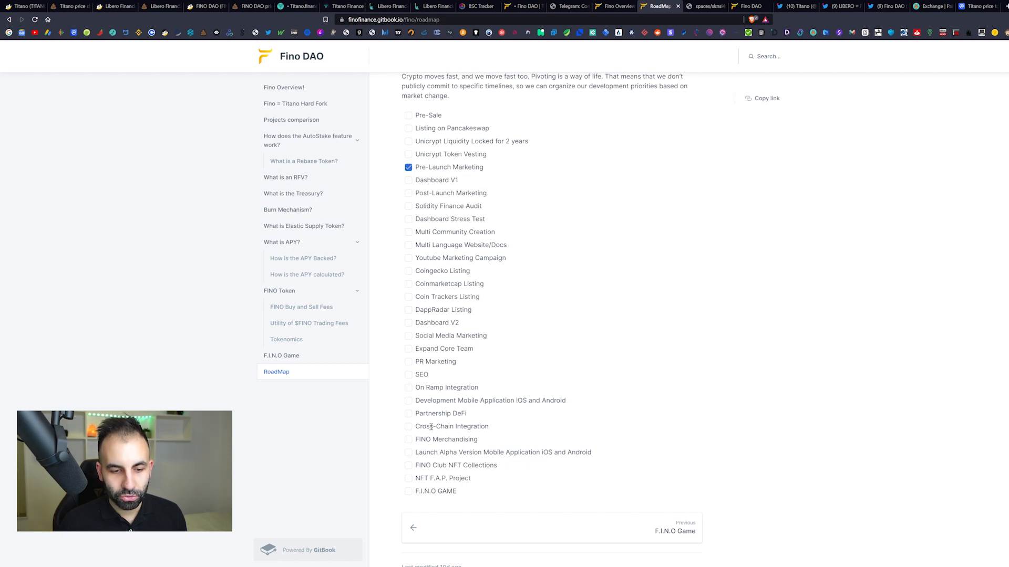
{"action": "mouse_move", "coordinate": [481, 441]}
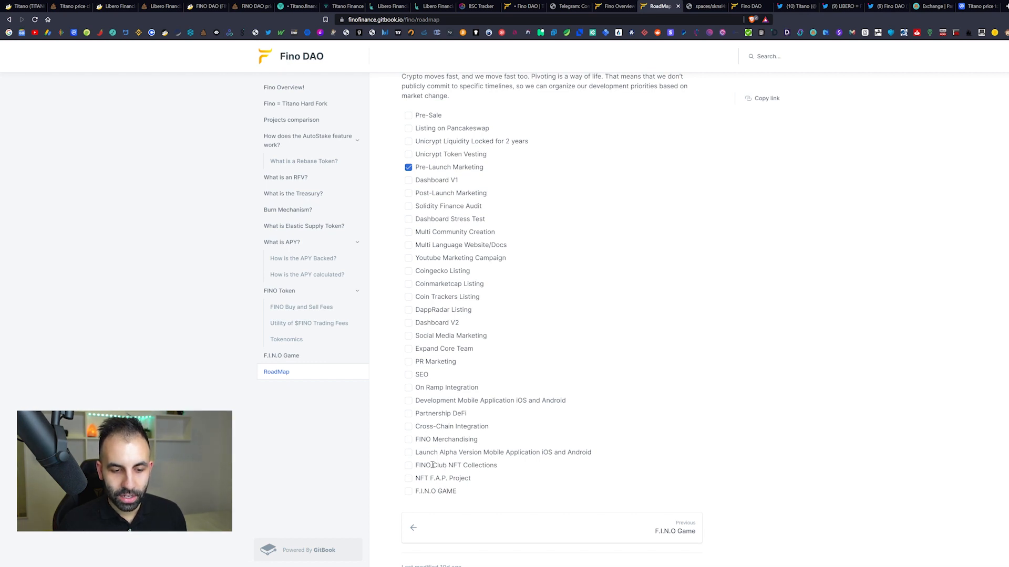
{"action": "mouse_move", "coordinate": [456, 491]}
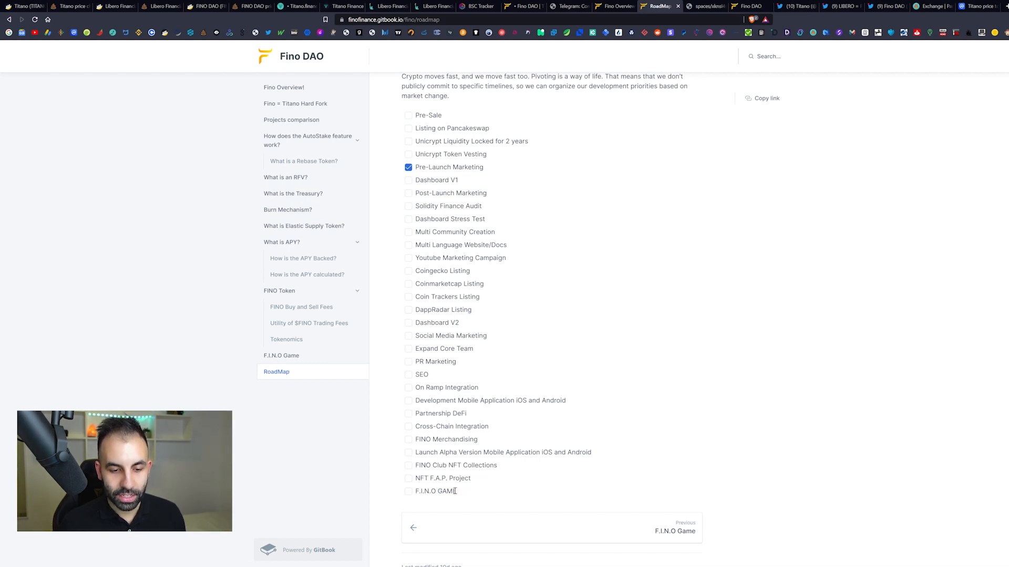
{"action": "mouse_move", "coordinate": [478, 377]}
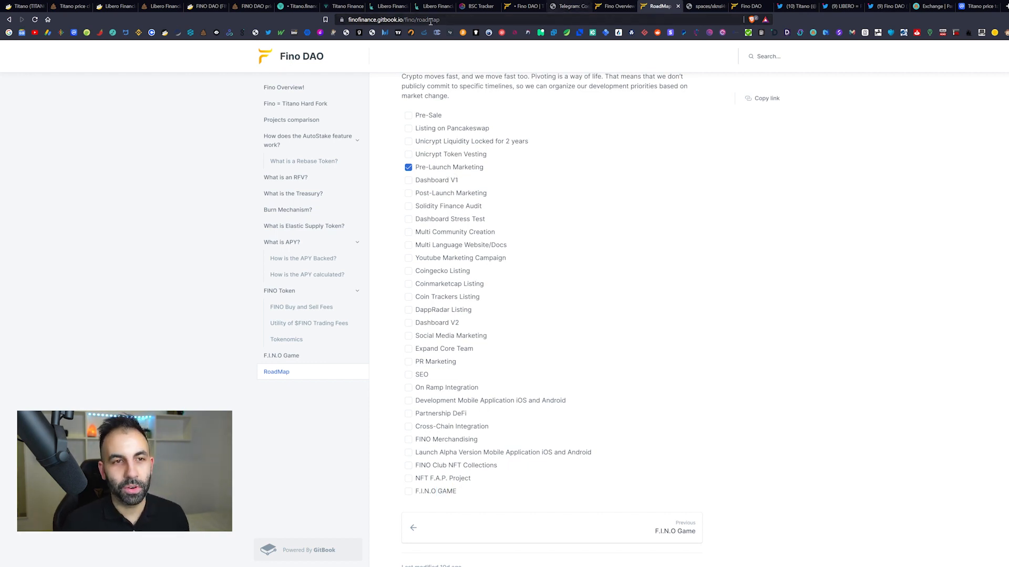
{"action": "left_click", "coordinate": [523, 6]}
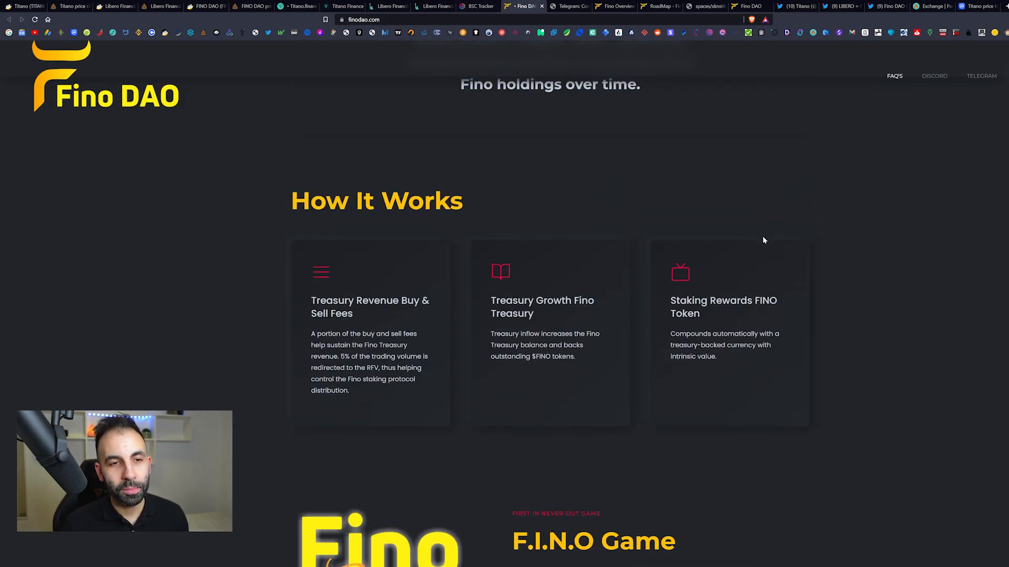
{"action": "scroll", "scroll_direction": "up", "scroll_amount": 3}
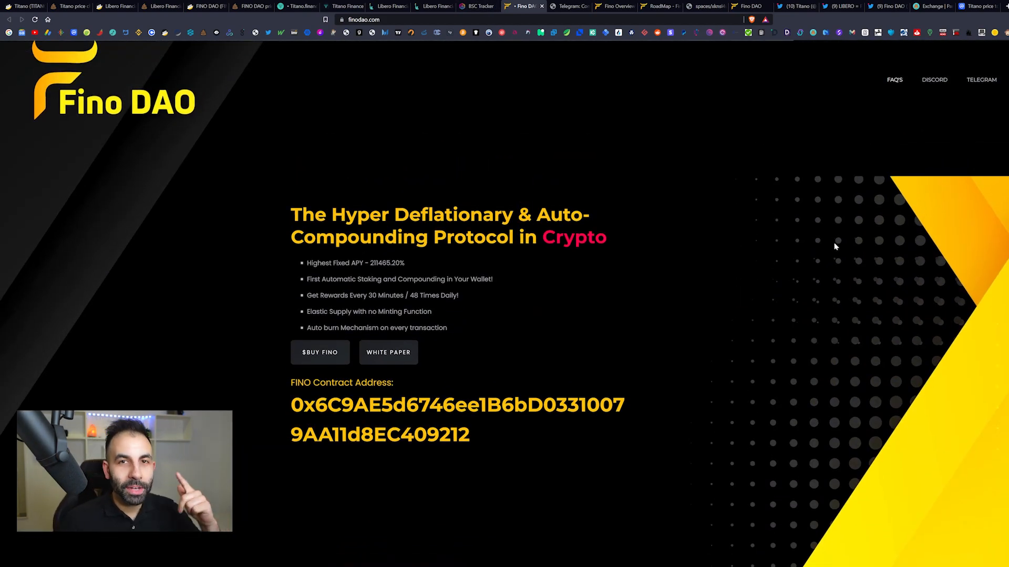